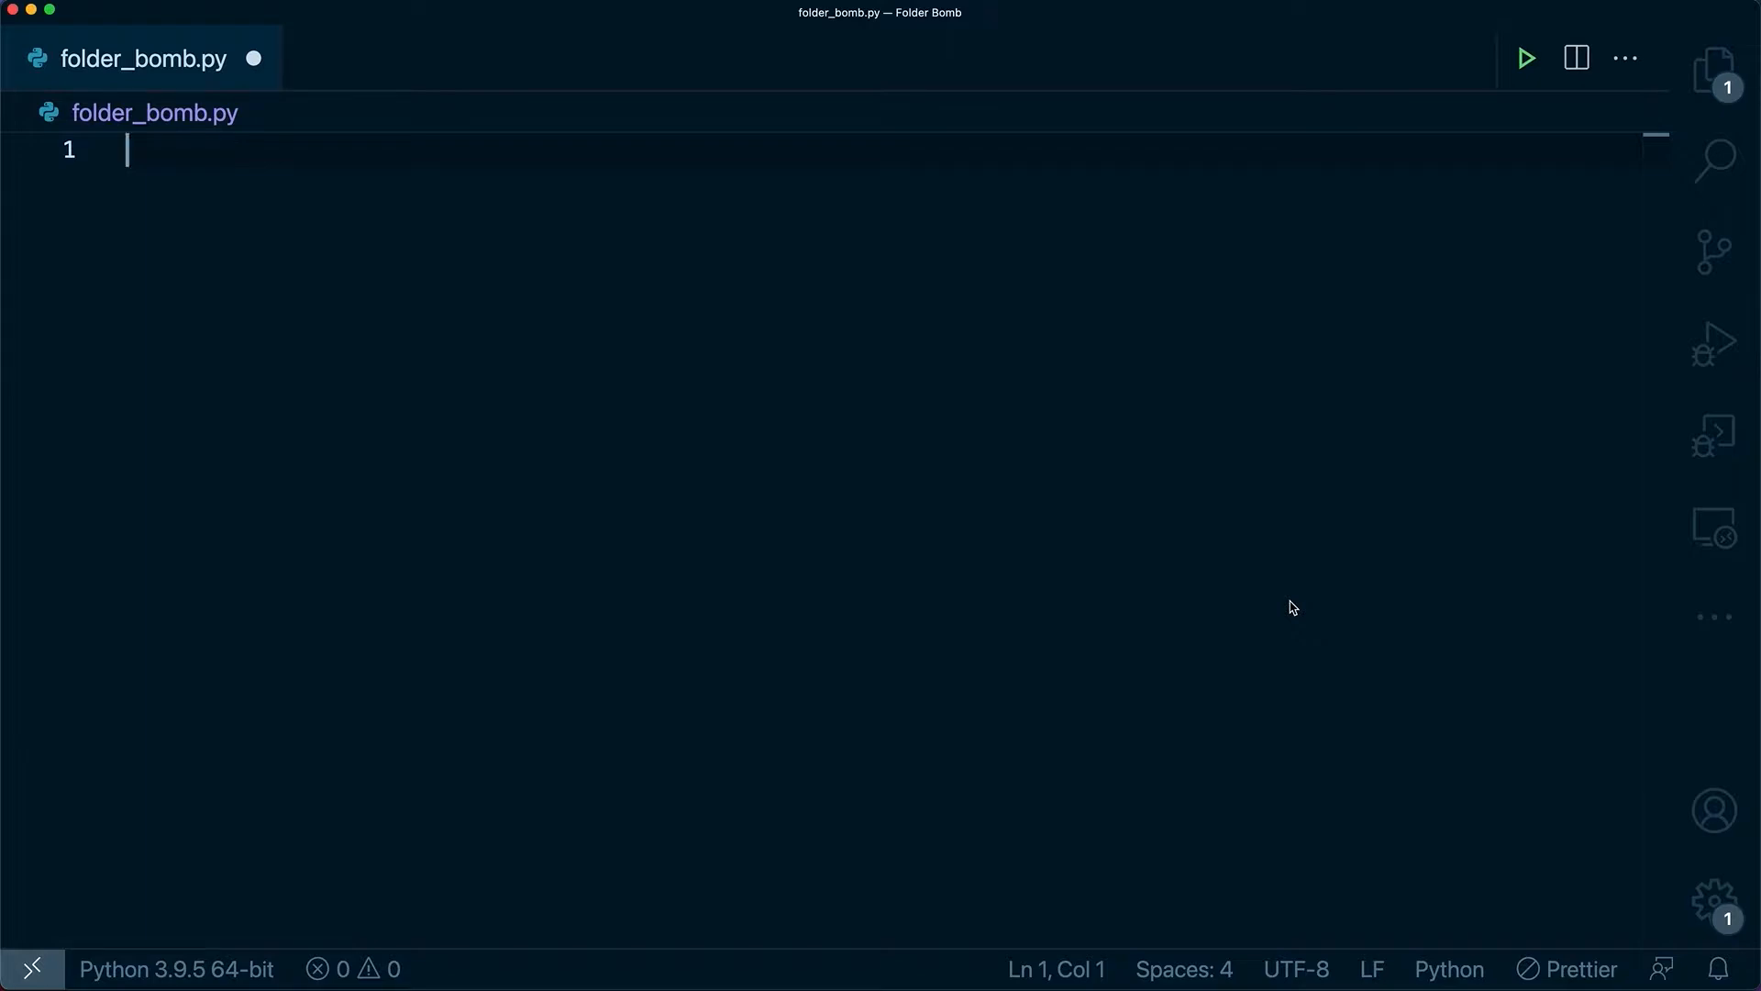
# Step: Import os and add a '# windows' desktop path line using USERPROFILE
pyautogui.write('import os')
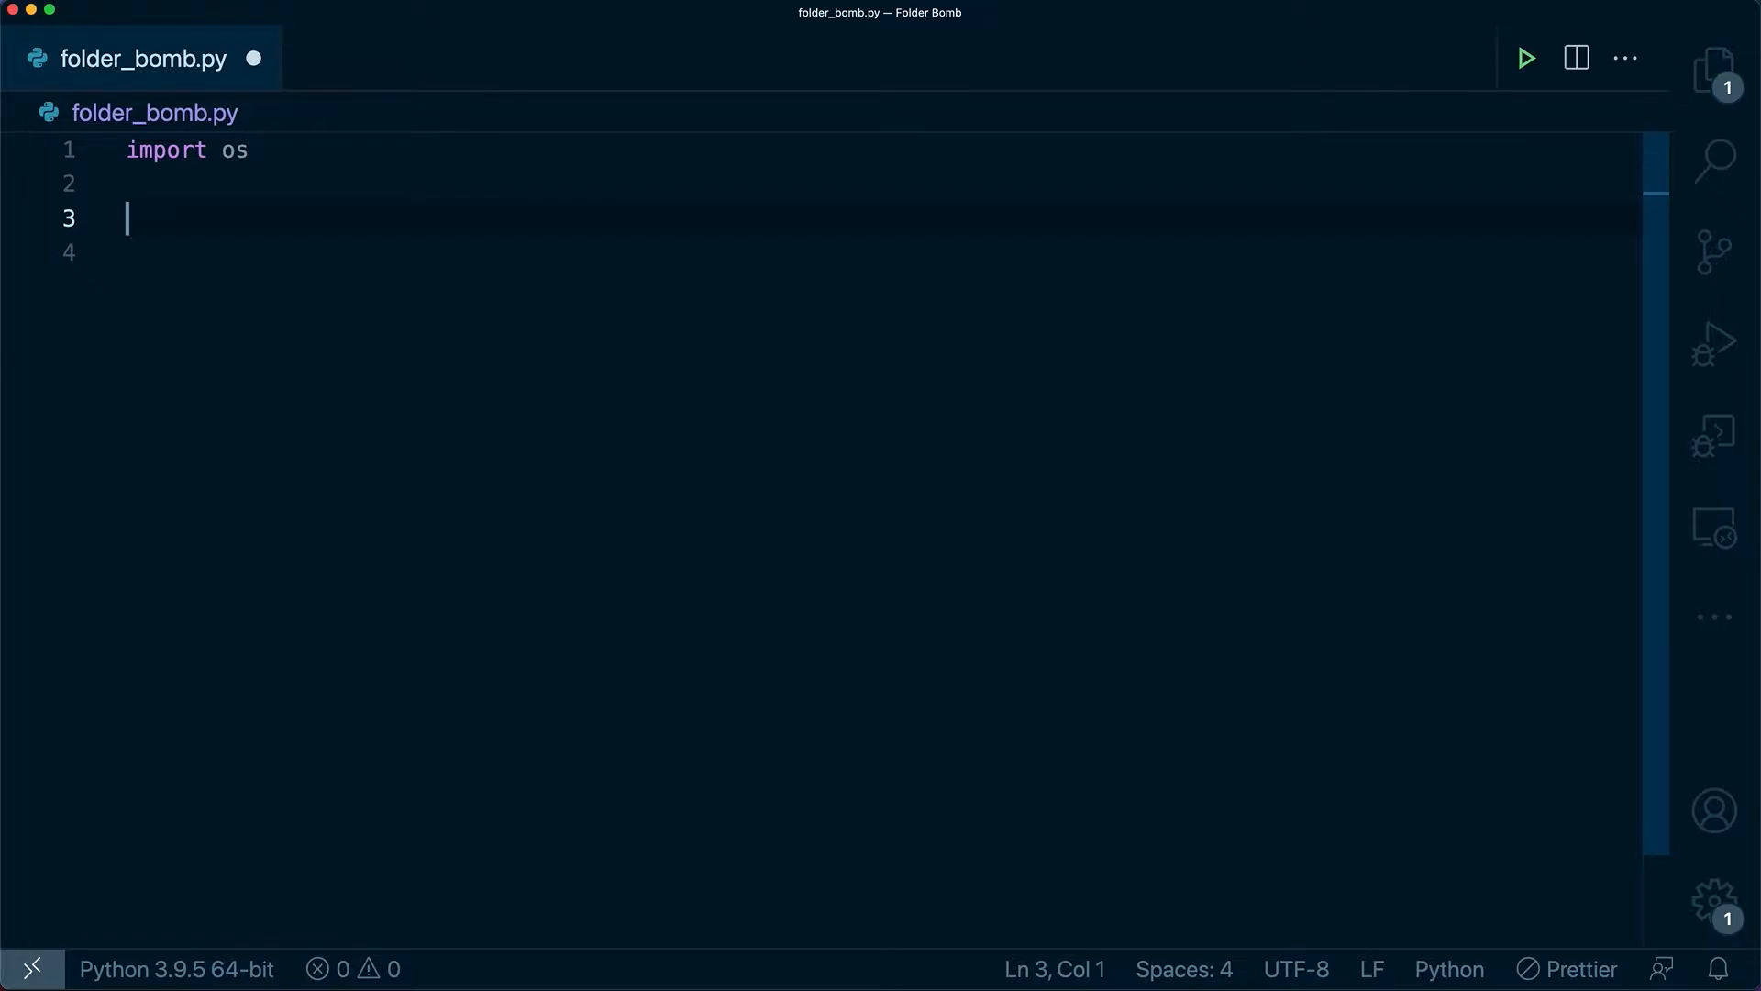
pyautogui.write('# windows')
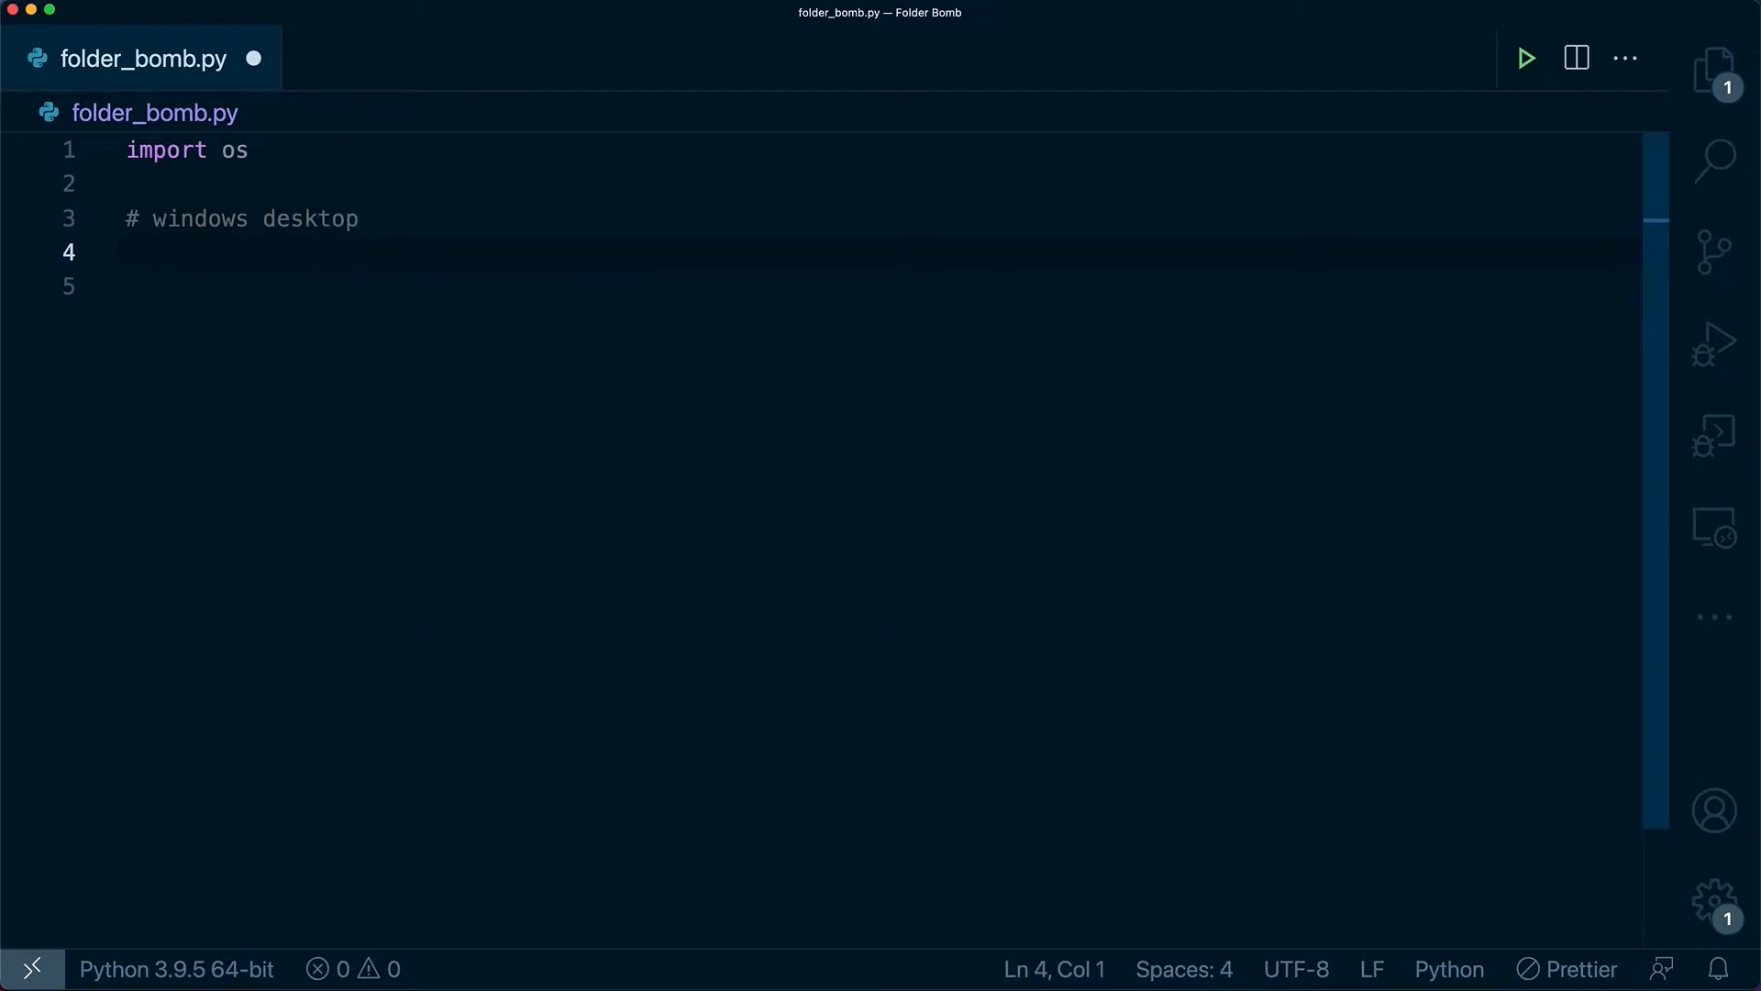
pyautogui.write("desktop = os.path.join(os.path.join(os.environ['USERPROFILE']), 'Desktop')")
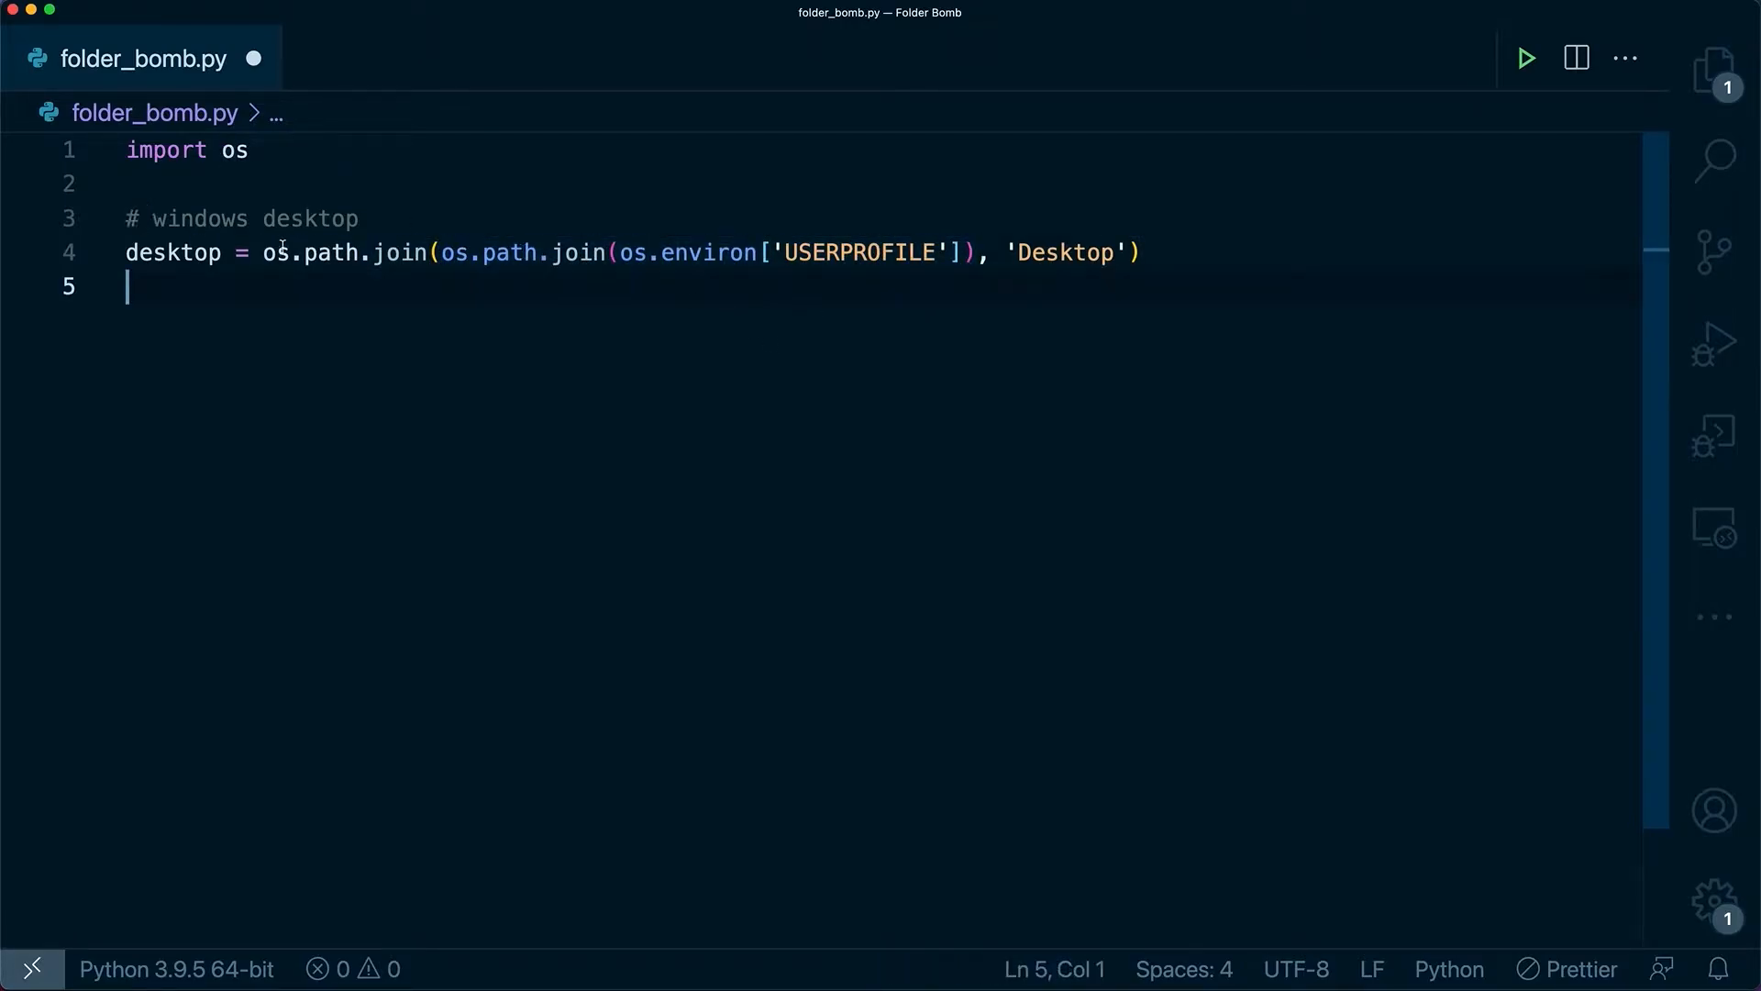
# Step: Add the Mac desktop path using expanduser and comment out the Windows line
pyautogui.moveTo(261, 253); pyautogui.dragTo(1137, 253)
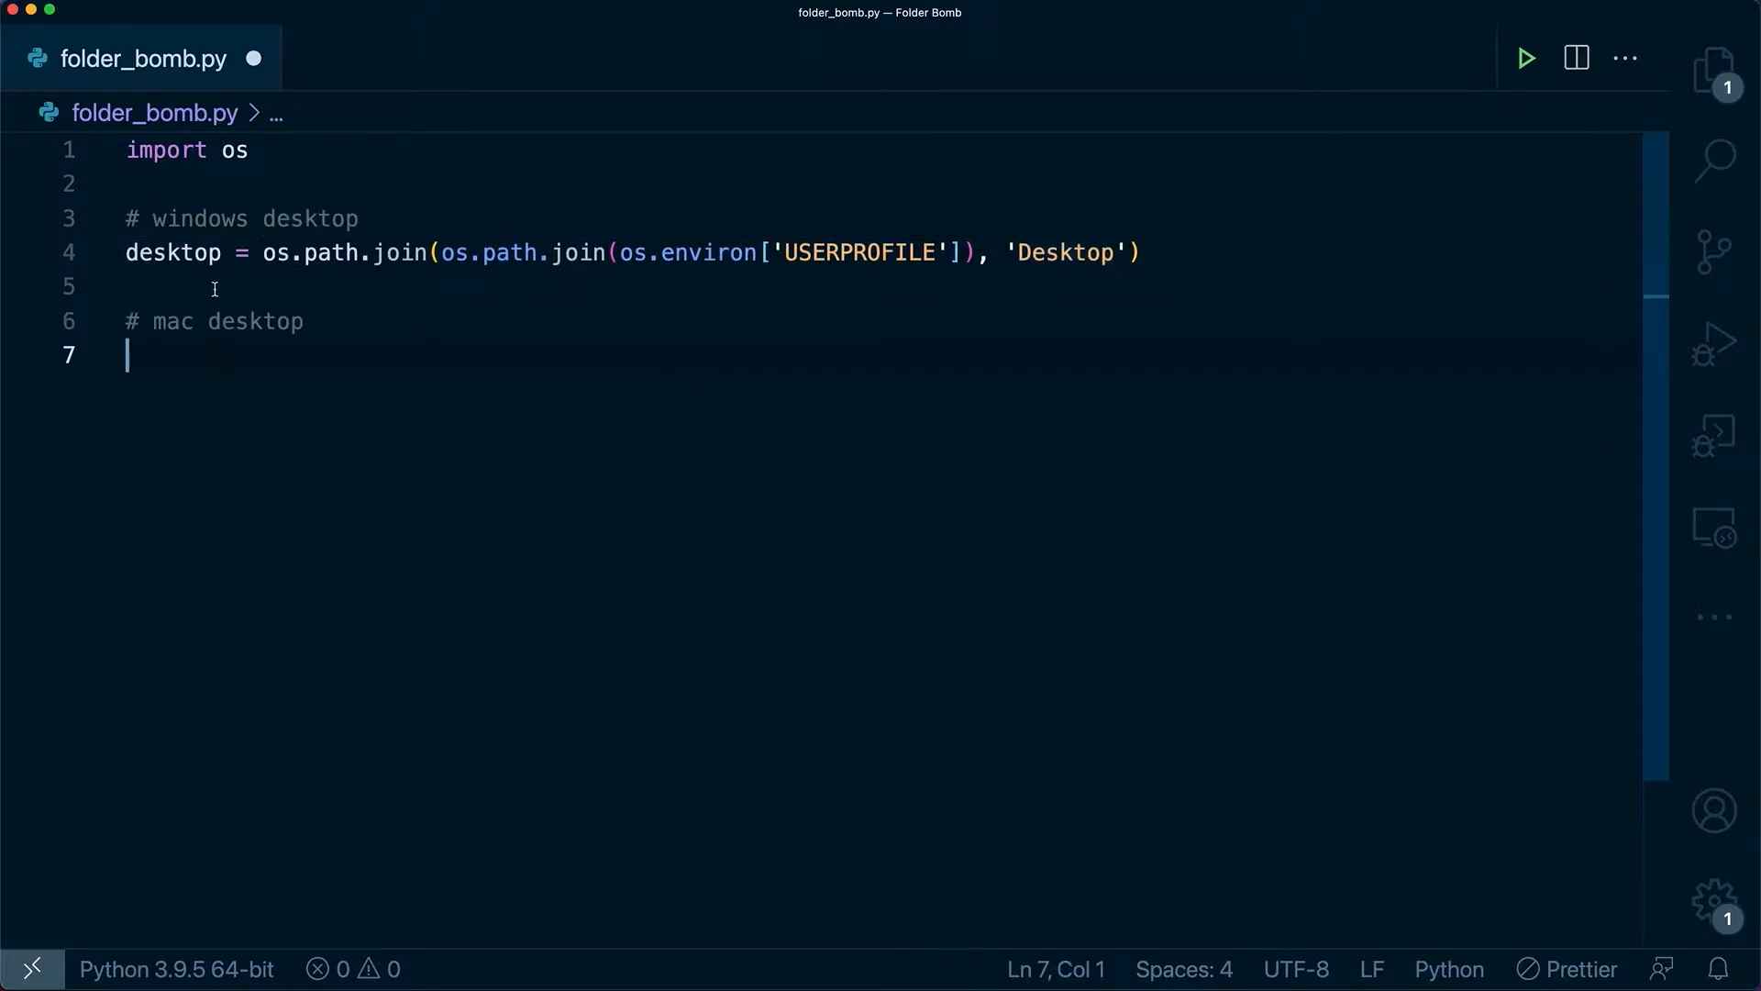
pyautogui.write('desktop = os.path.join(os.path.expanduser("~"), "Desktop")')
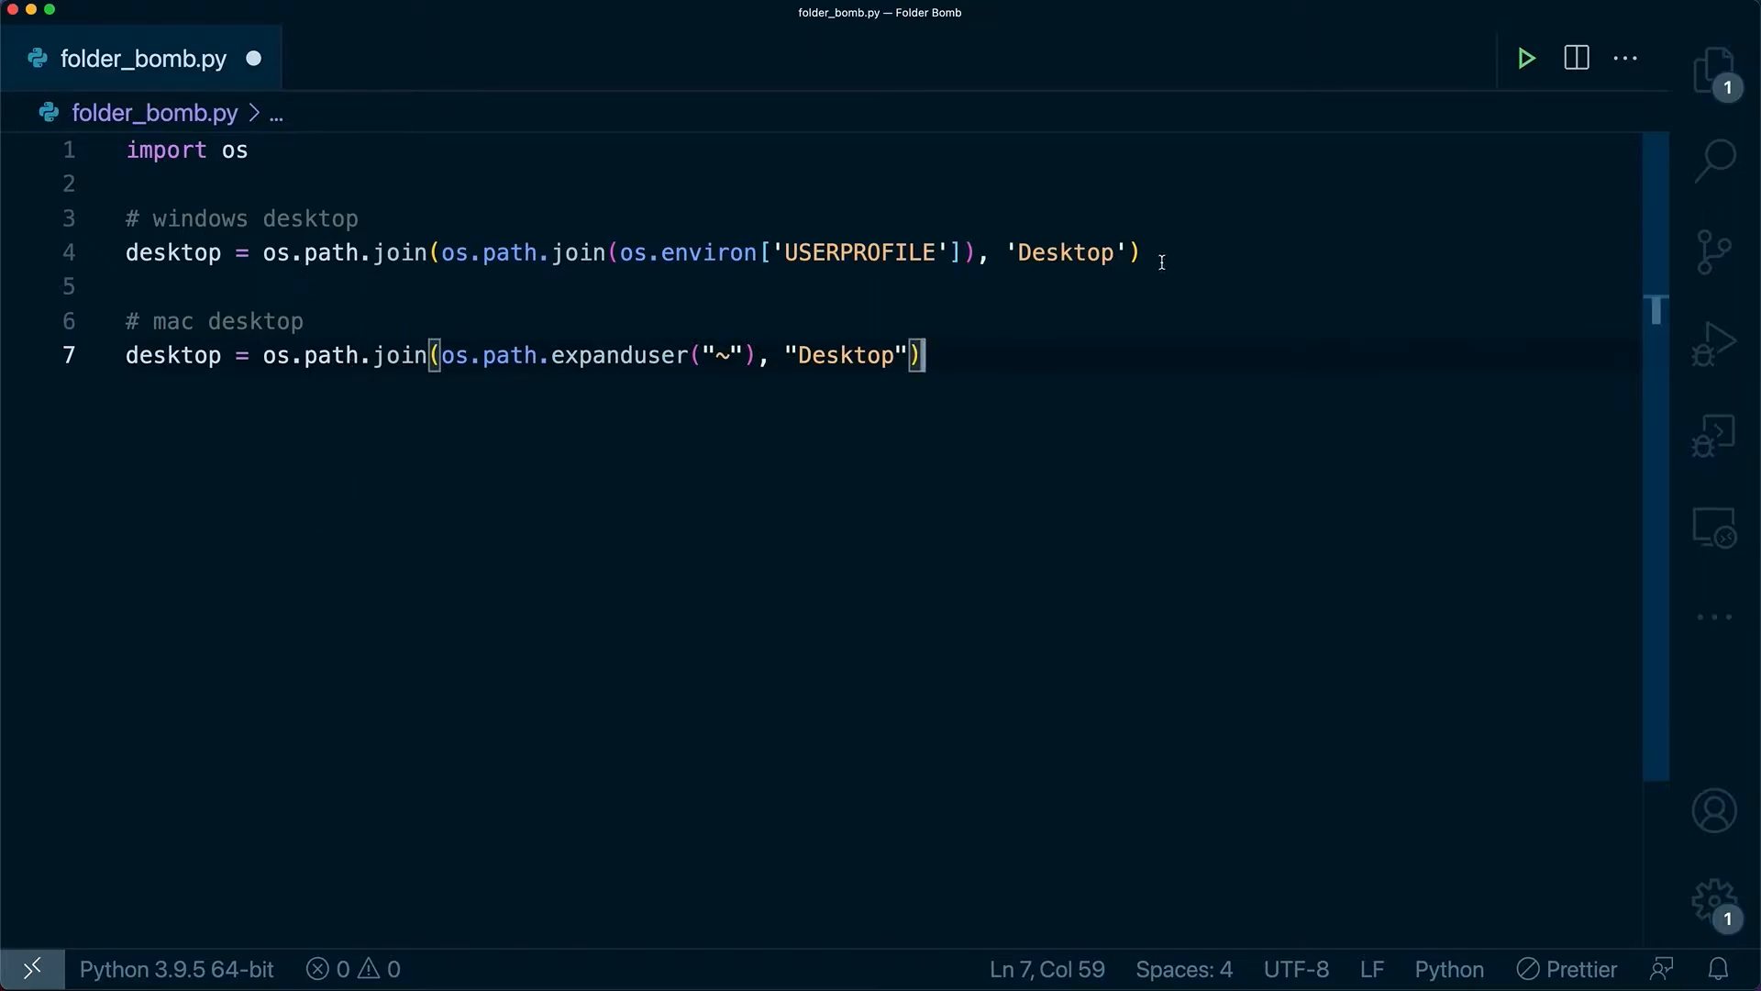
pyautogui.press('cmd+/')
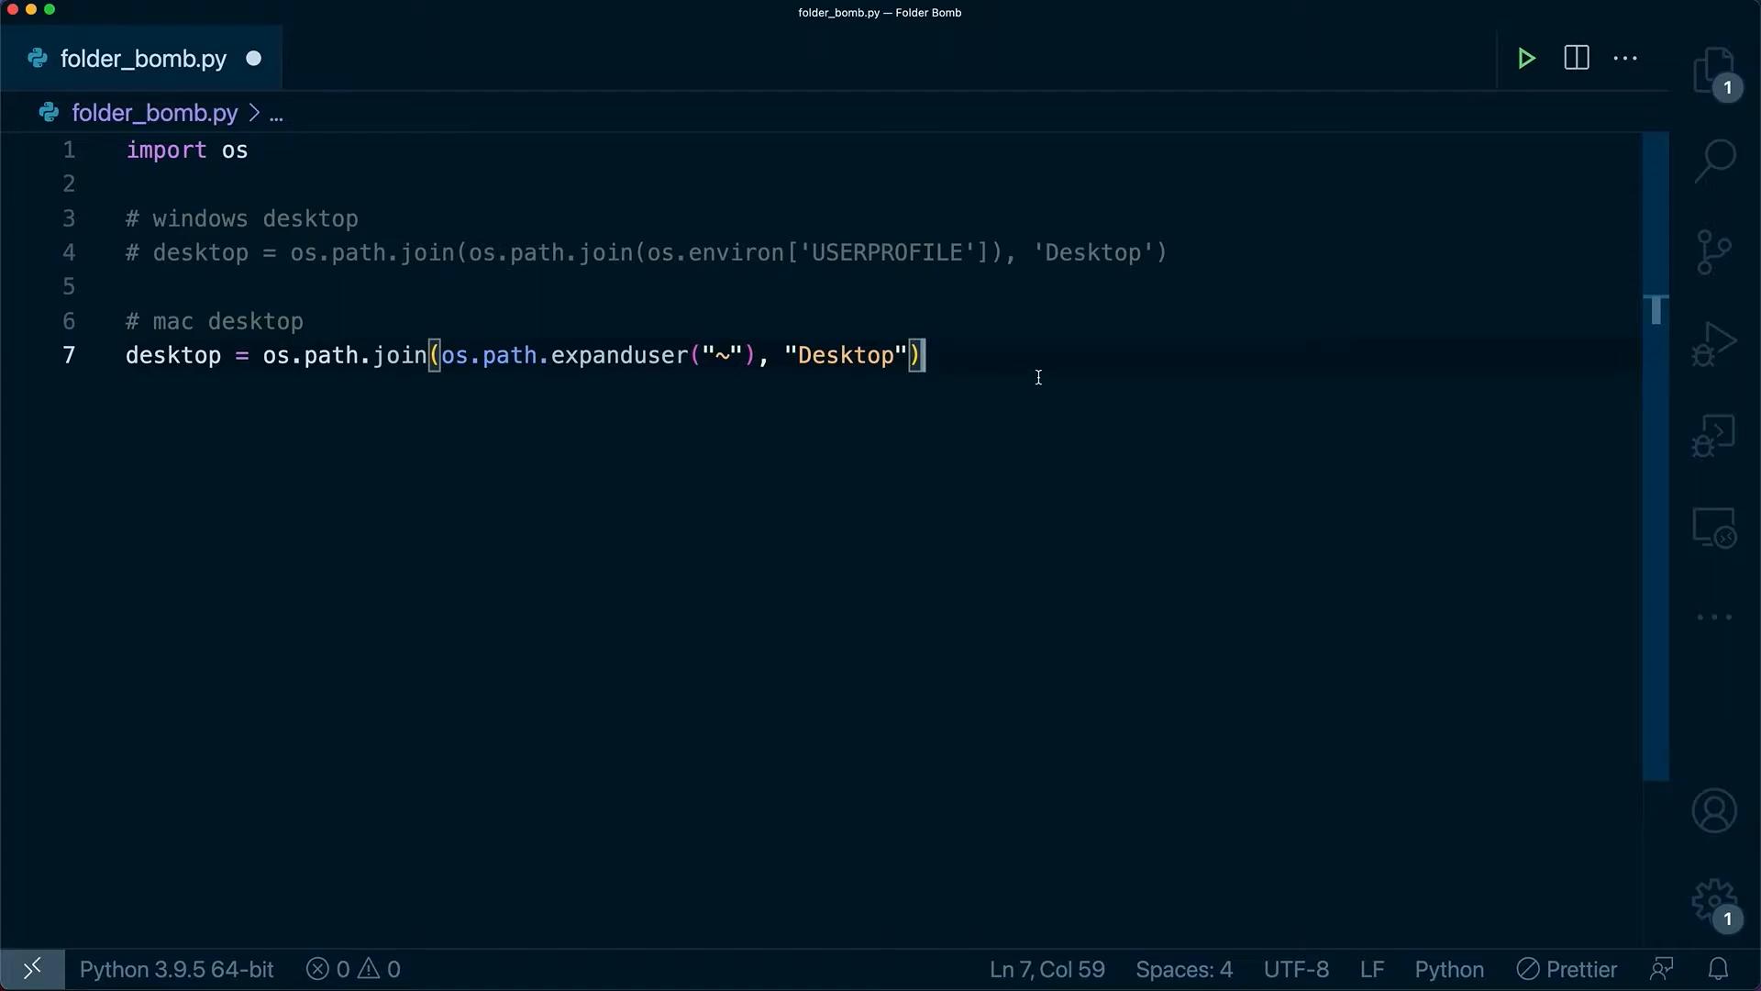
pyautogui.moveTo(754, 354)
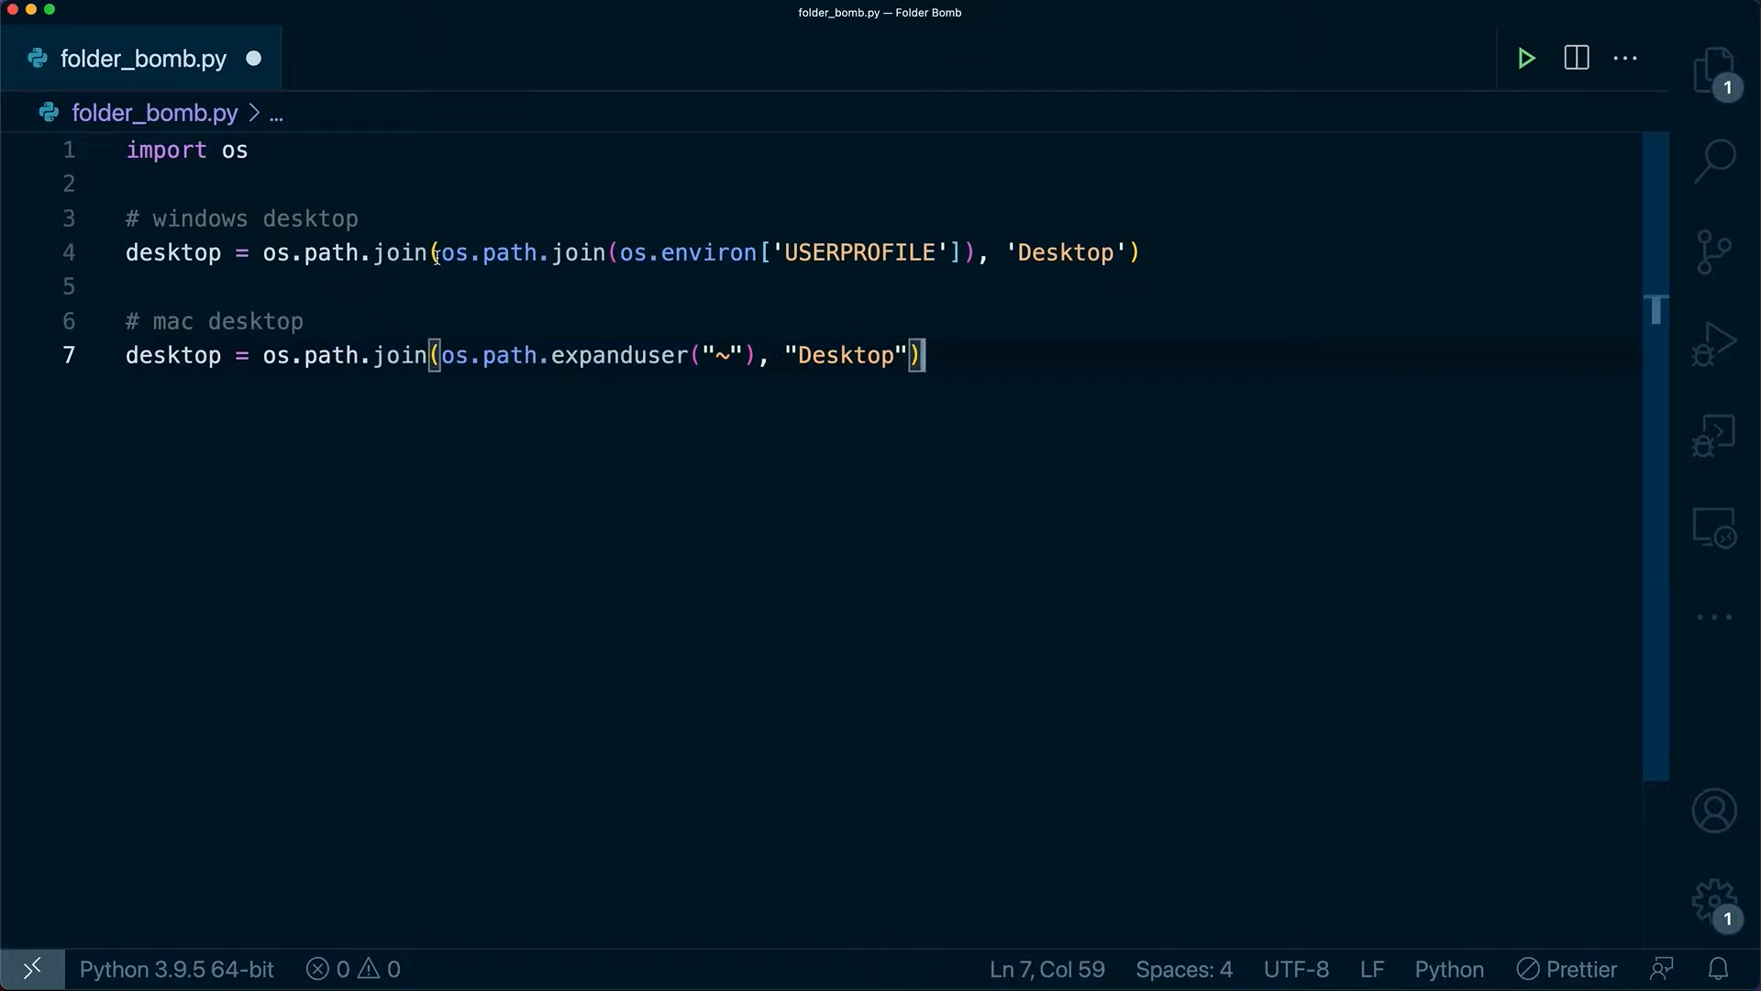
# Step: Keep the Windows path line commented out and add print(desktop)
pyautogui.press('cmd+/')
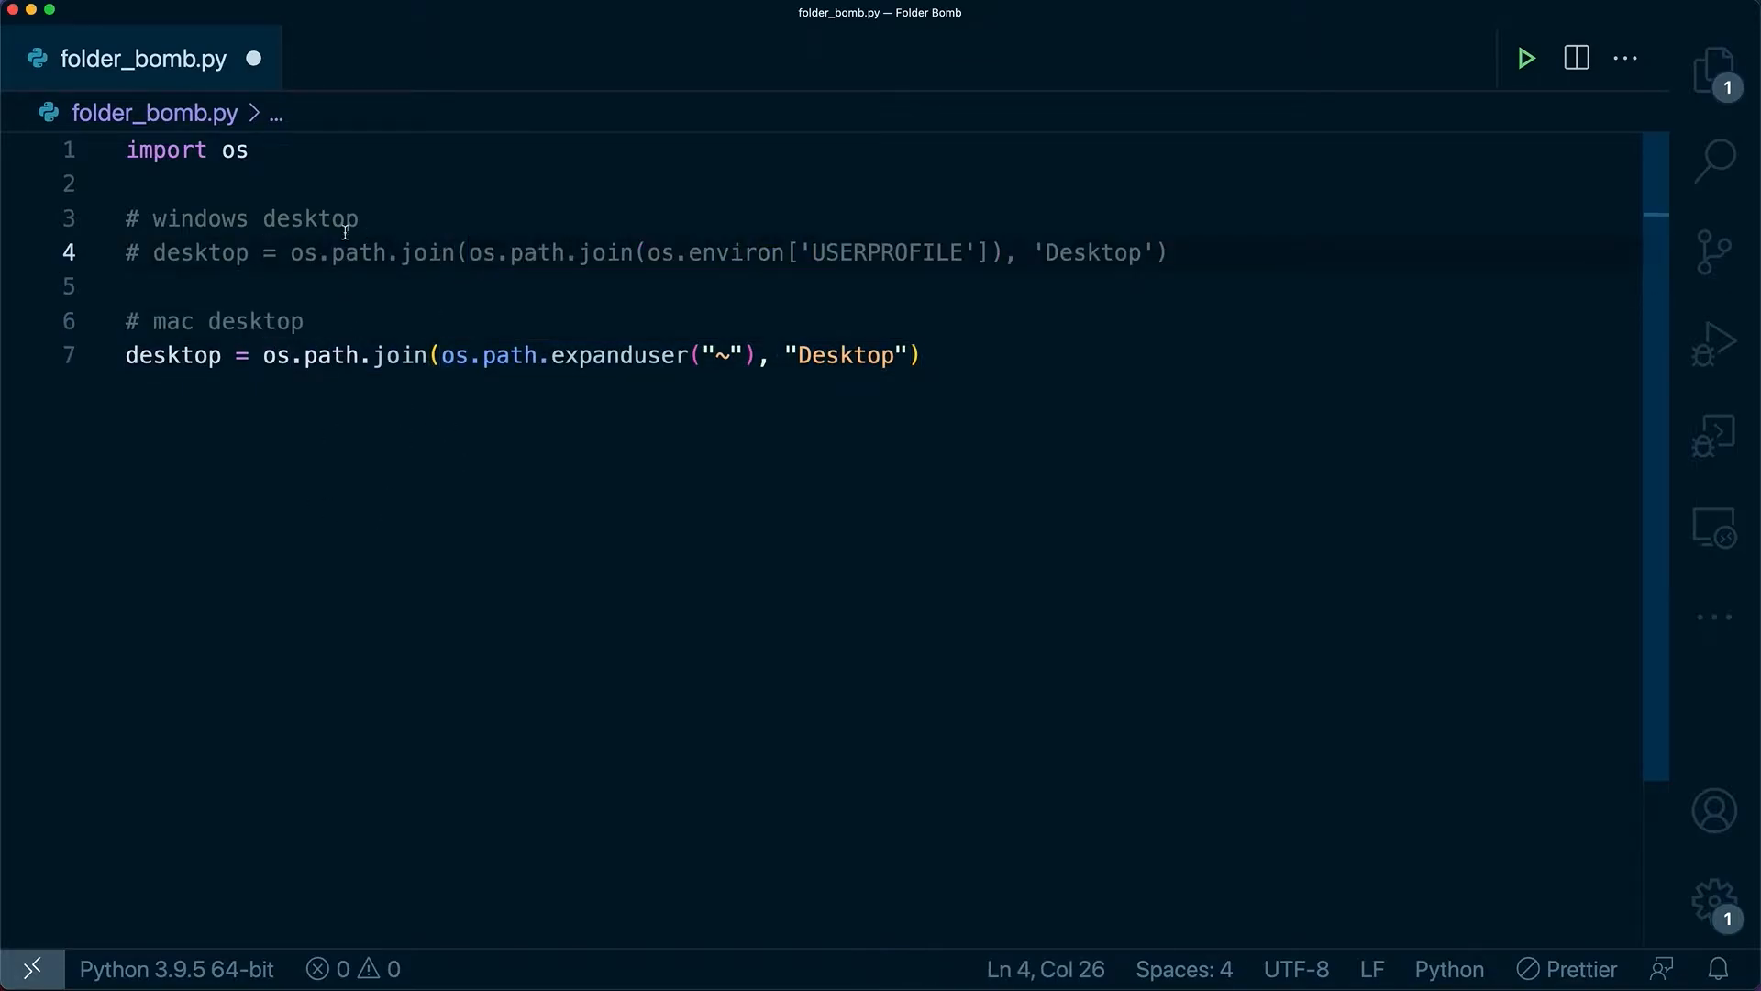
pyautogui.write('p')
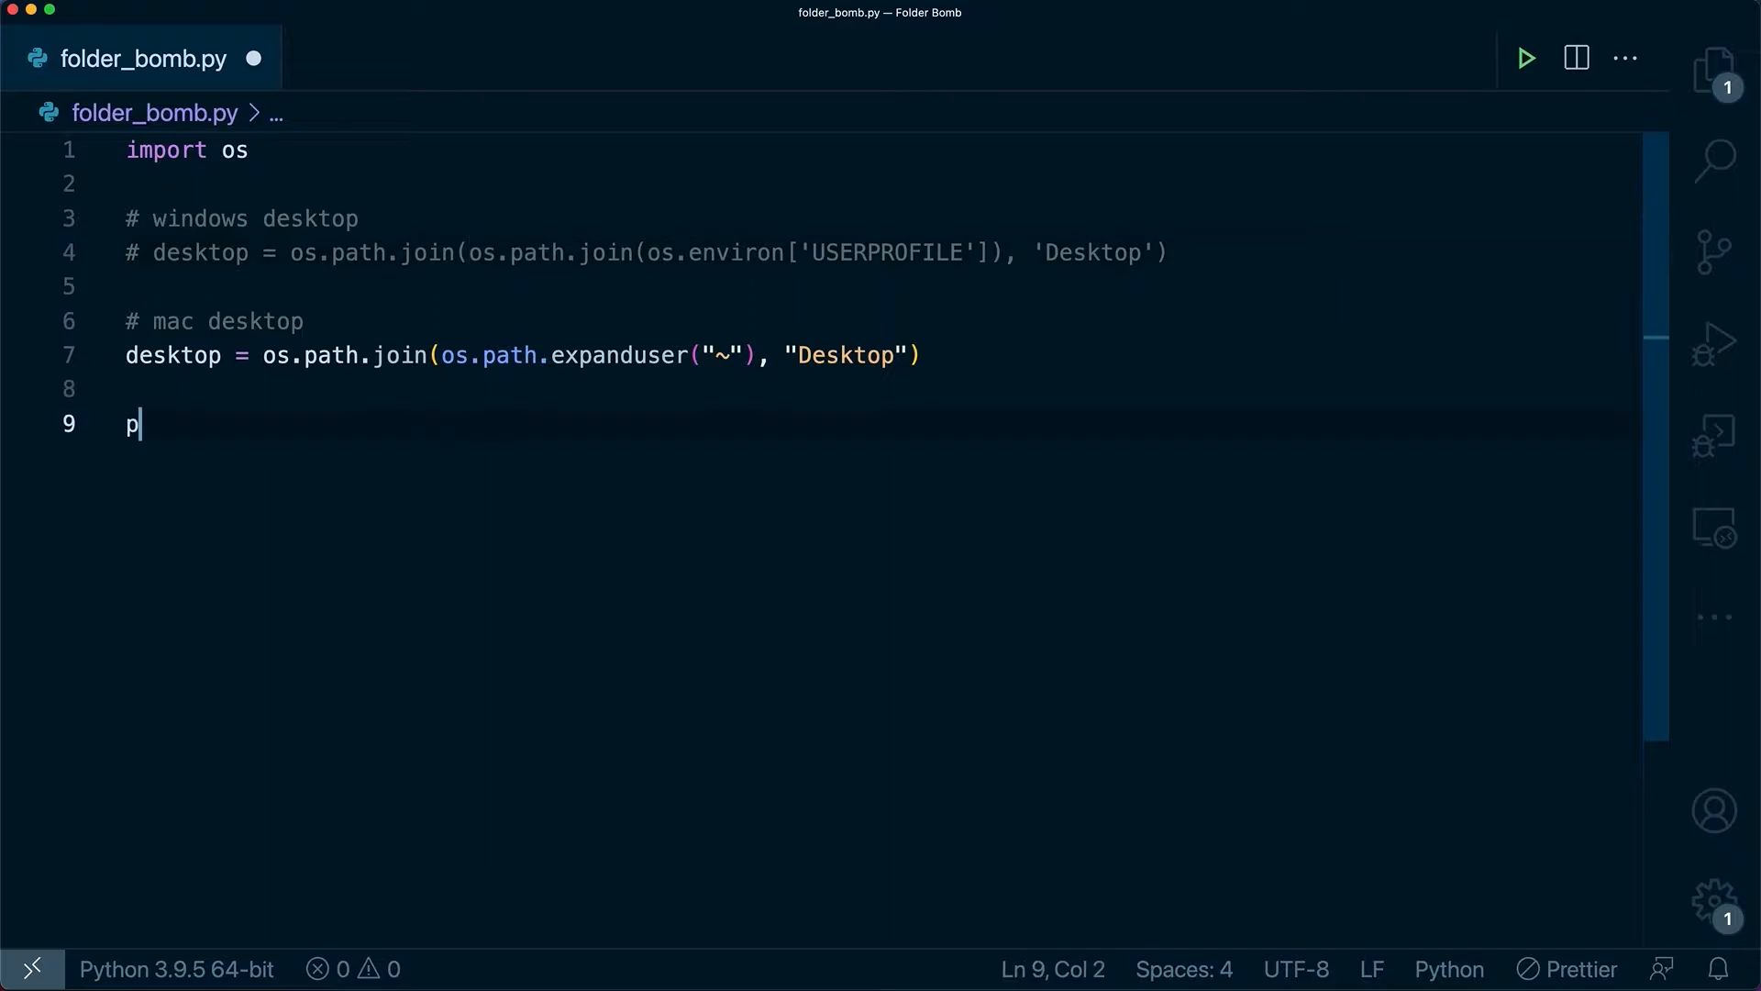
pyautogui.write('rint(desktop')
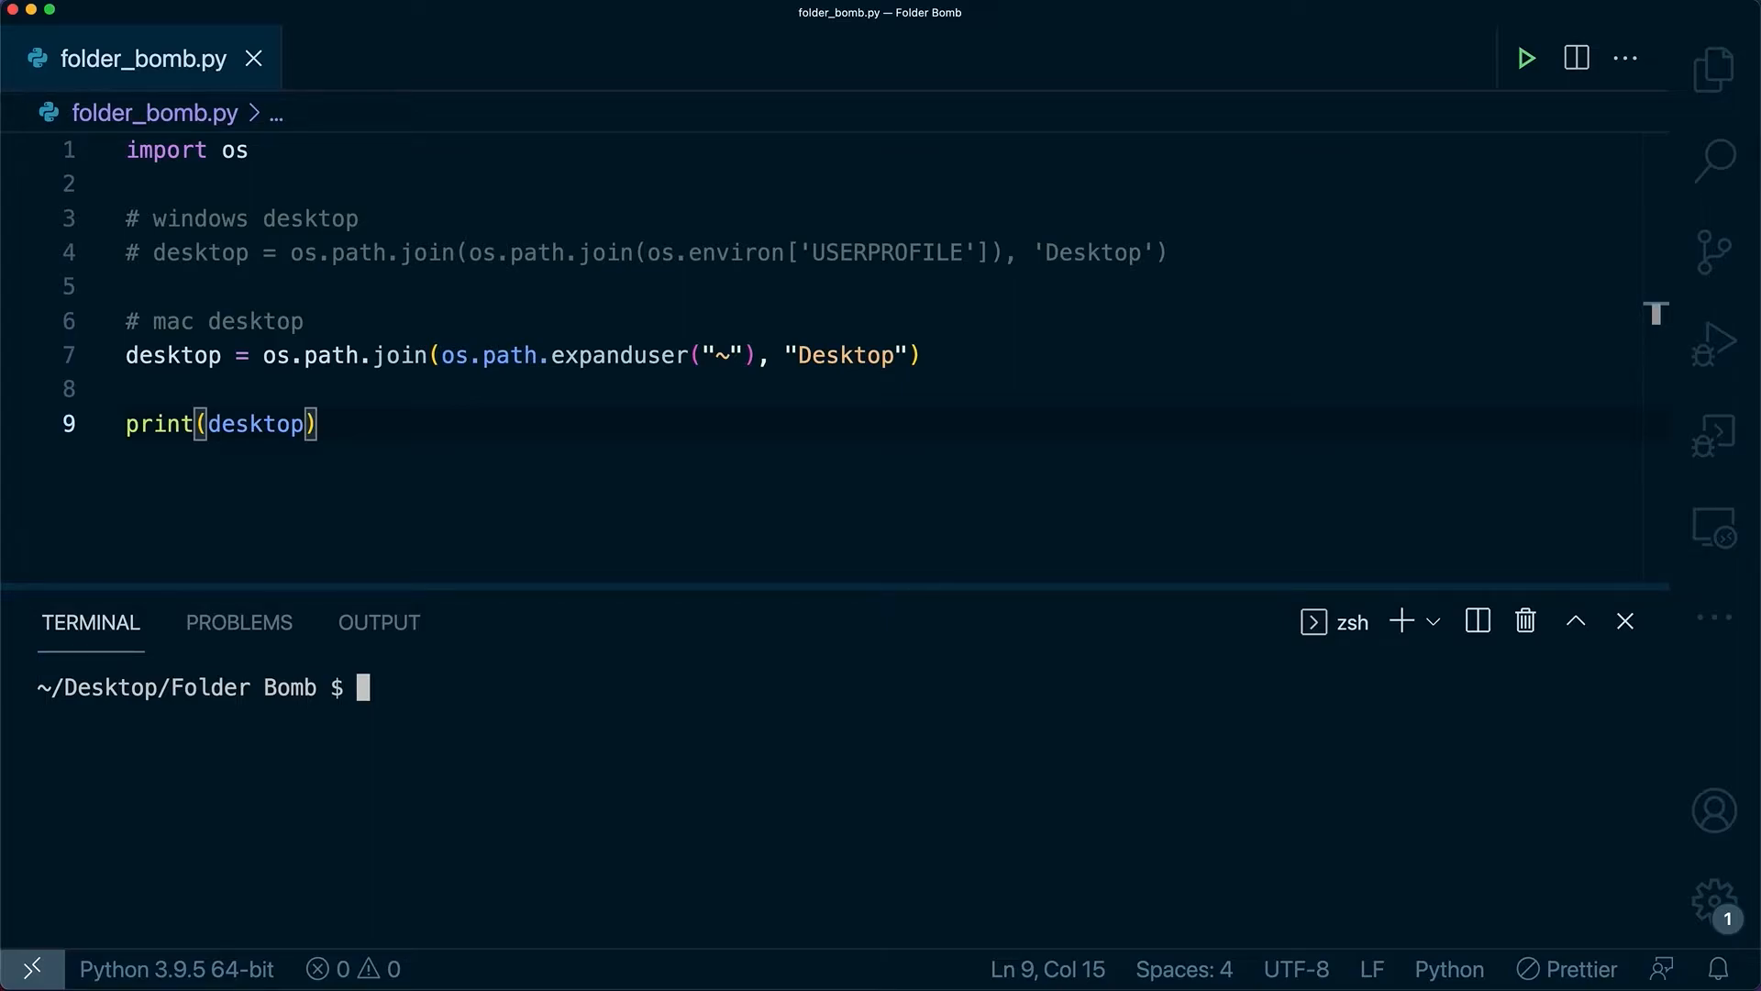
# Step: Run python3 folder_bomb.py to check the printed Desktop path, then select the print line for deletion
pyautogui.write('python3')
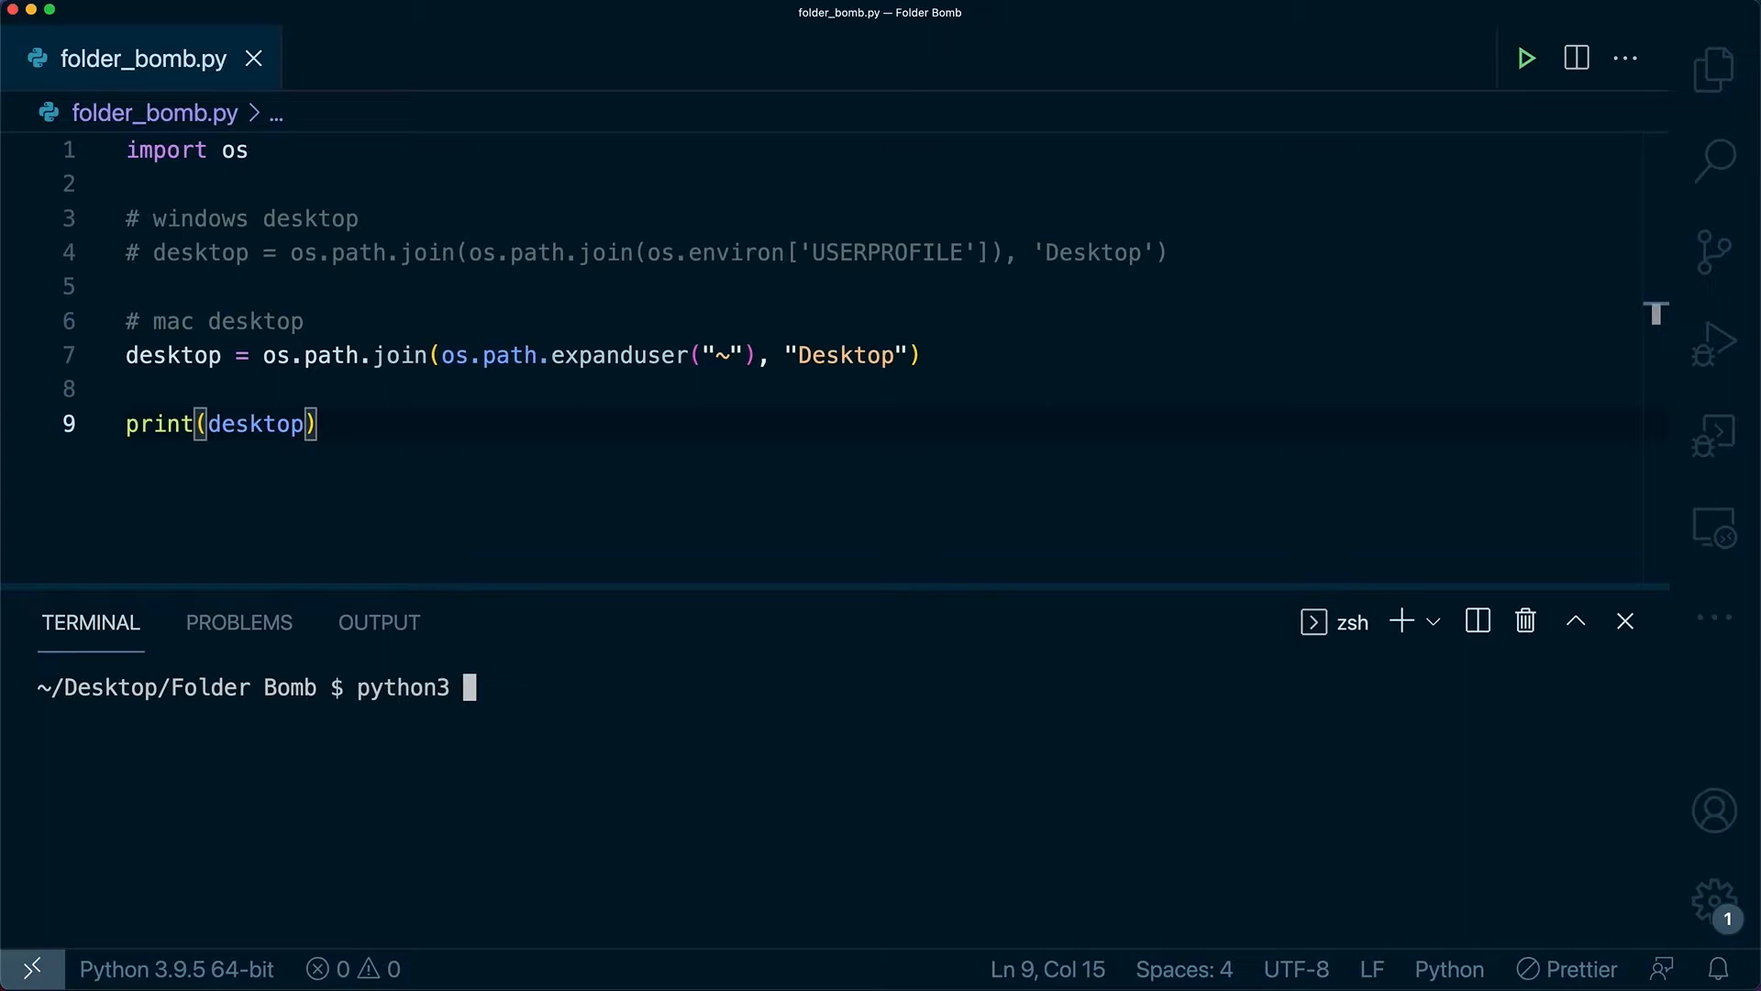
pyautogui.write('folder_bomb.')
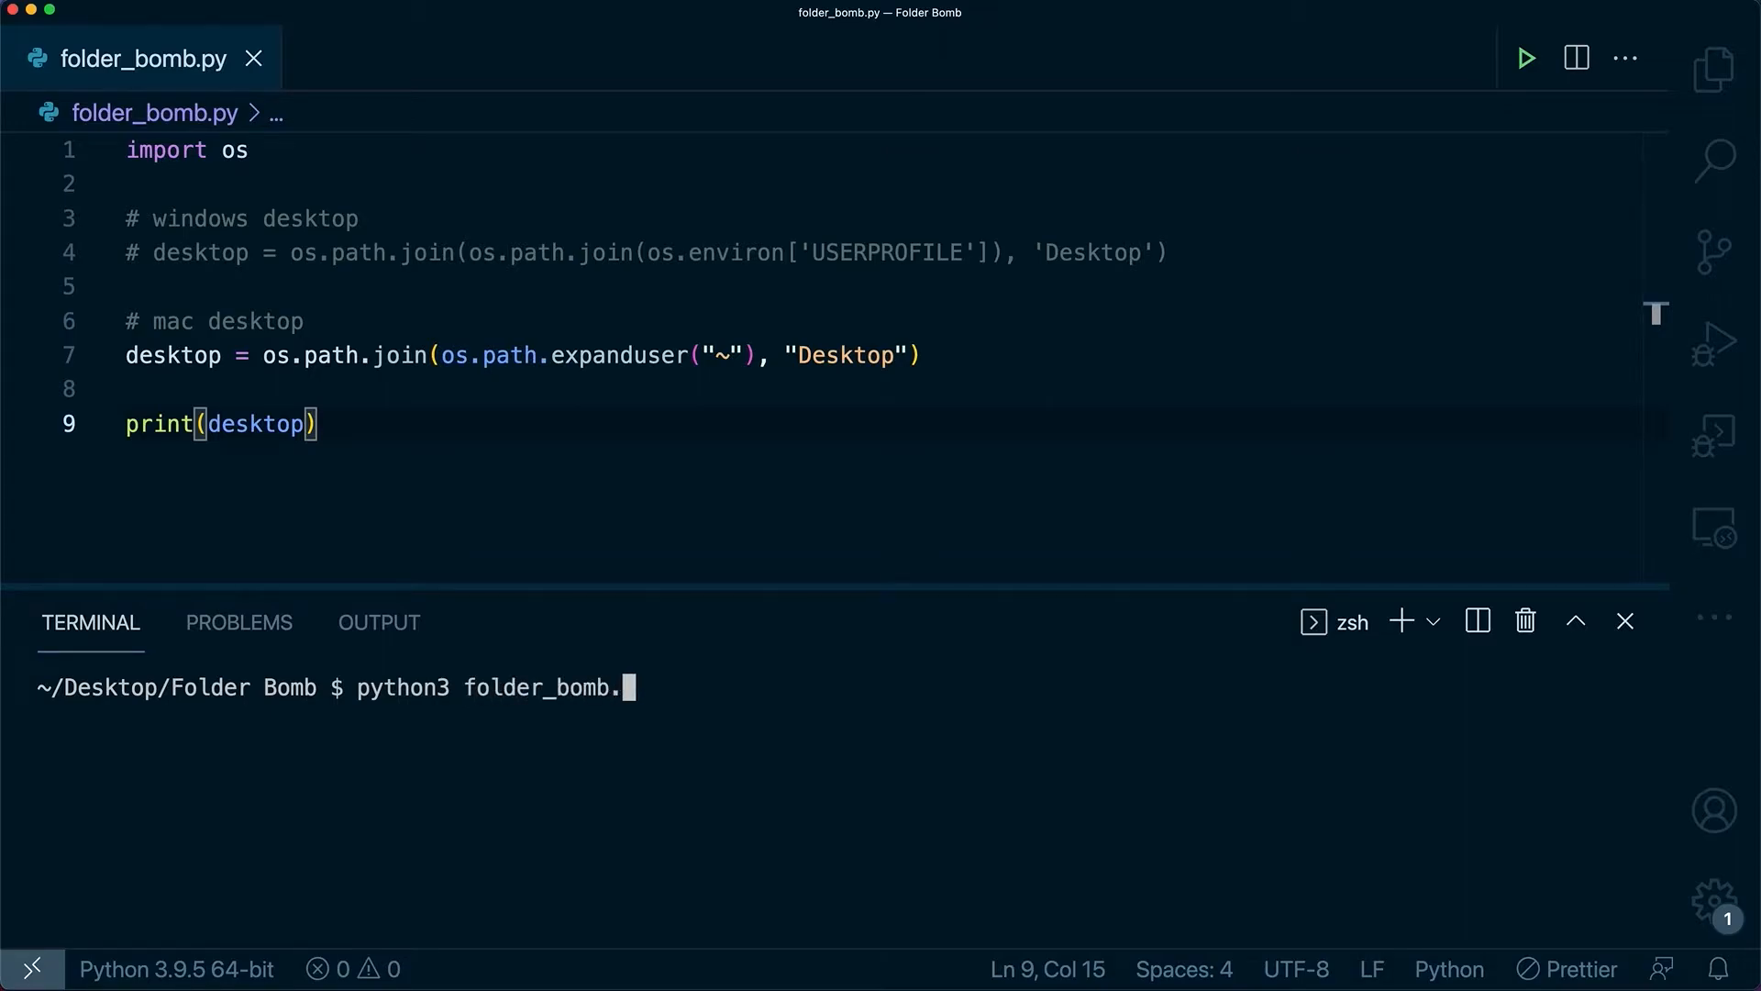
pyautogui.write('py')
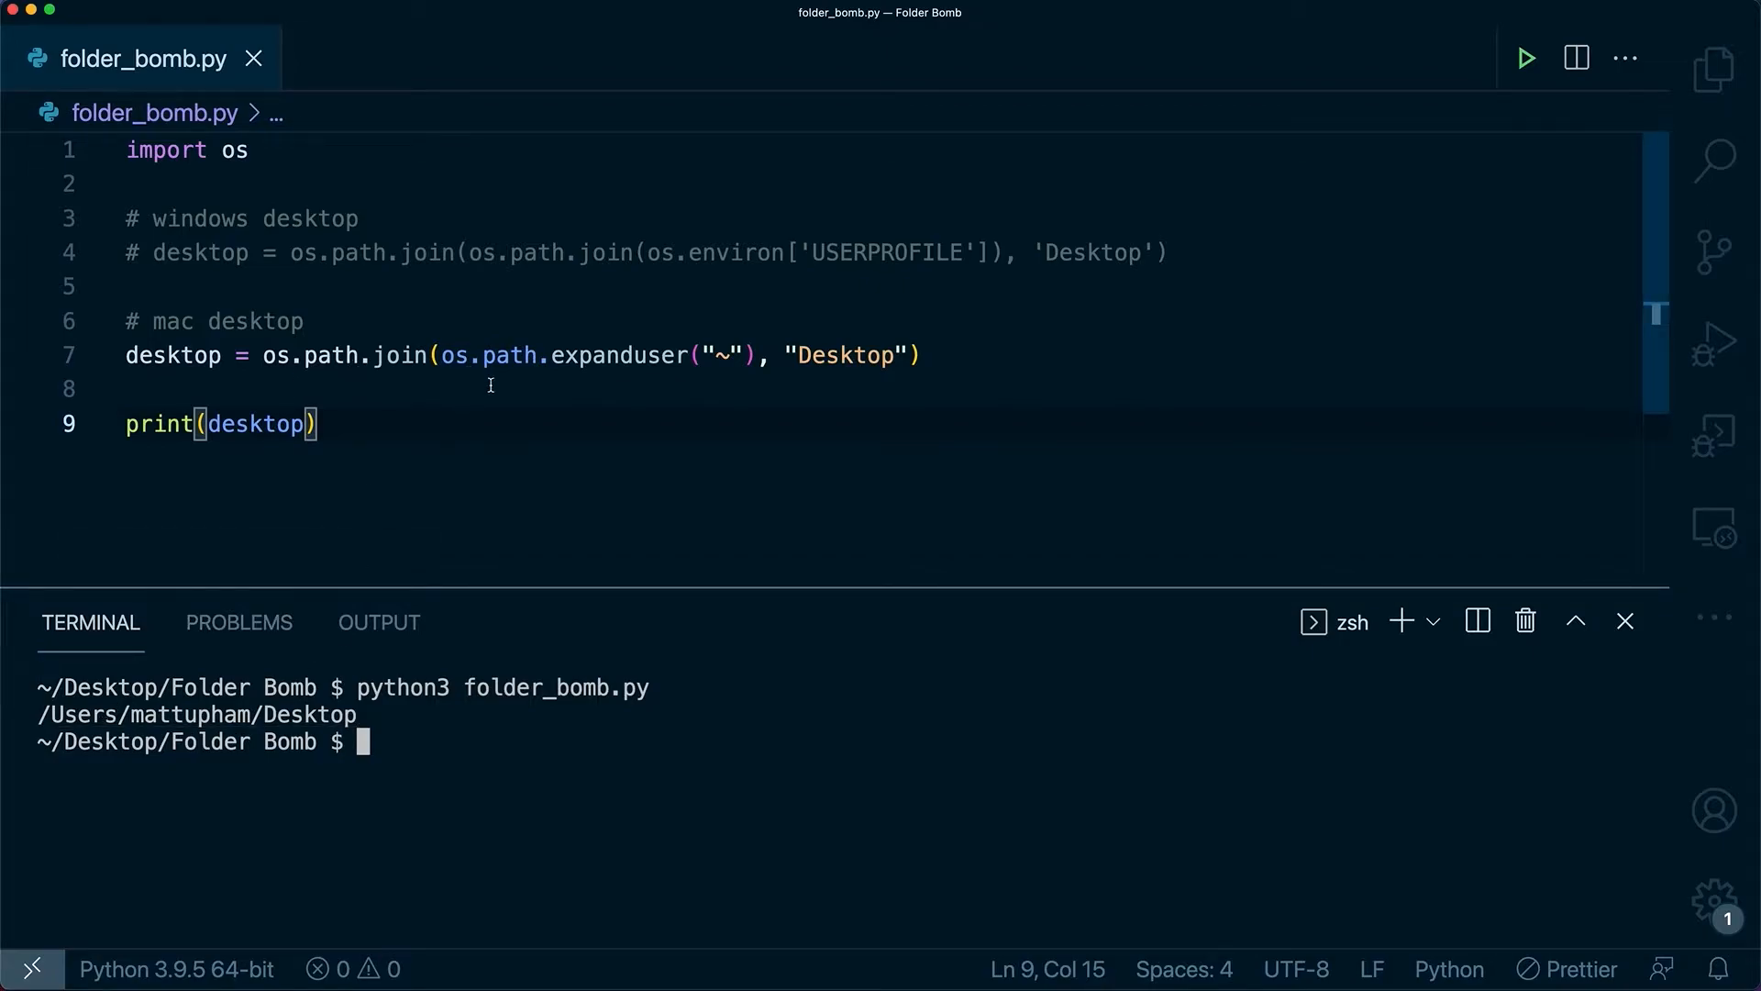
pyautogui.moveTo(435, 354); pyautogui.dragTo(921, 355)
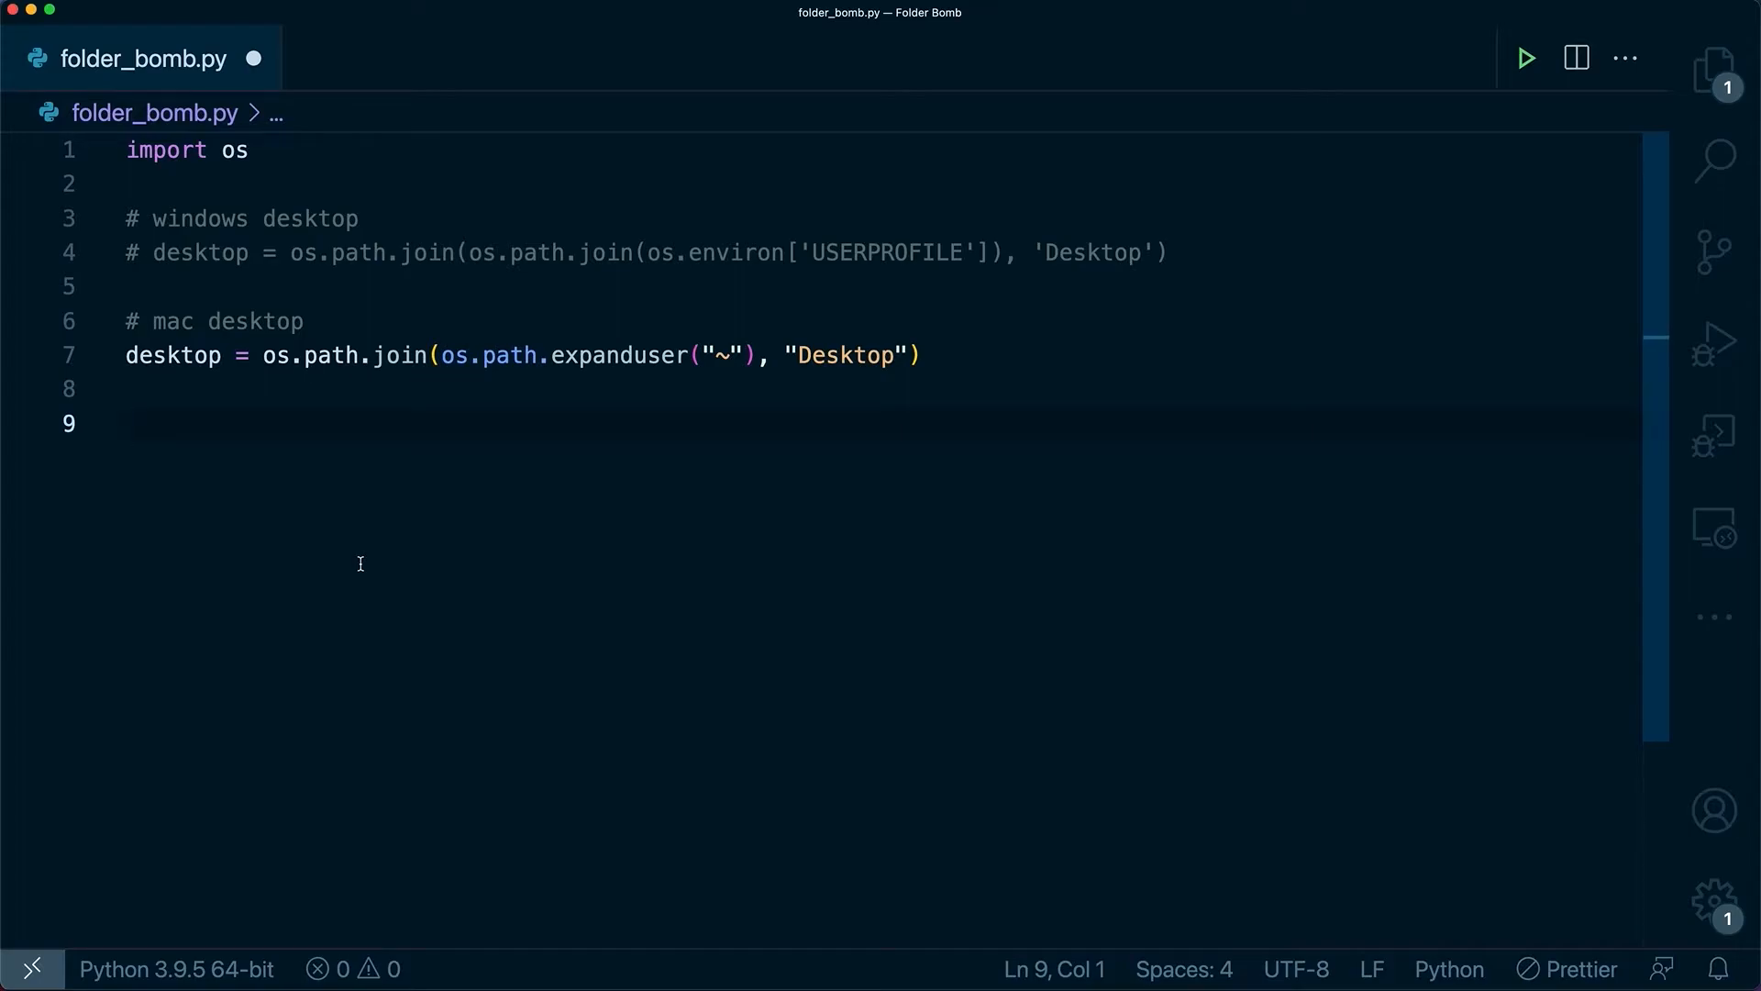
# Step: Set a counter i, start a while True loop, and name new_folder 'Virus' + str(i)
pyautogui.write('i = 1')
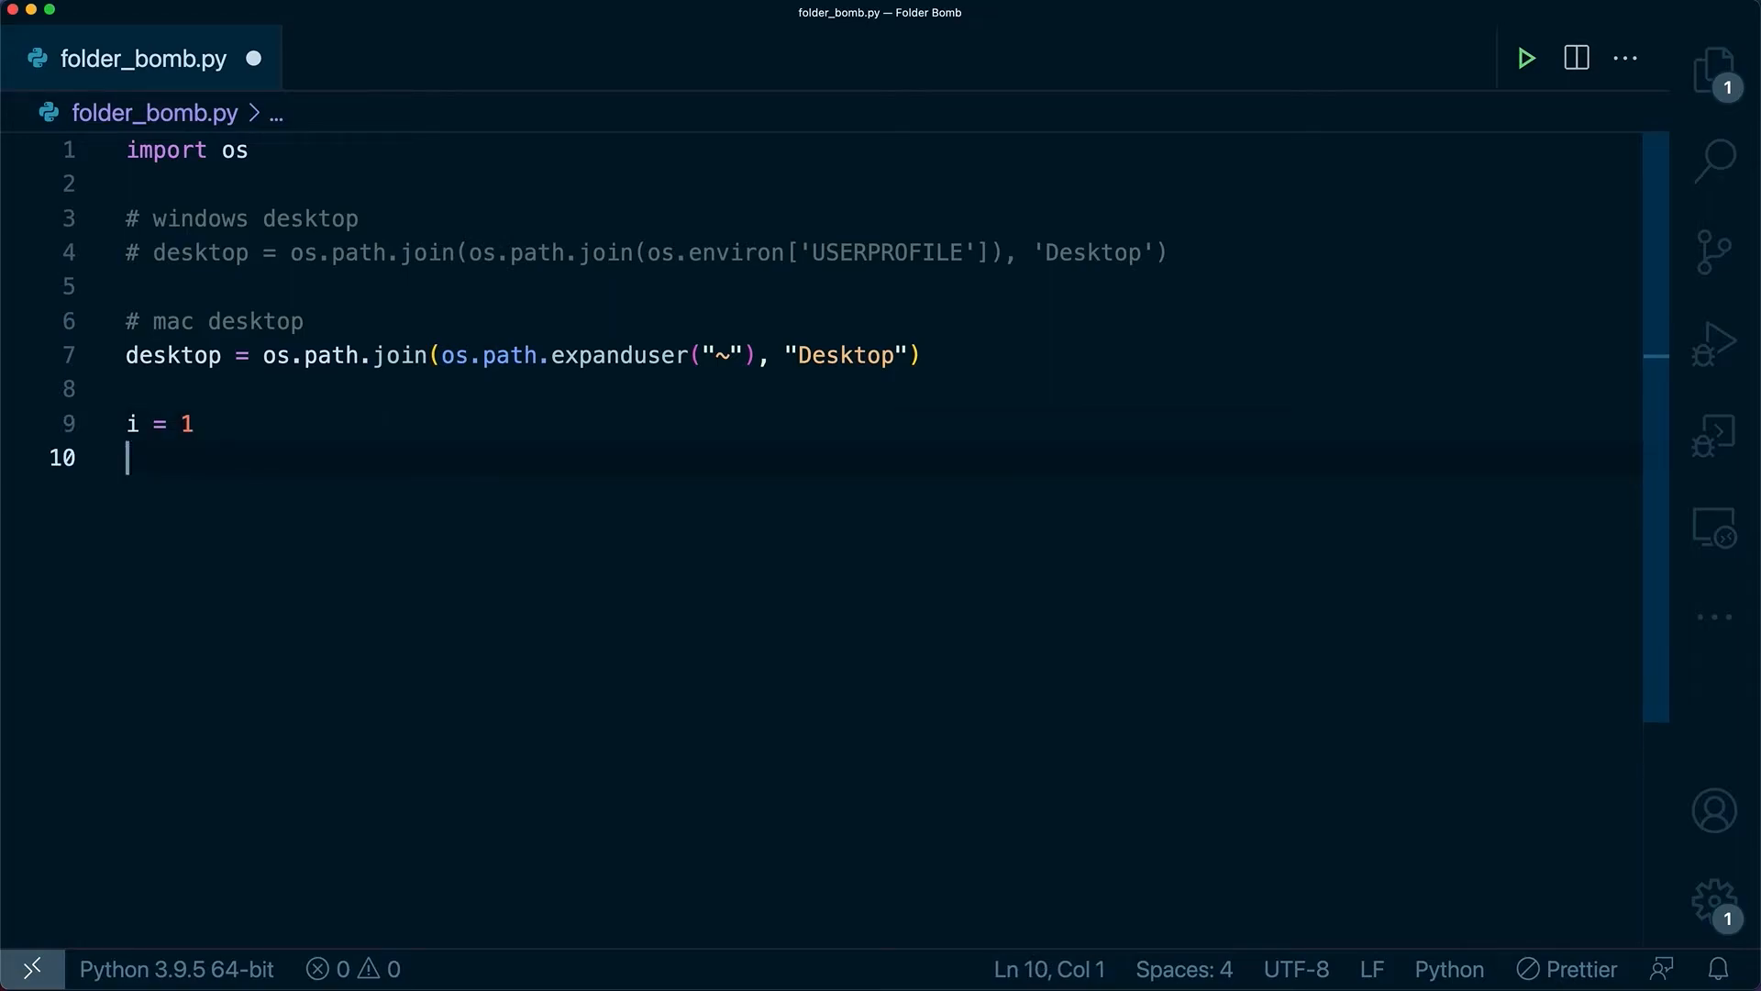
pyautogui.press('enter')
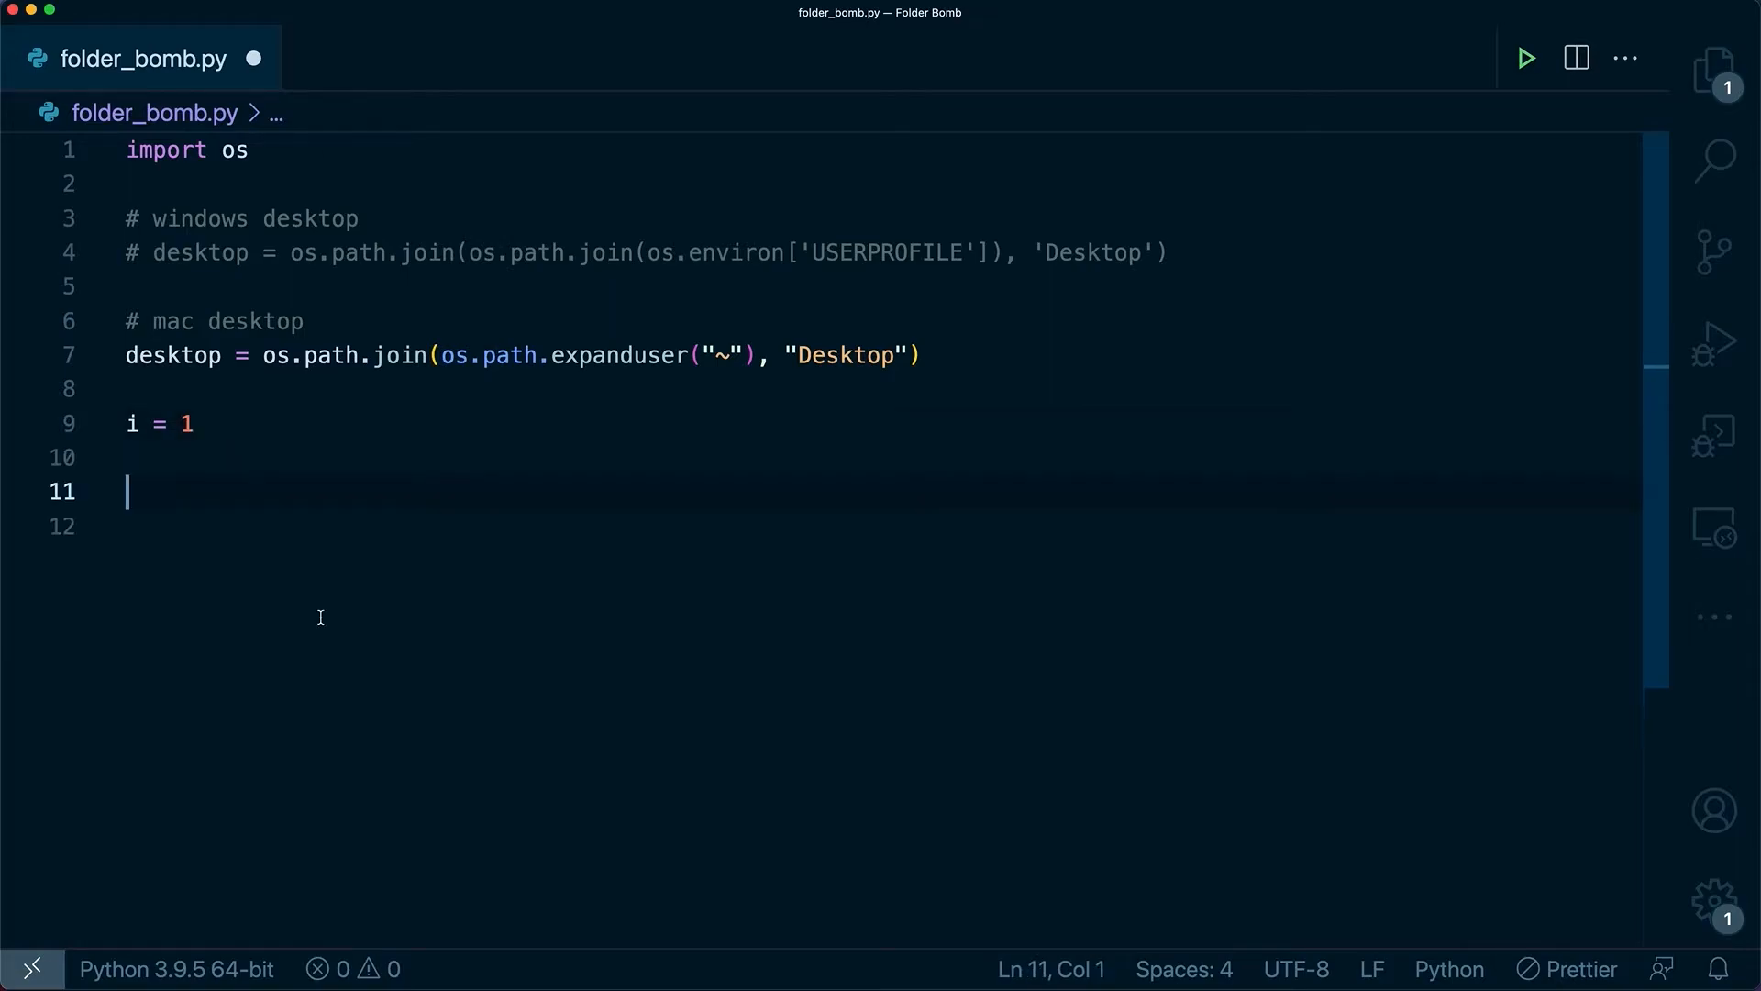
pyautogui.write('while True:')
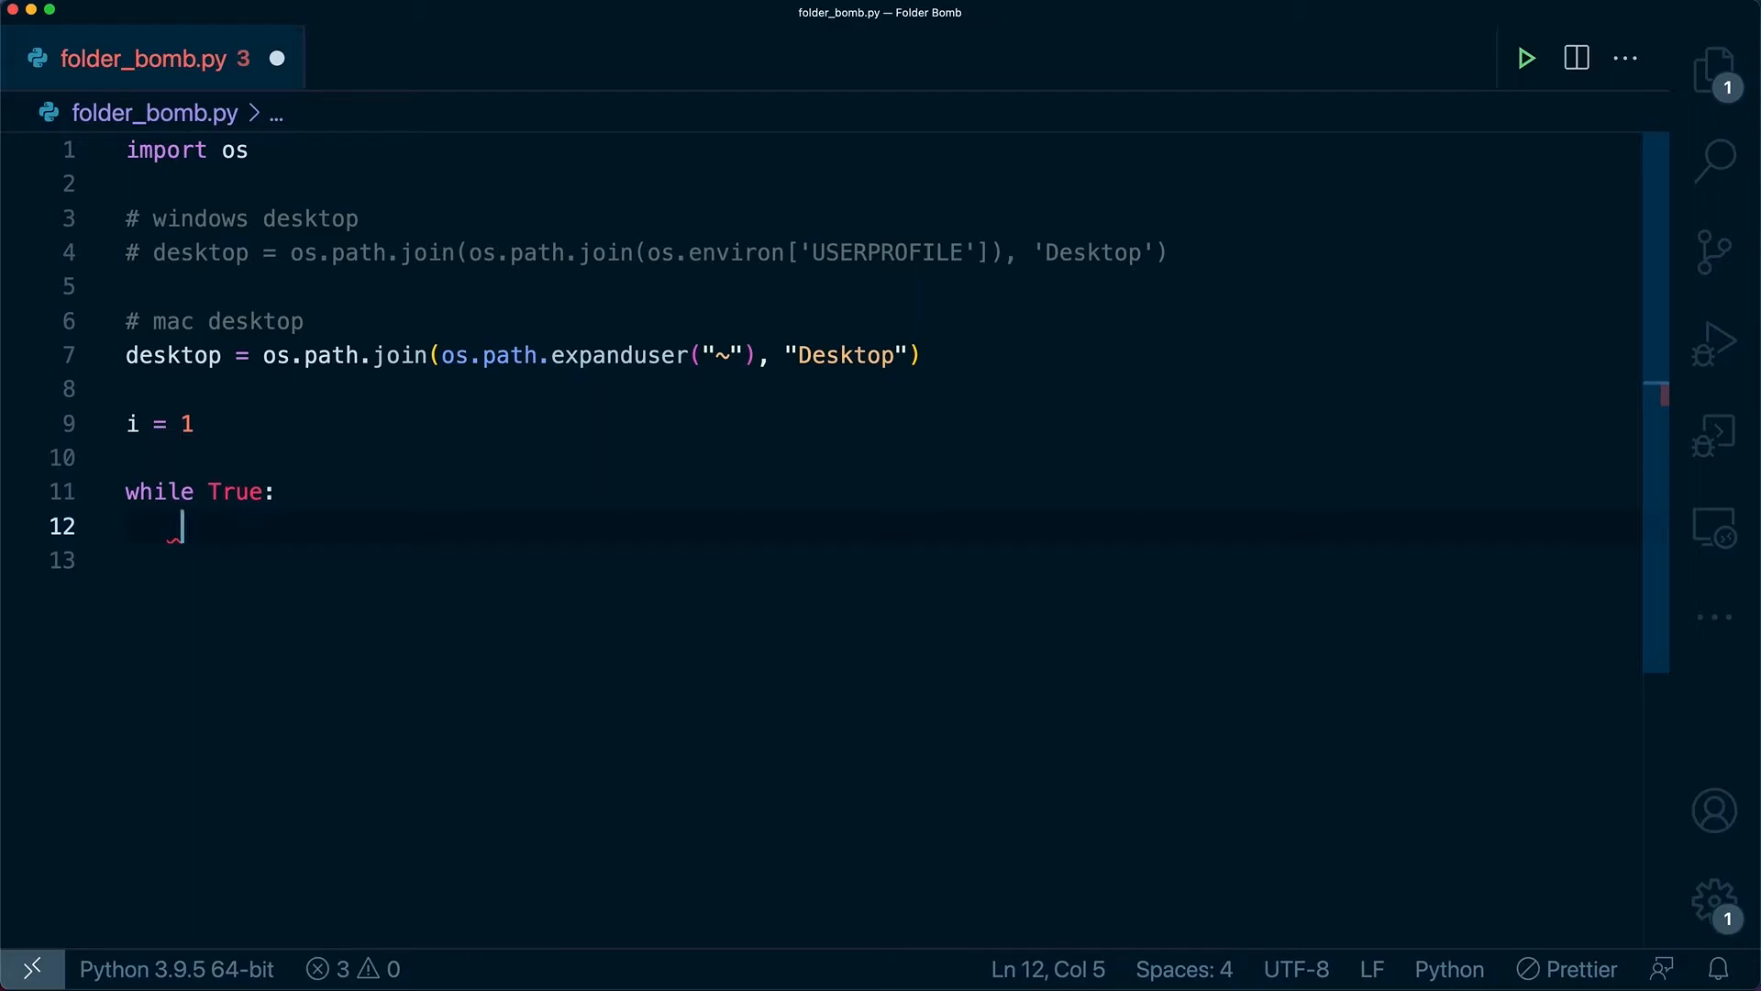
pyautogui.write('new_folder')
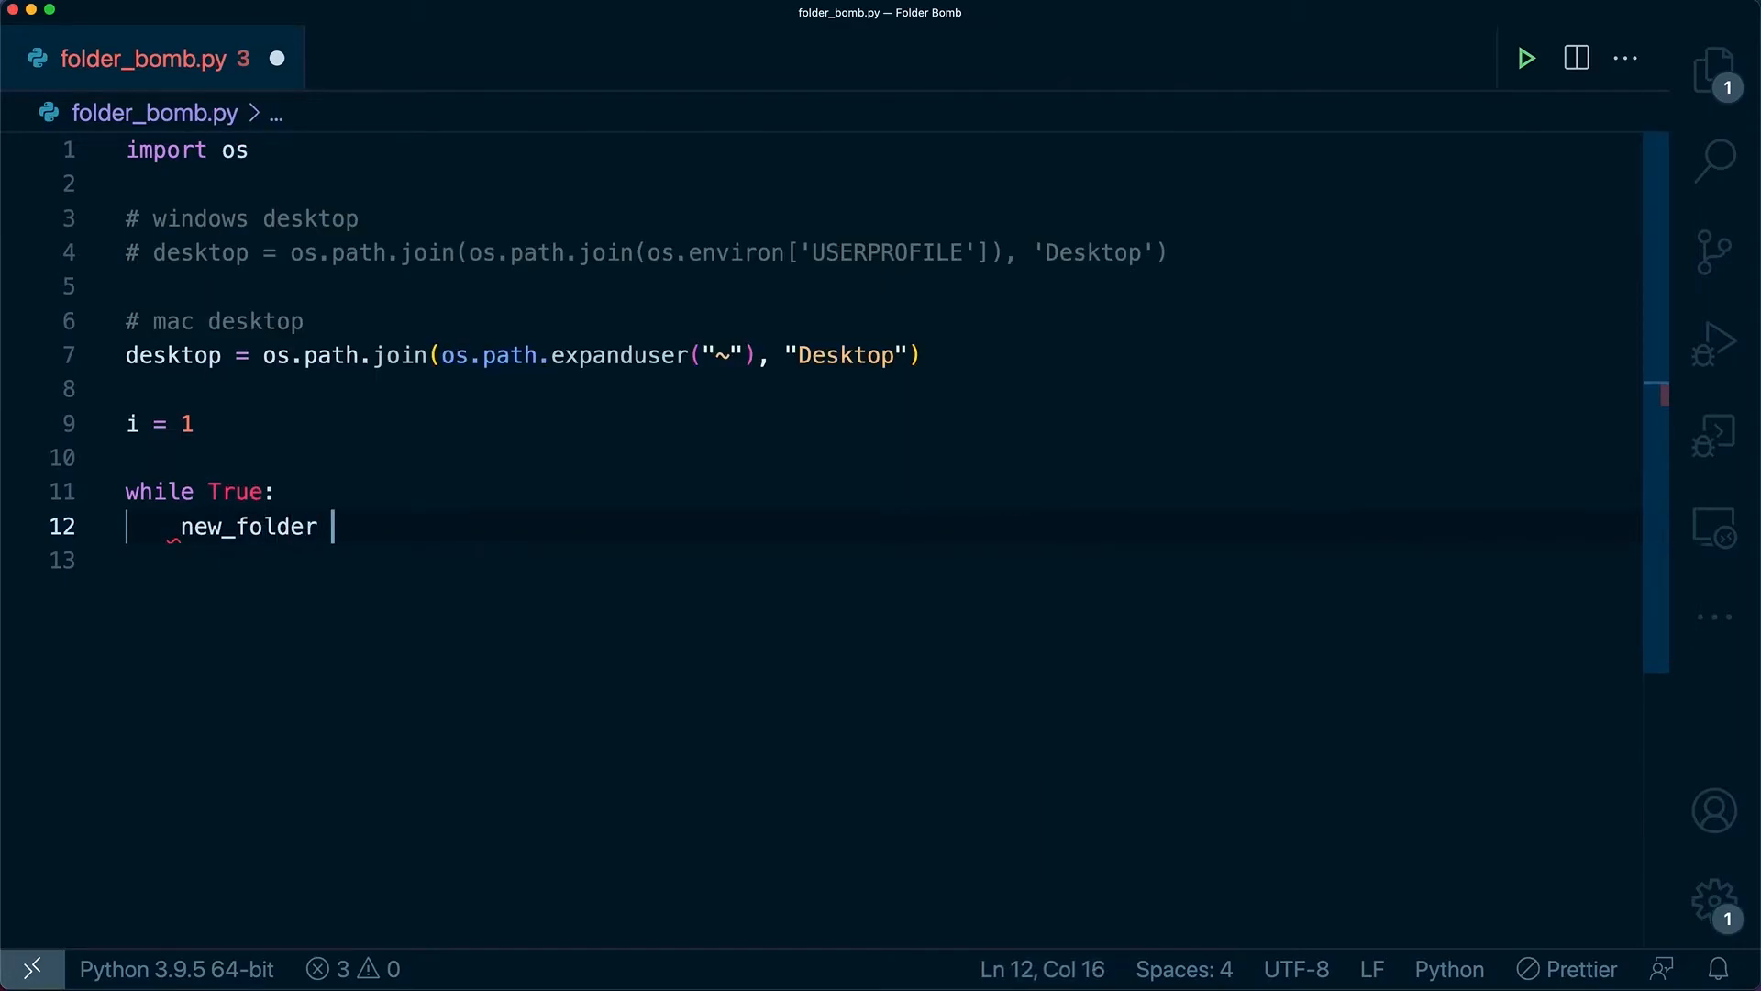
pyautogui.write("= 'Vi'")
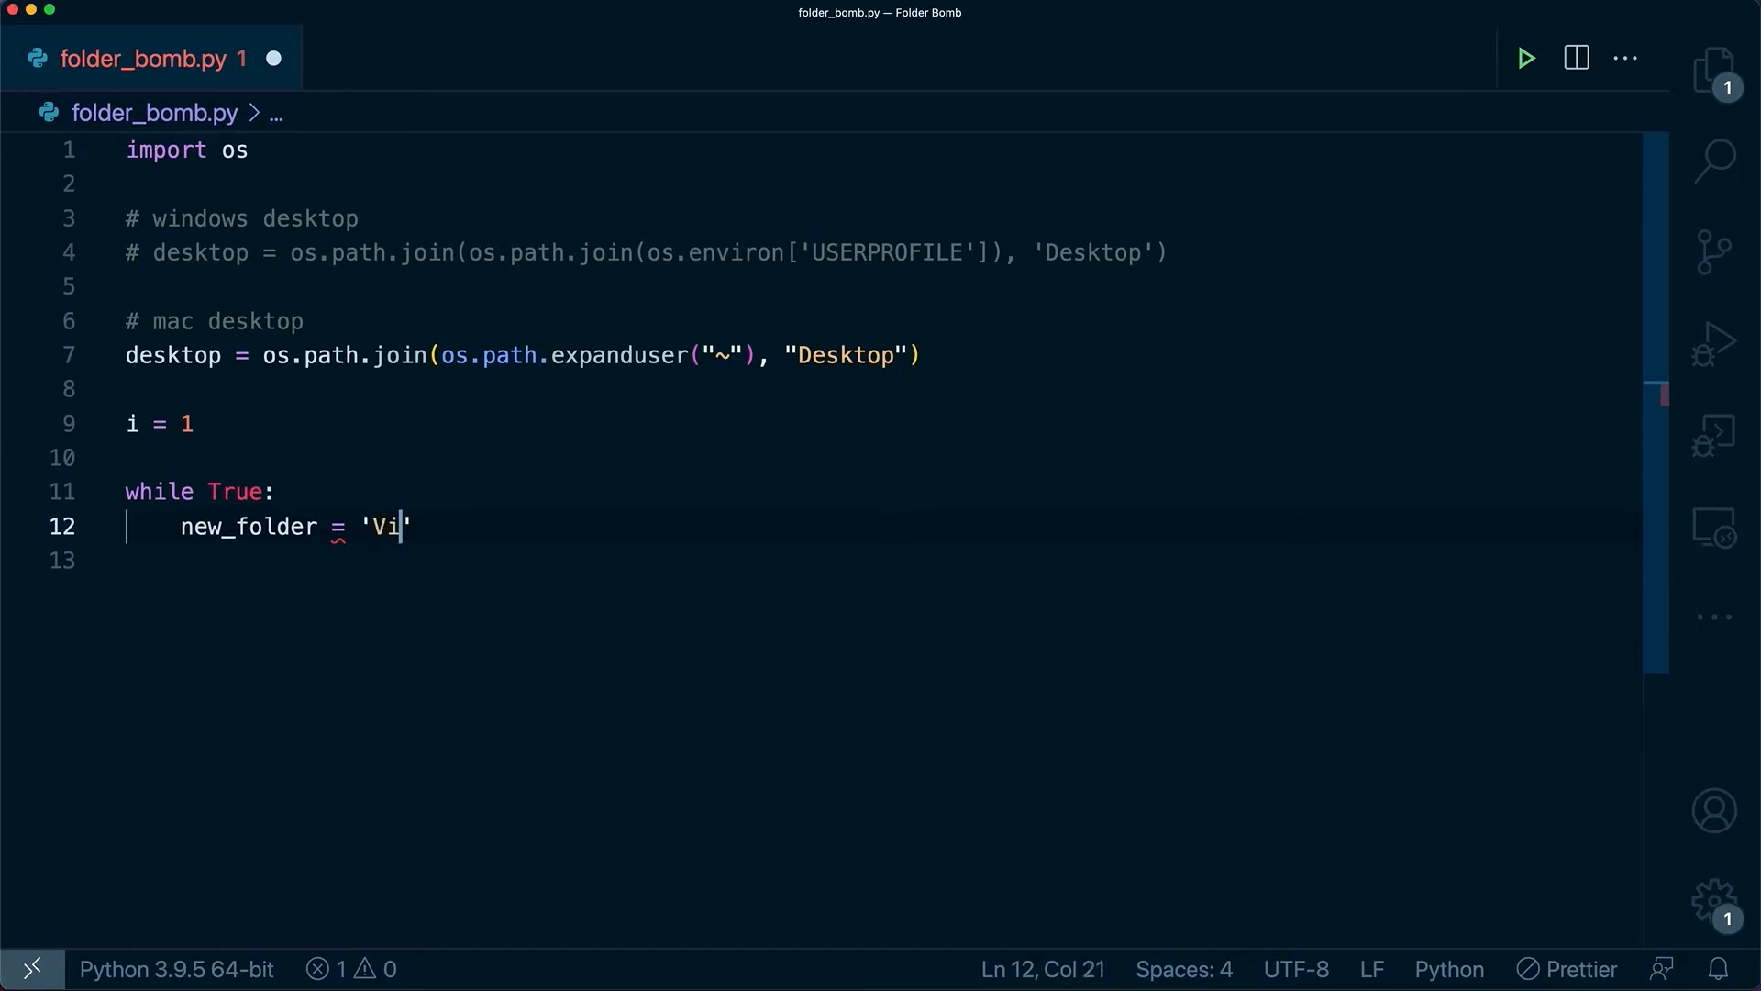
pyautogui.write("rus'+")
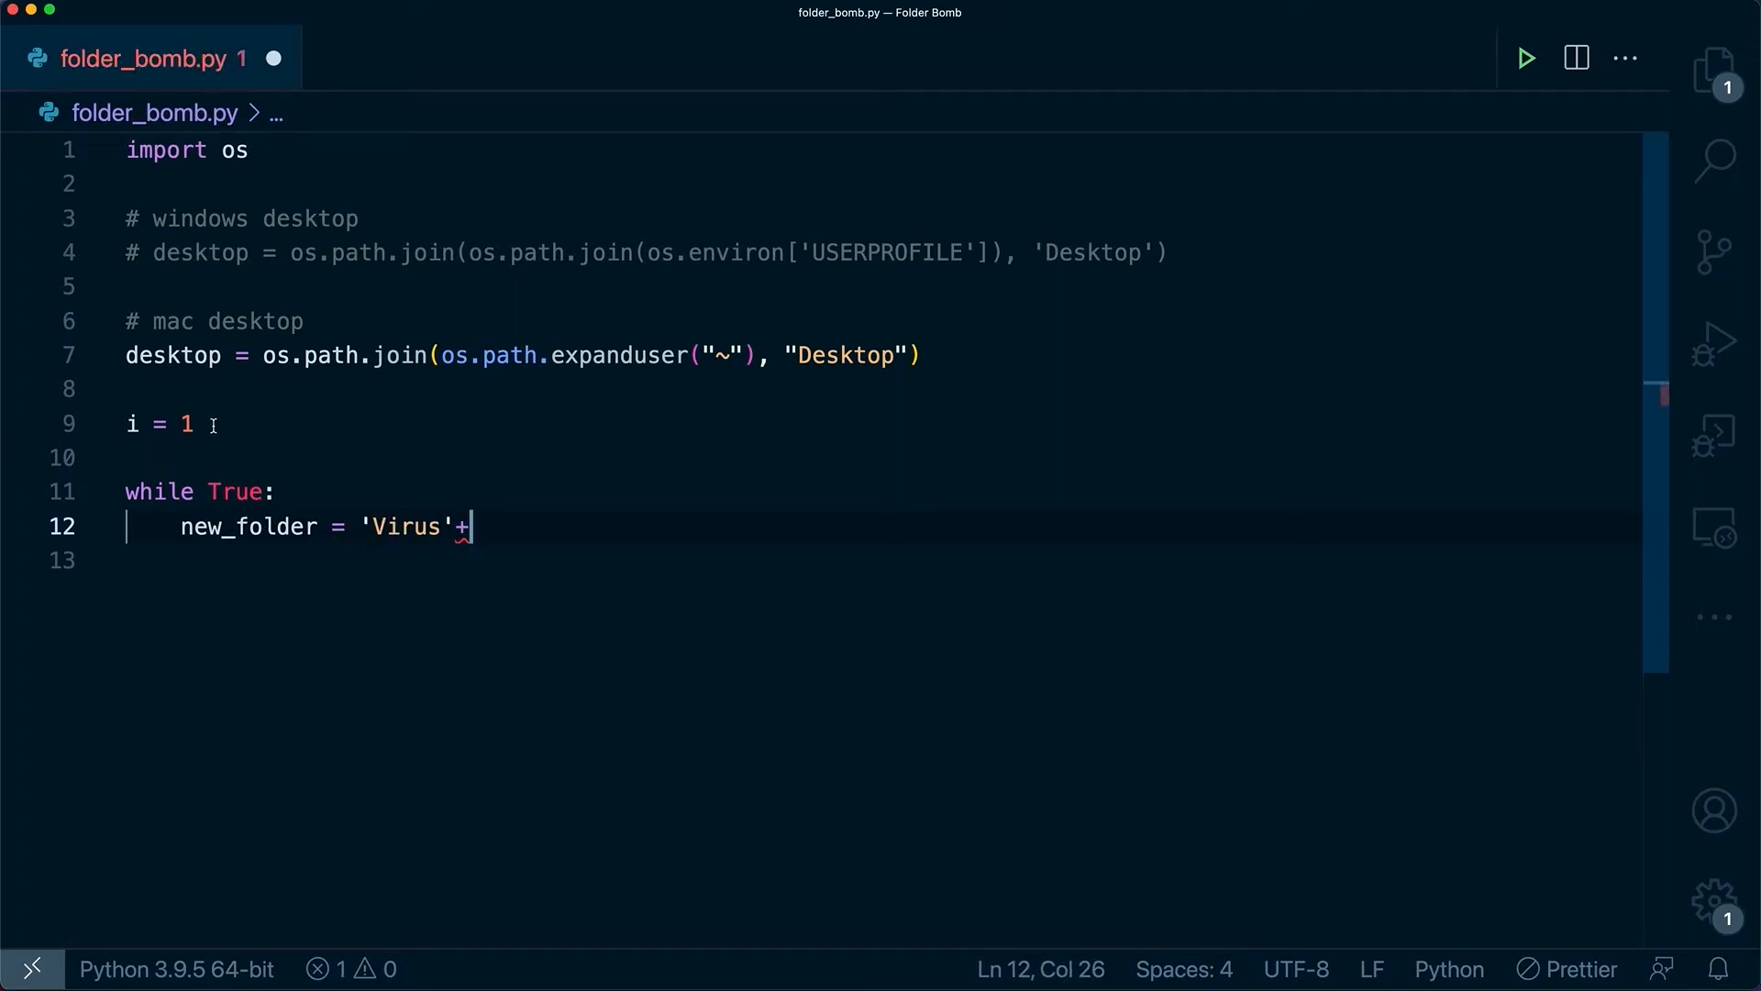
pyautogui.write('s')
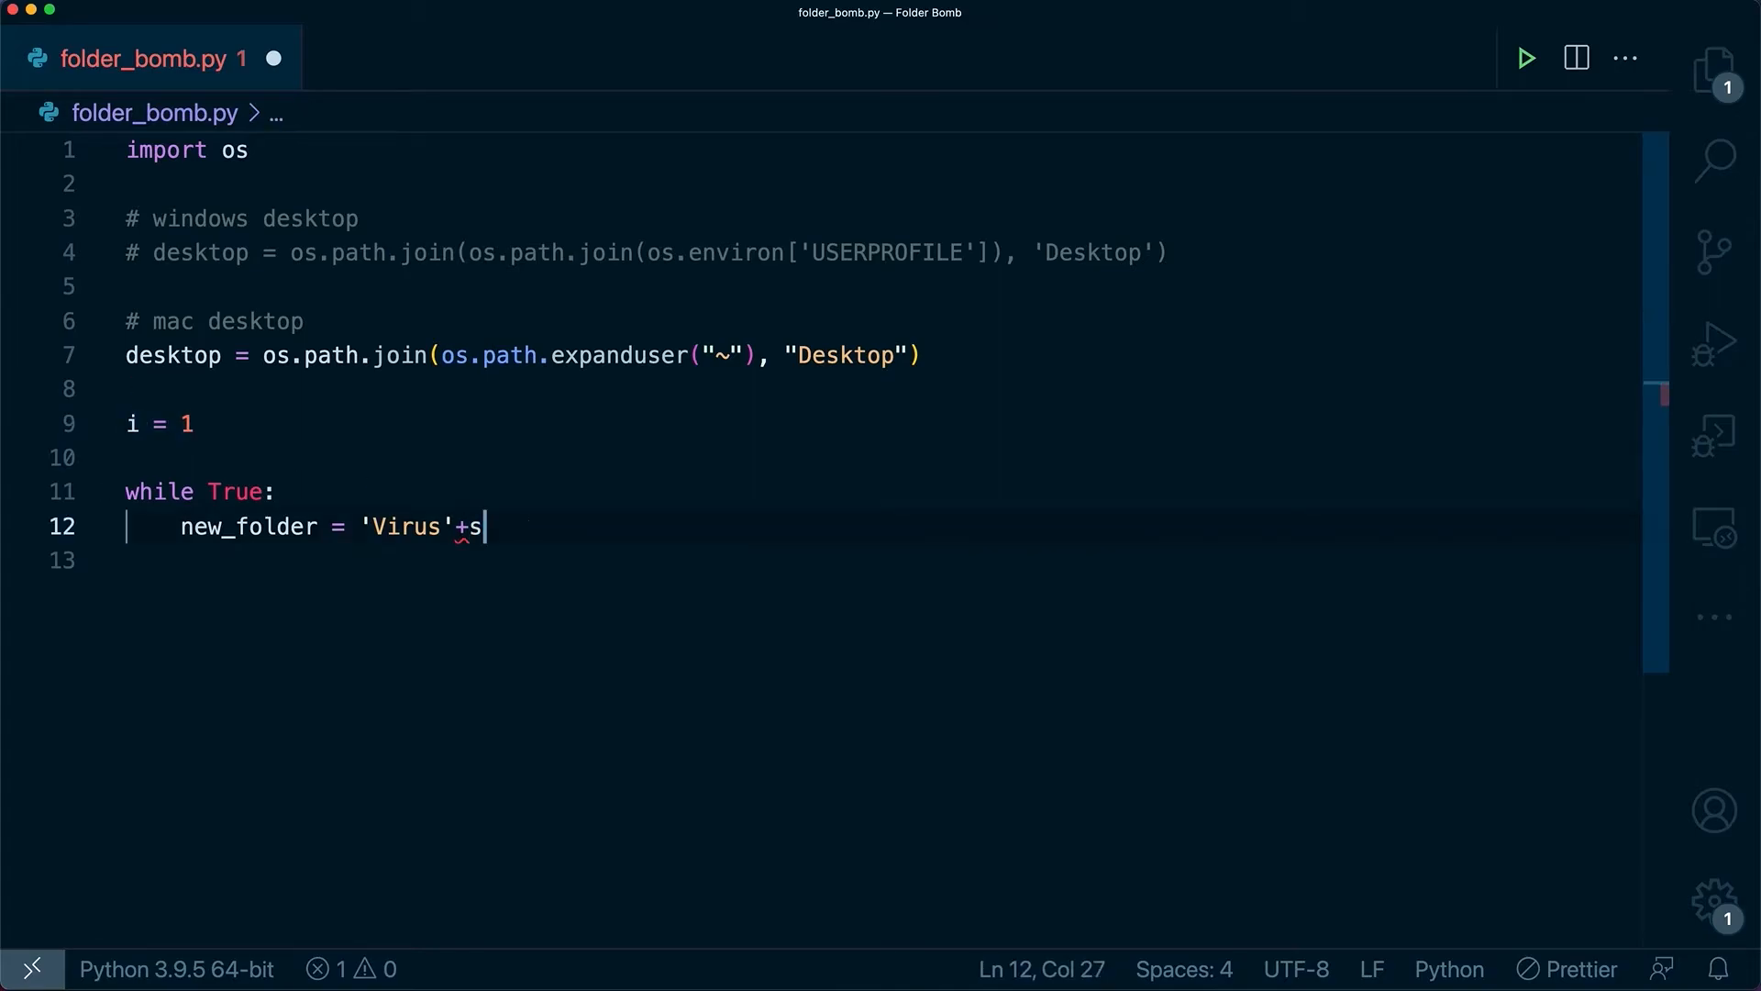
pyautogui.write('tr()')
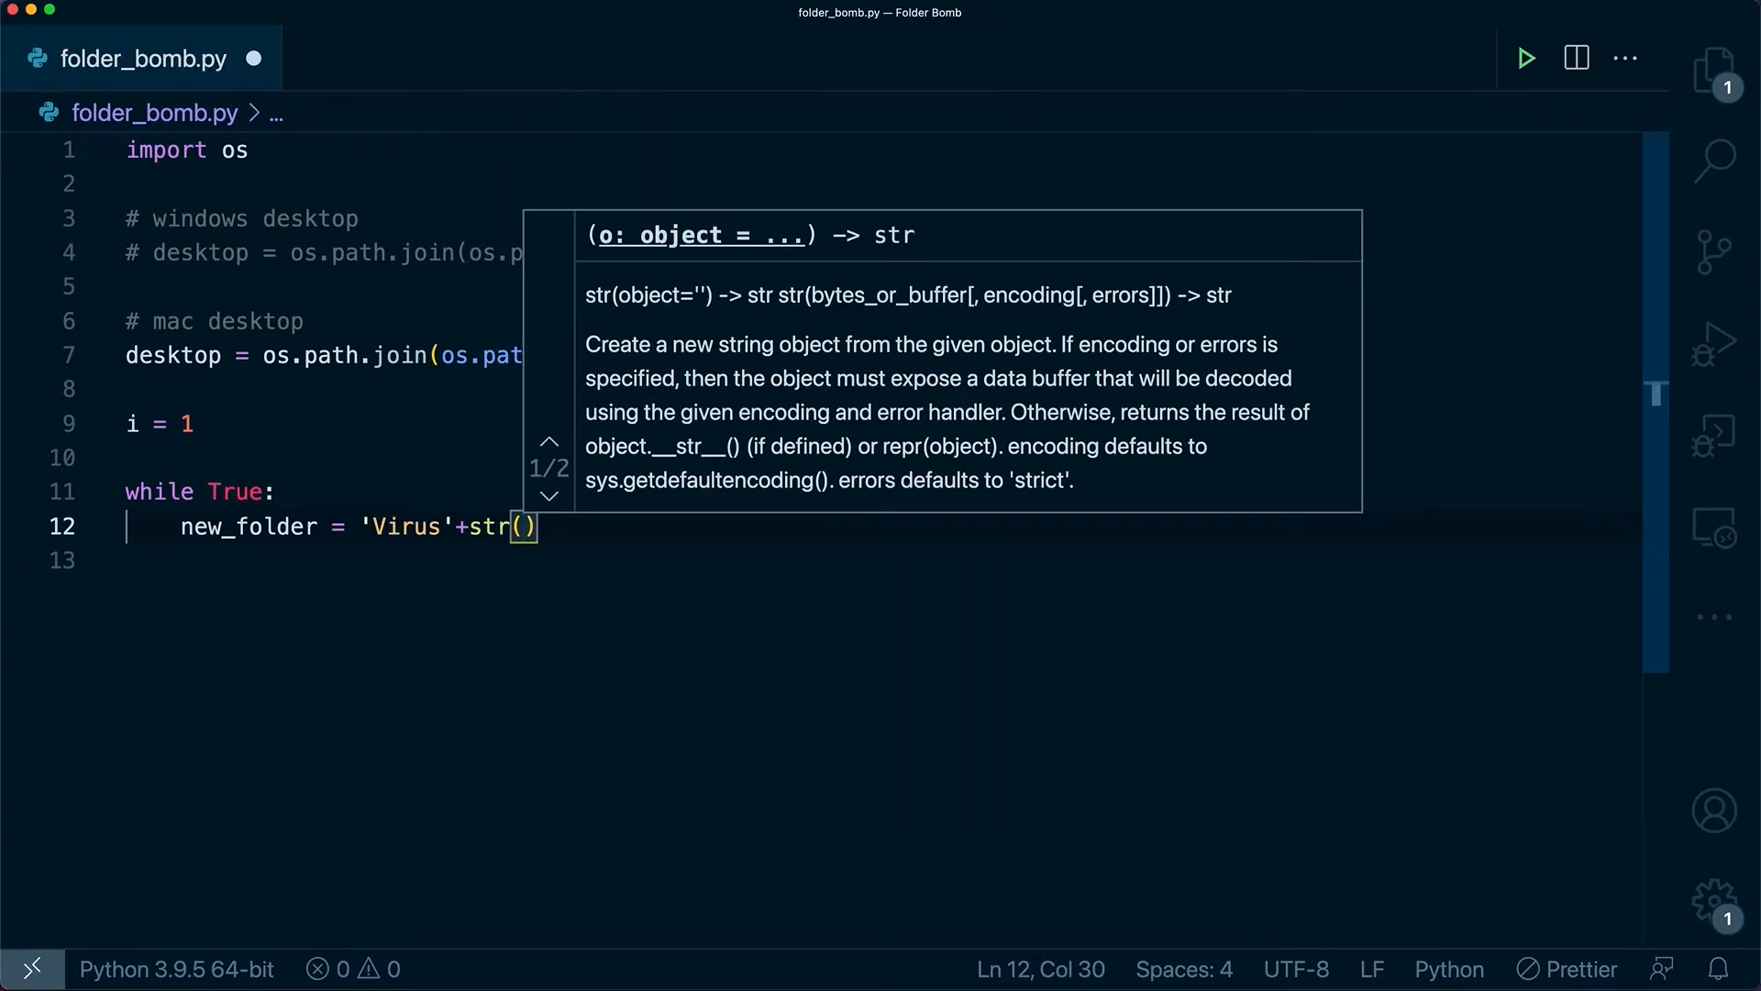
pyautogui.write('i')
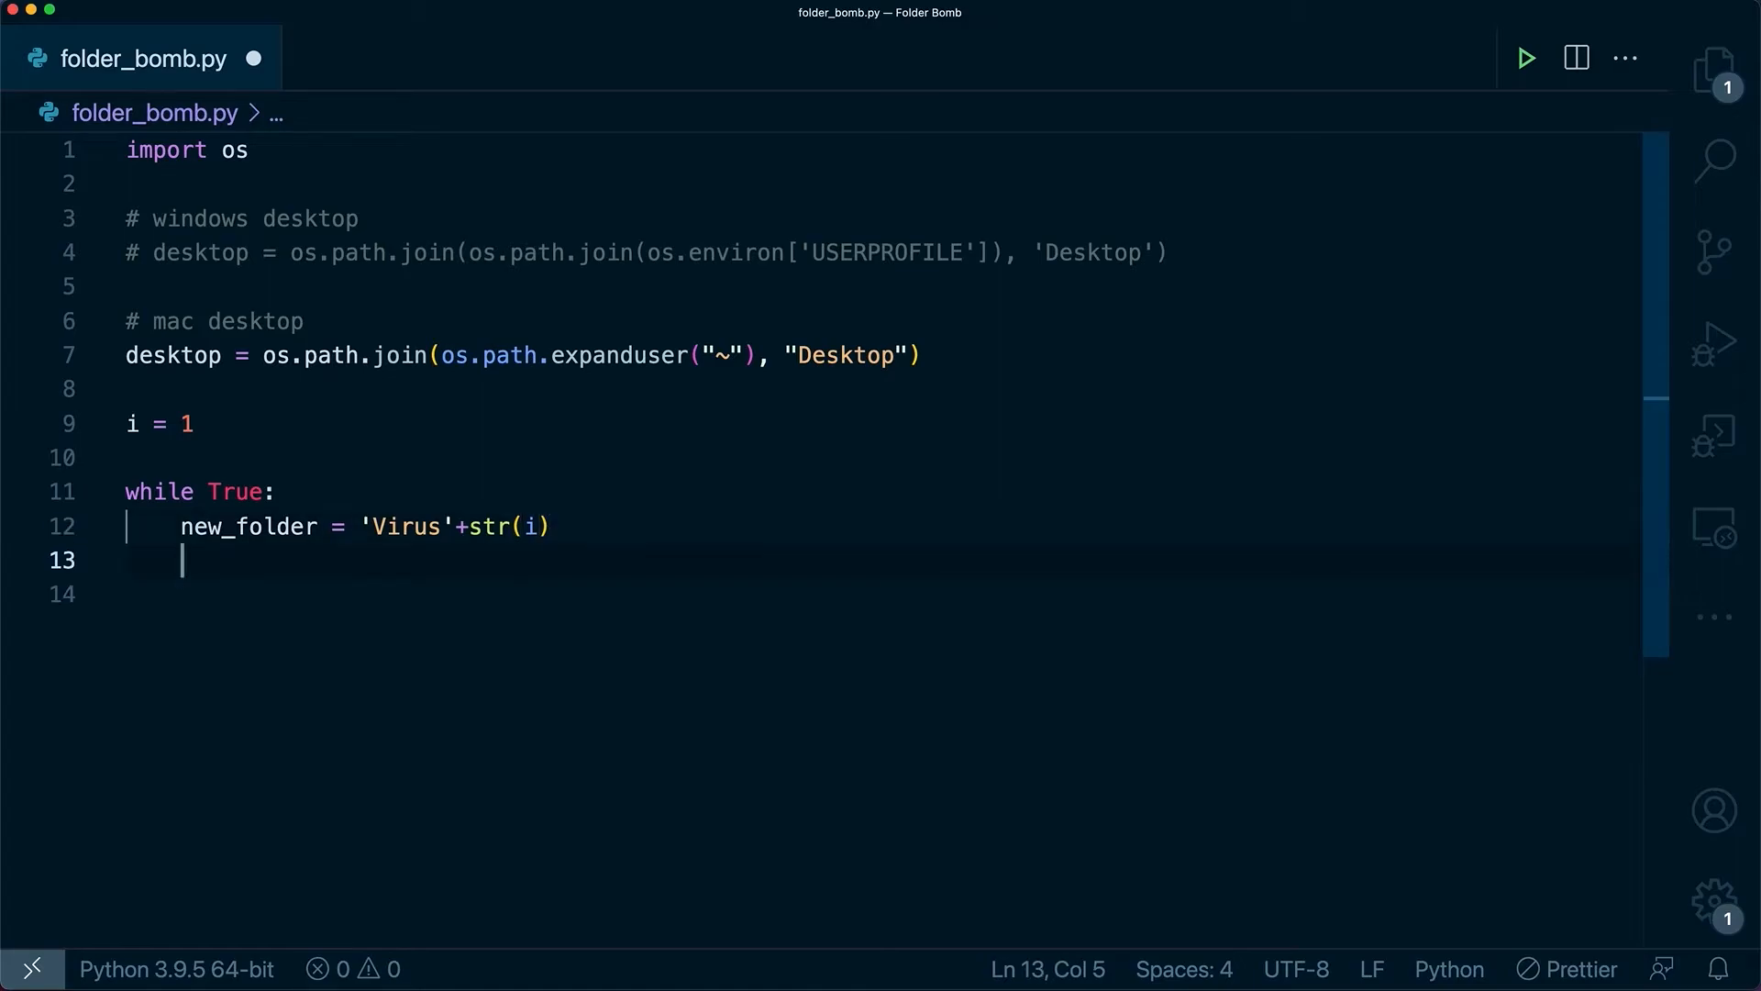
# Step: Add folder_path = os.path.join(desktop, new_folder) inside the loop
pyautogui.write('folder')
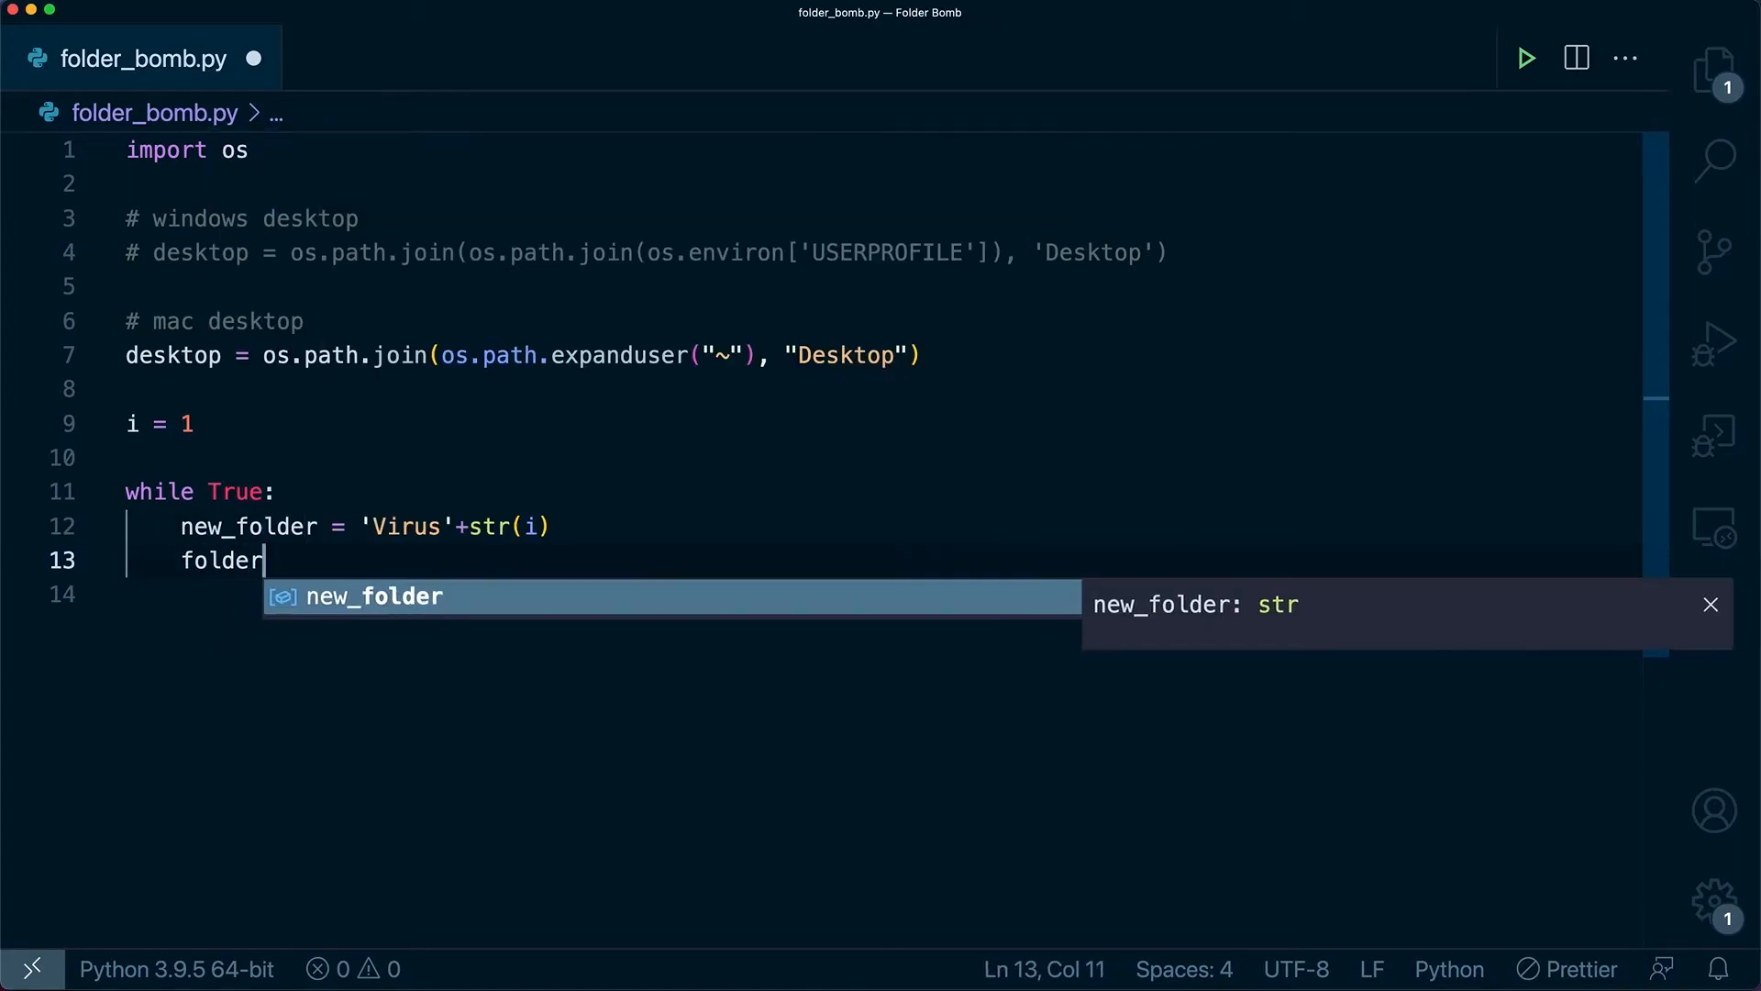
pyautogui.write('_path')
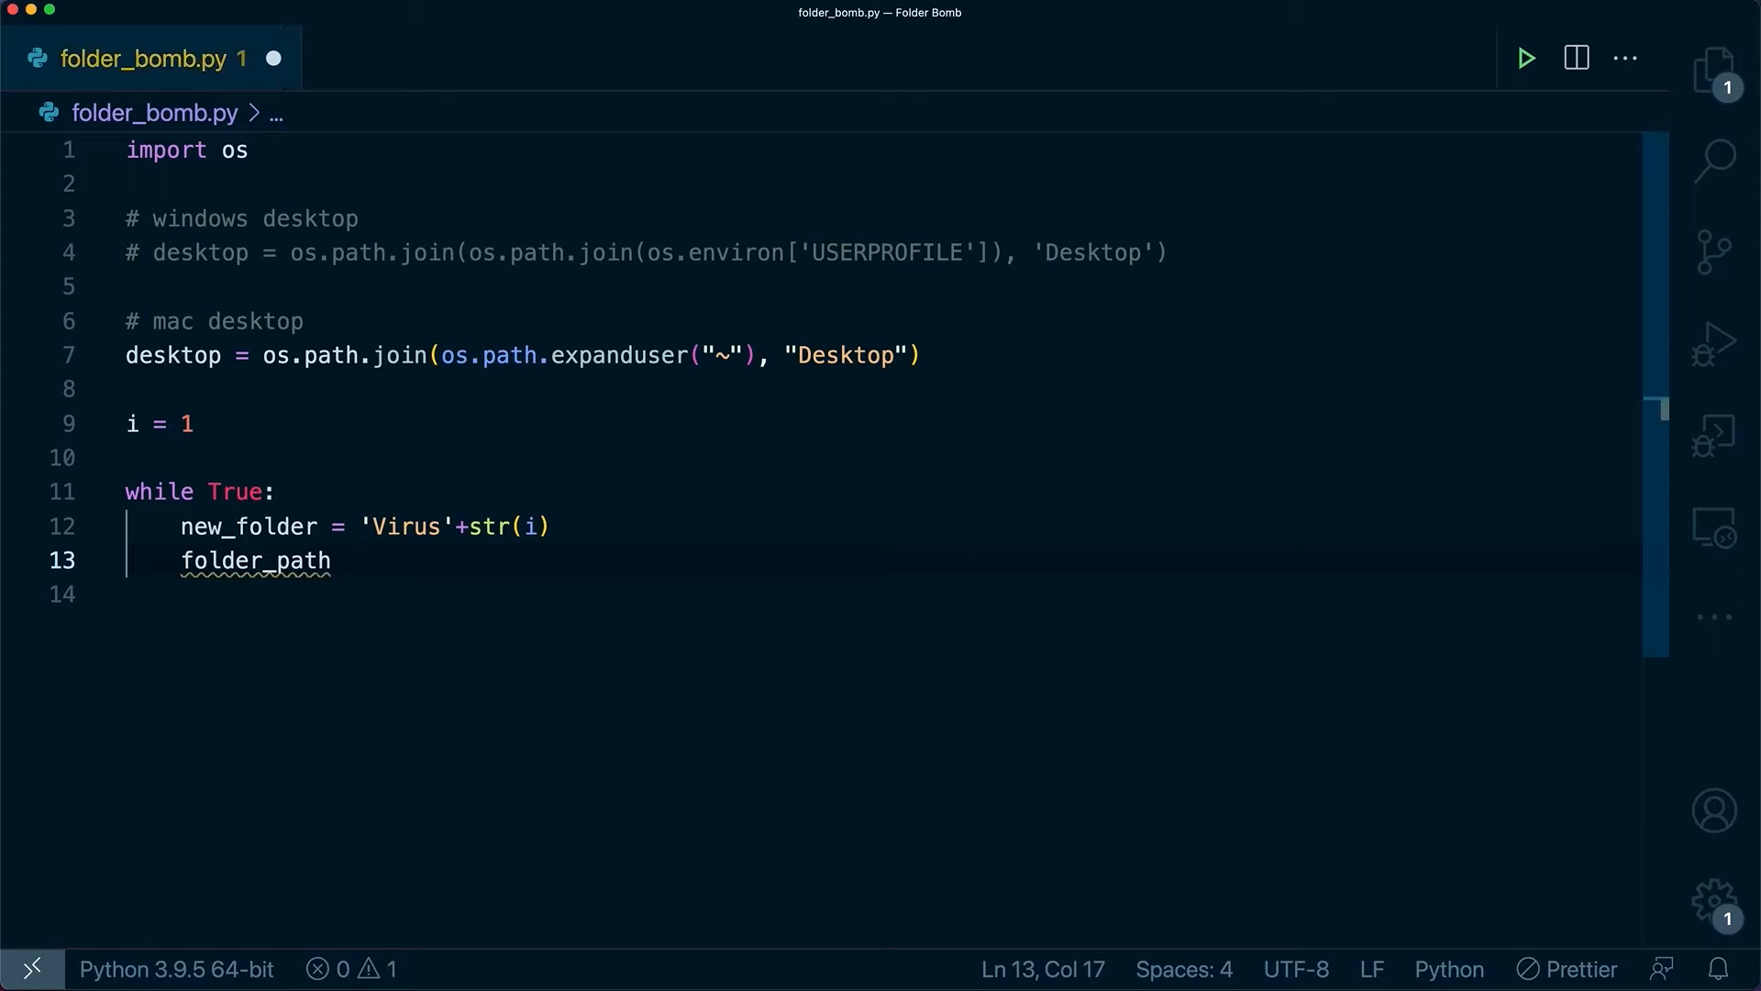
pyautogui.write('= os.path.join(')
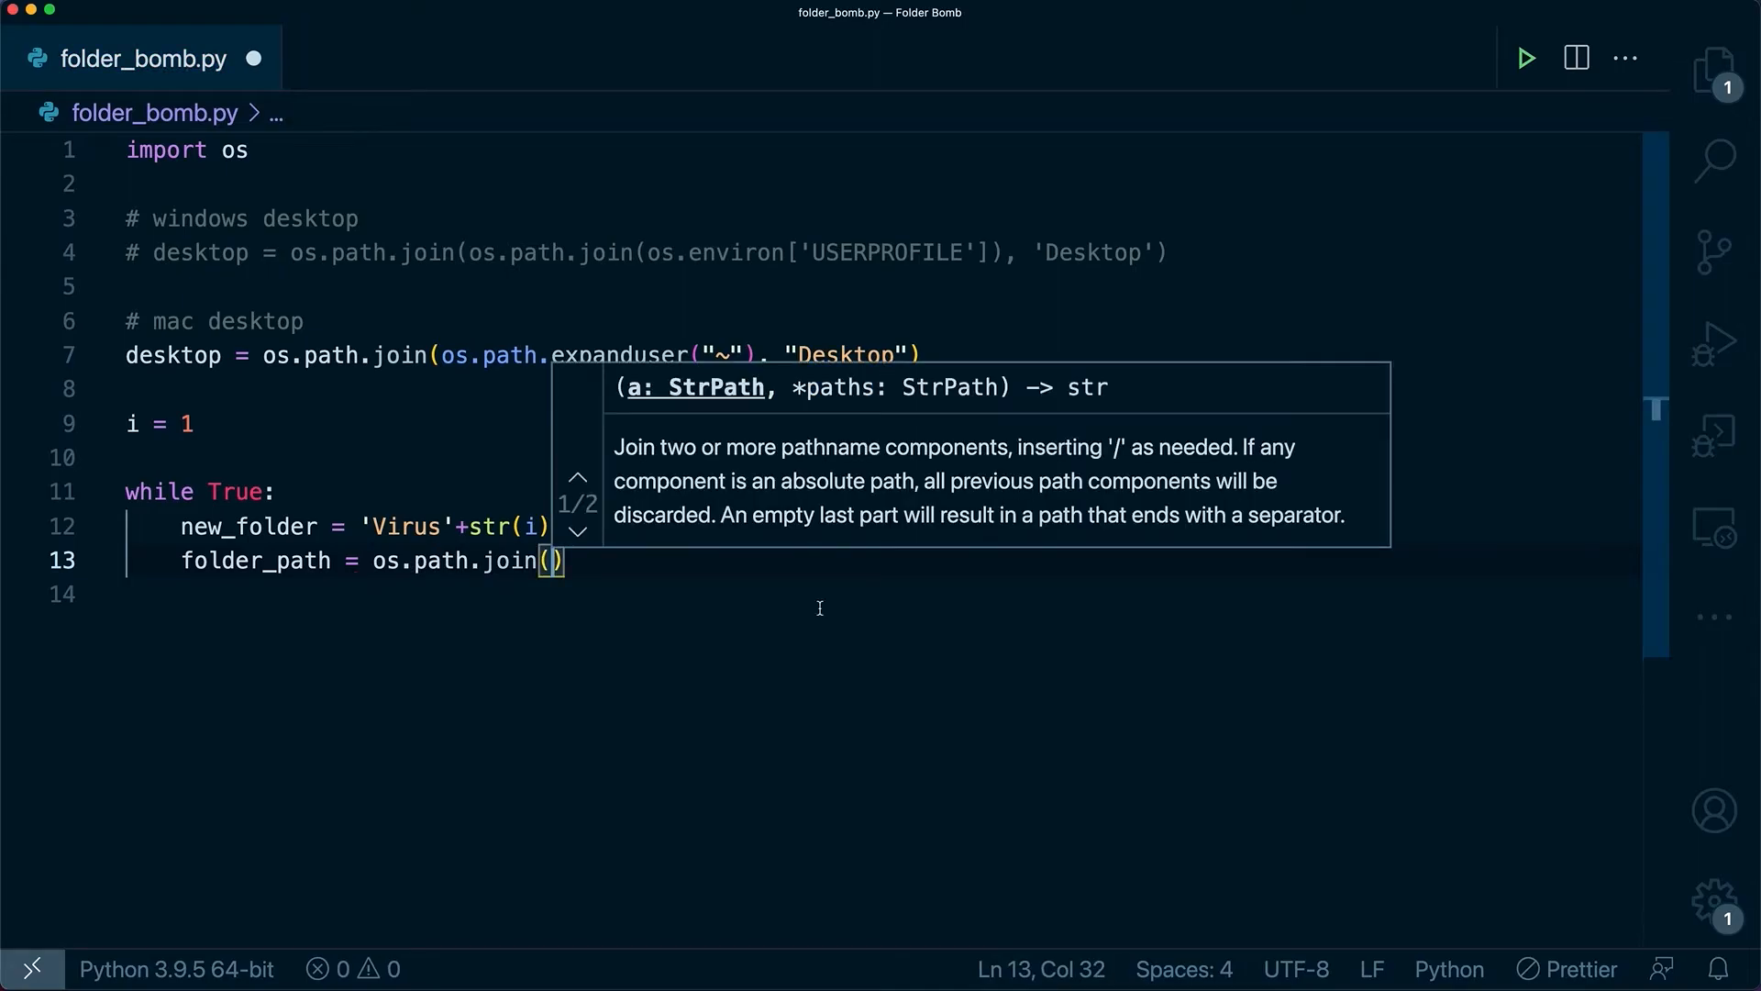
pyautogui.doubleClick(174, 355)
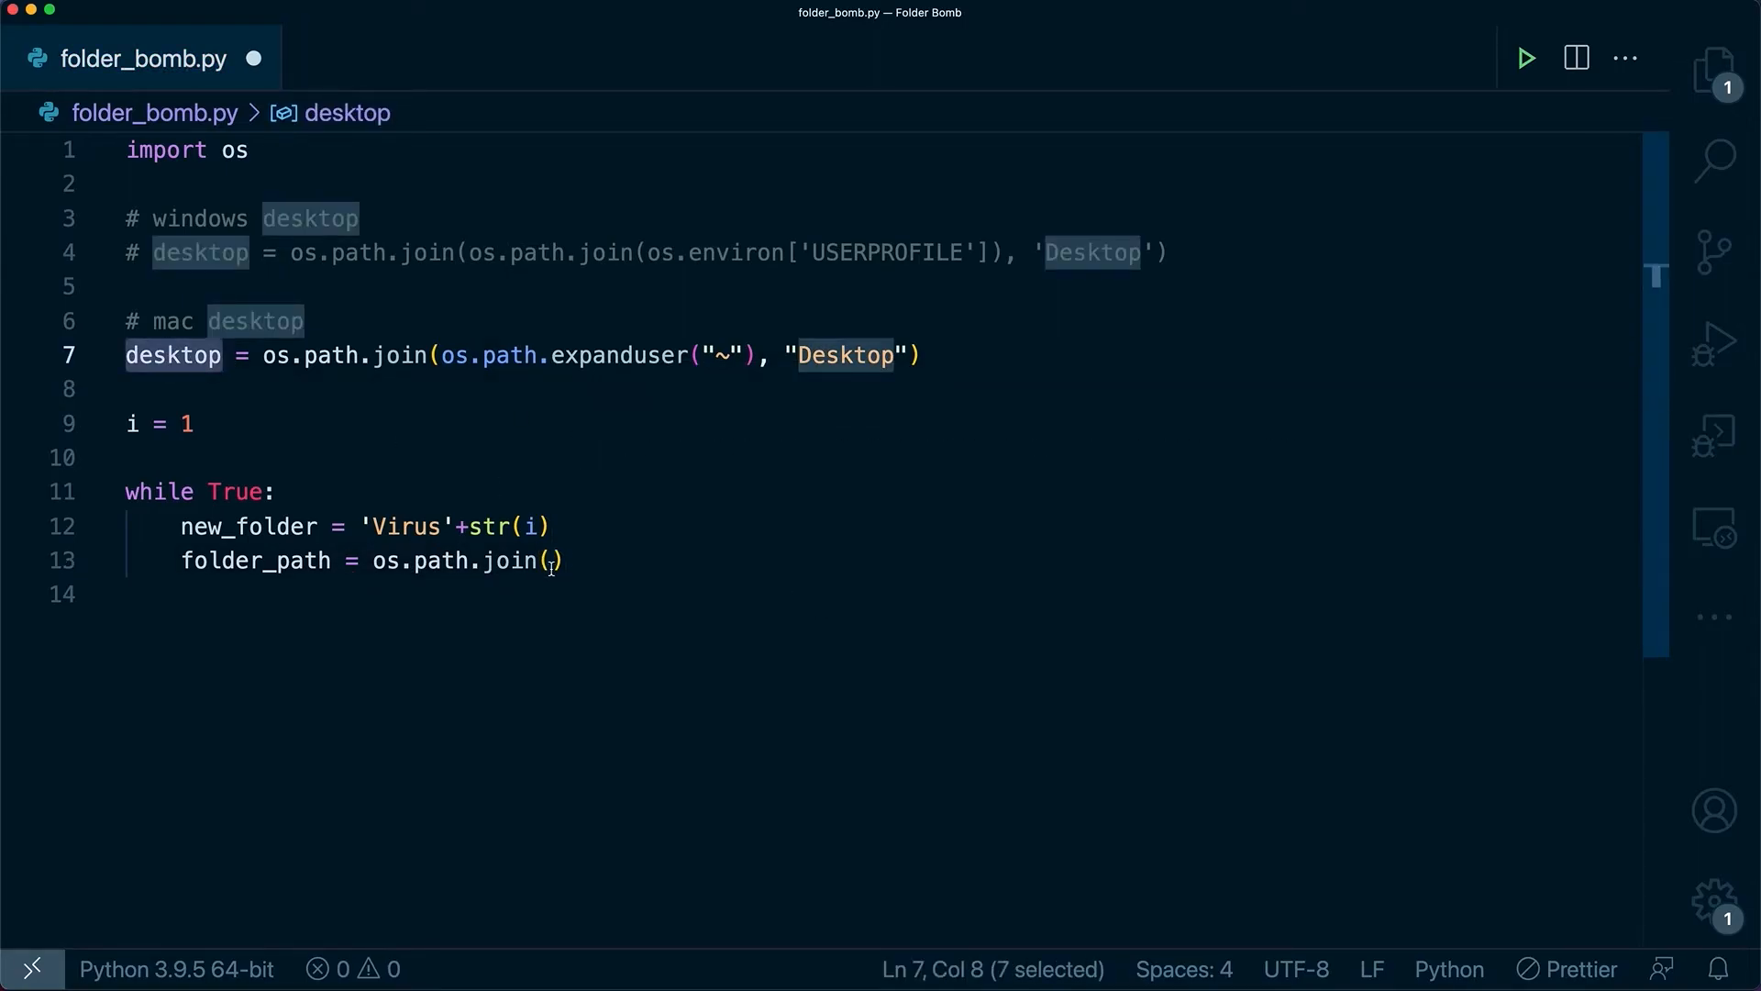
pyautogui.write('desktop,')
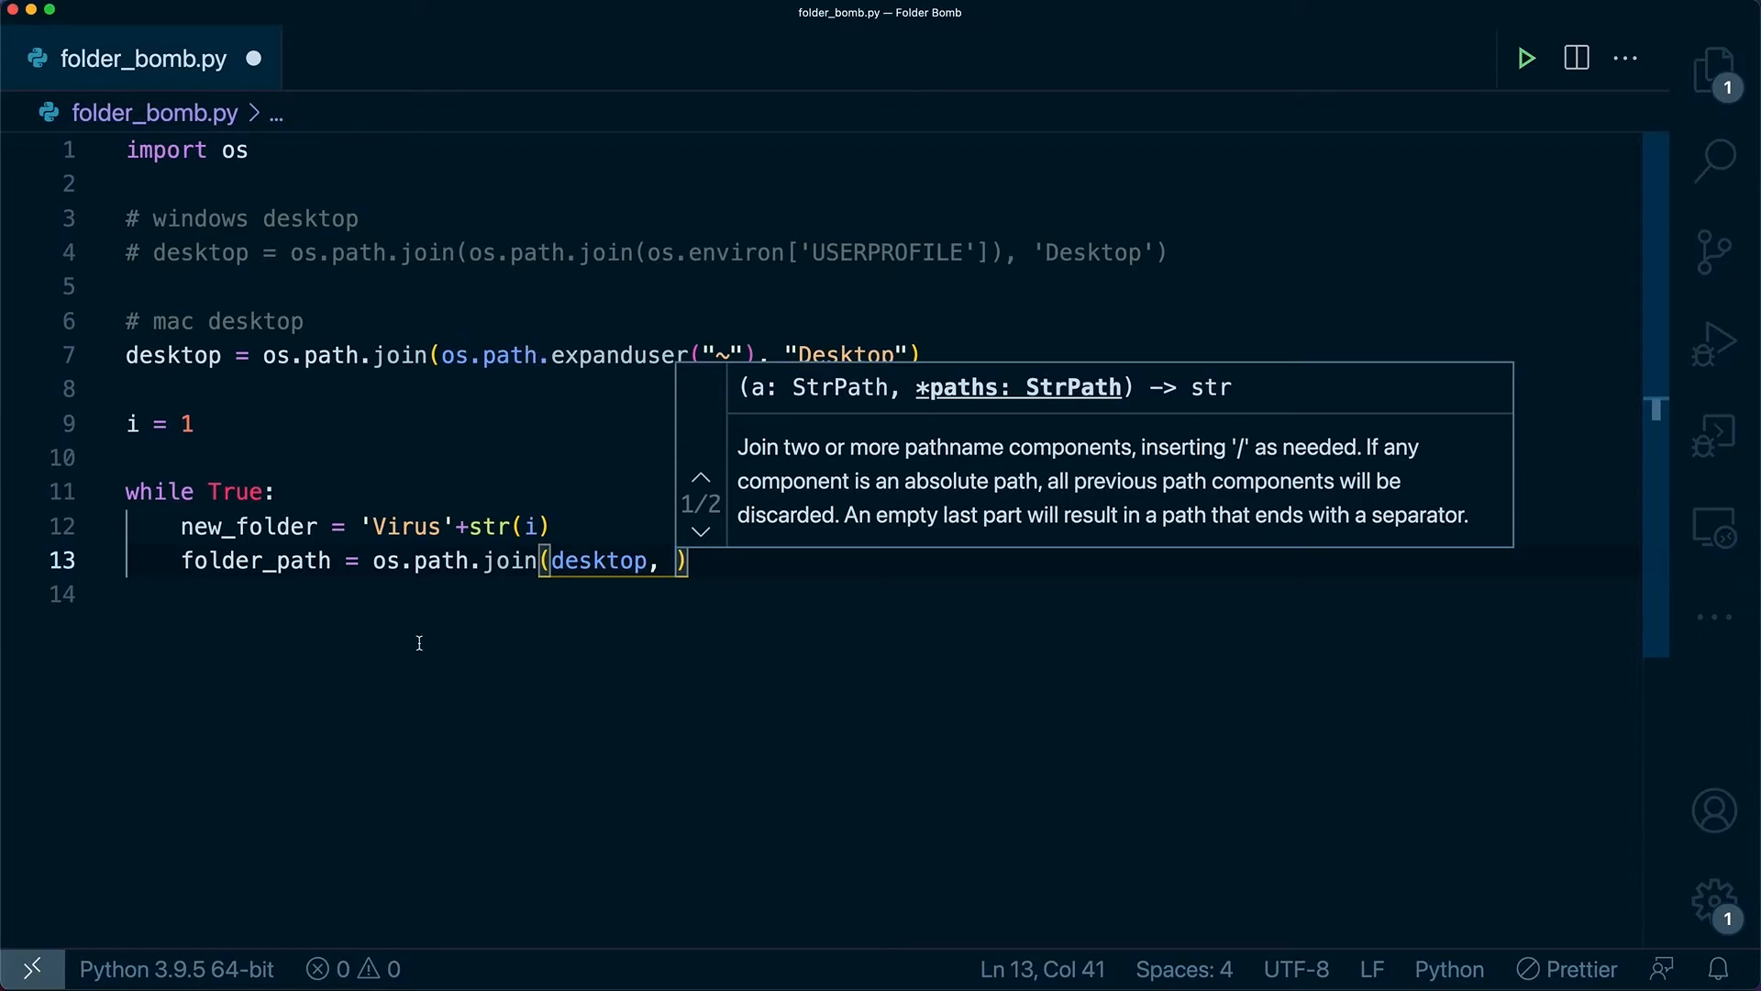
pyautogui.doubleClick(249, 525)
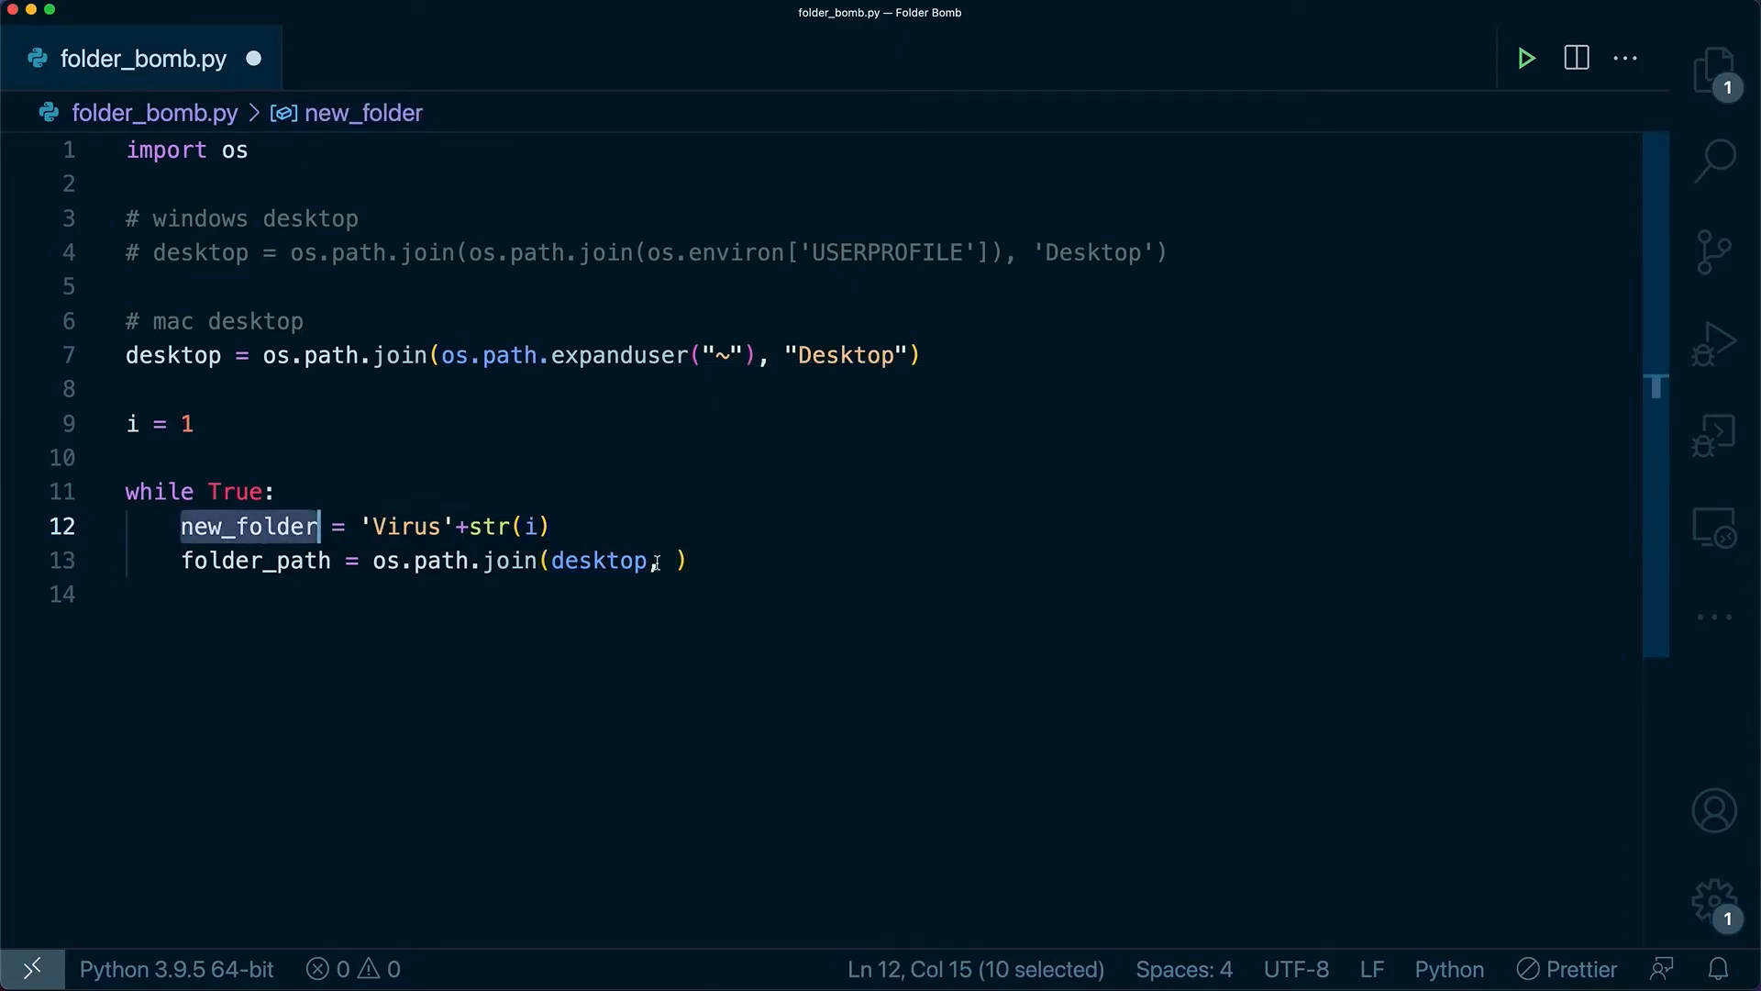
pyautogui.write('new_folder')
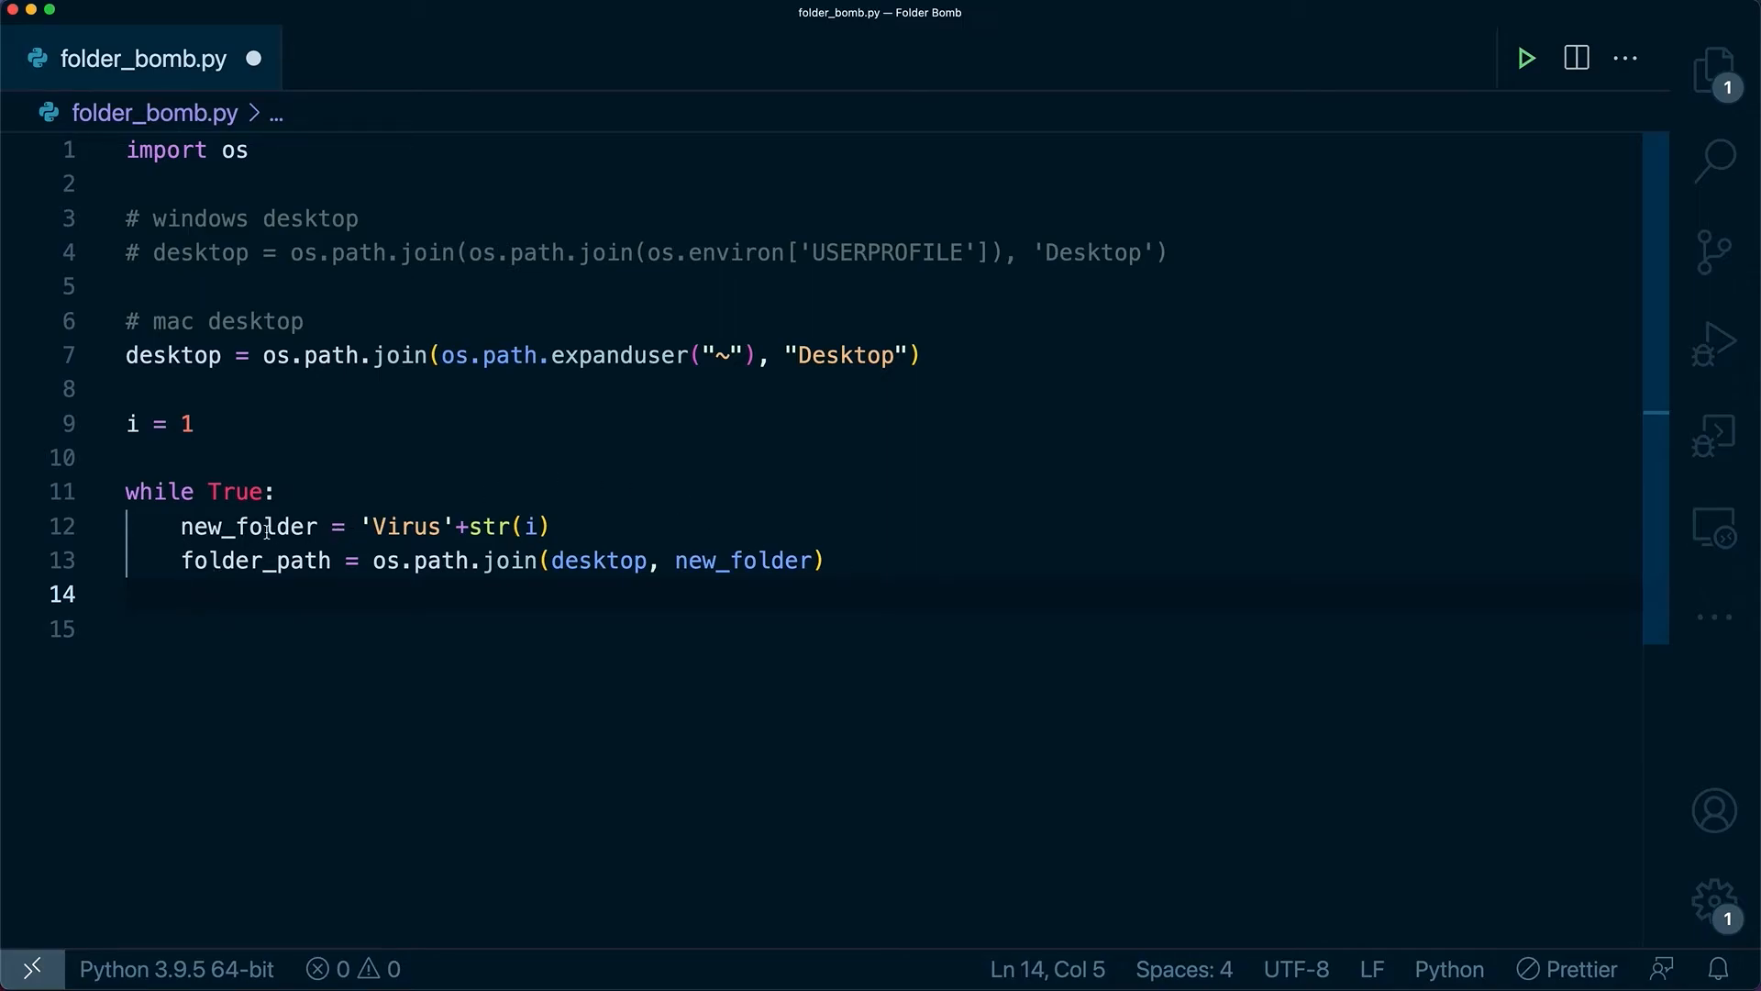
# Step: Add os.mkdir(folder_path) and i += 1 inside the loop
pyautogui.write('o')
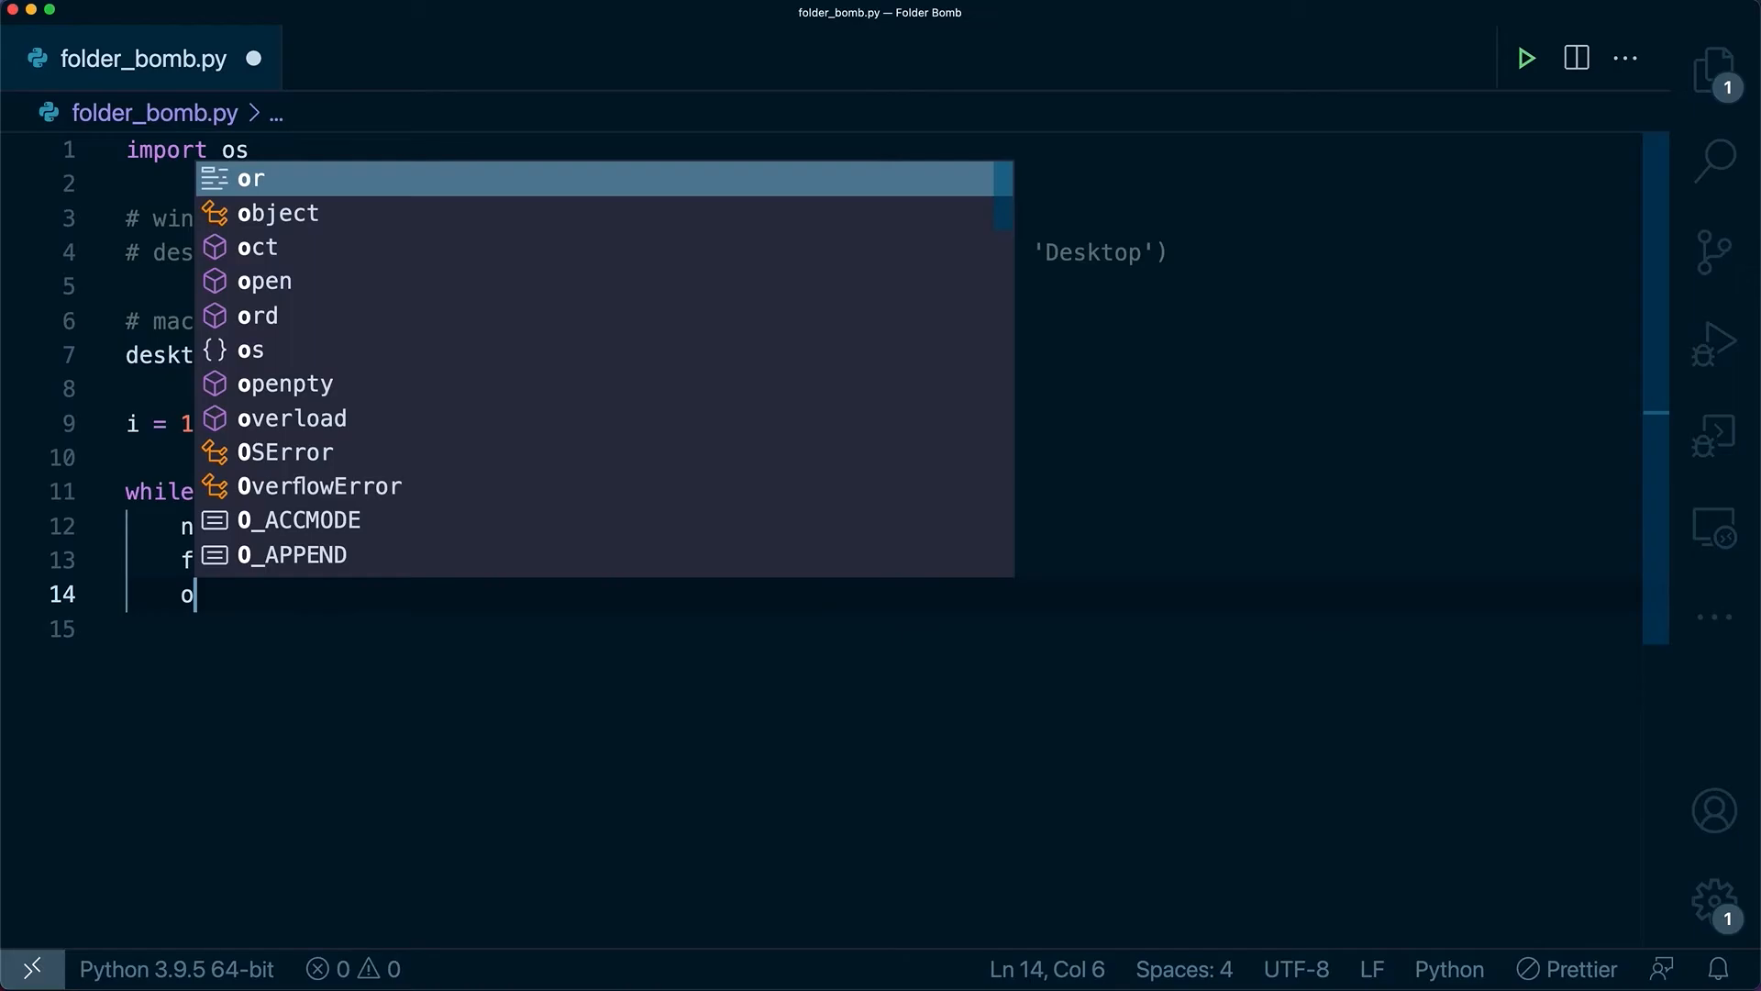
pyautogui.write('s')
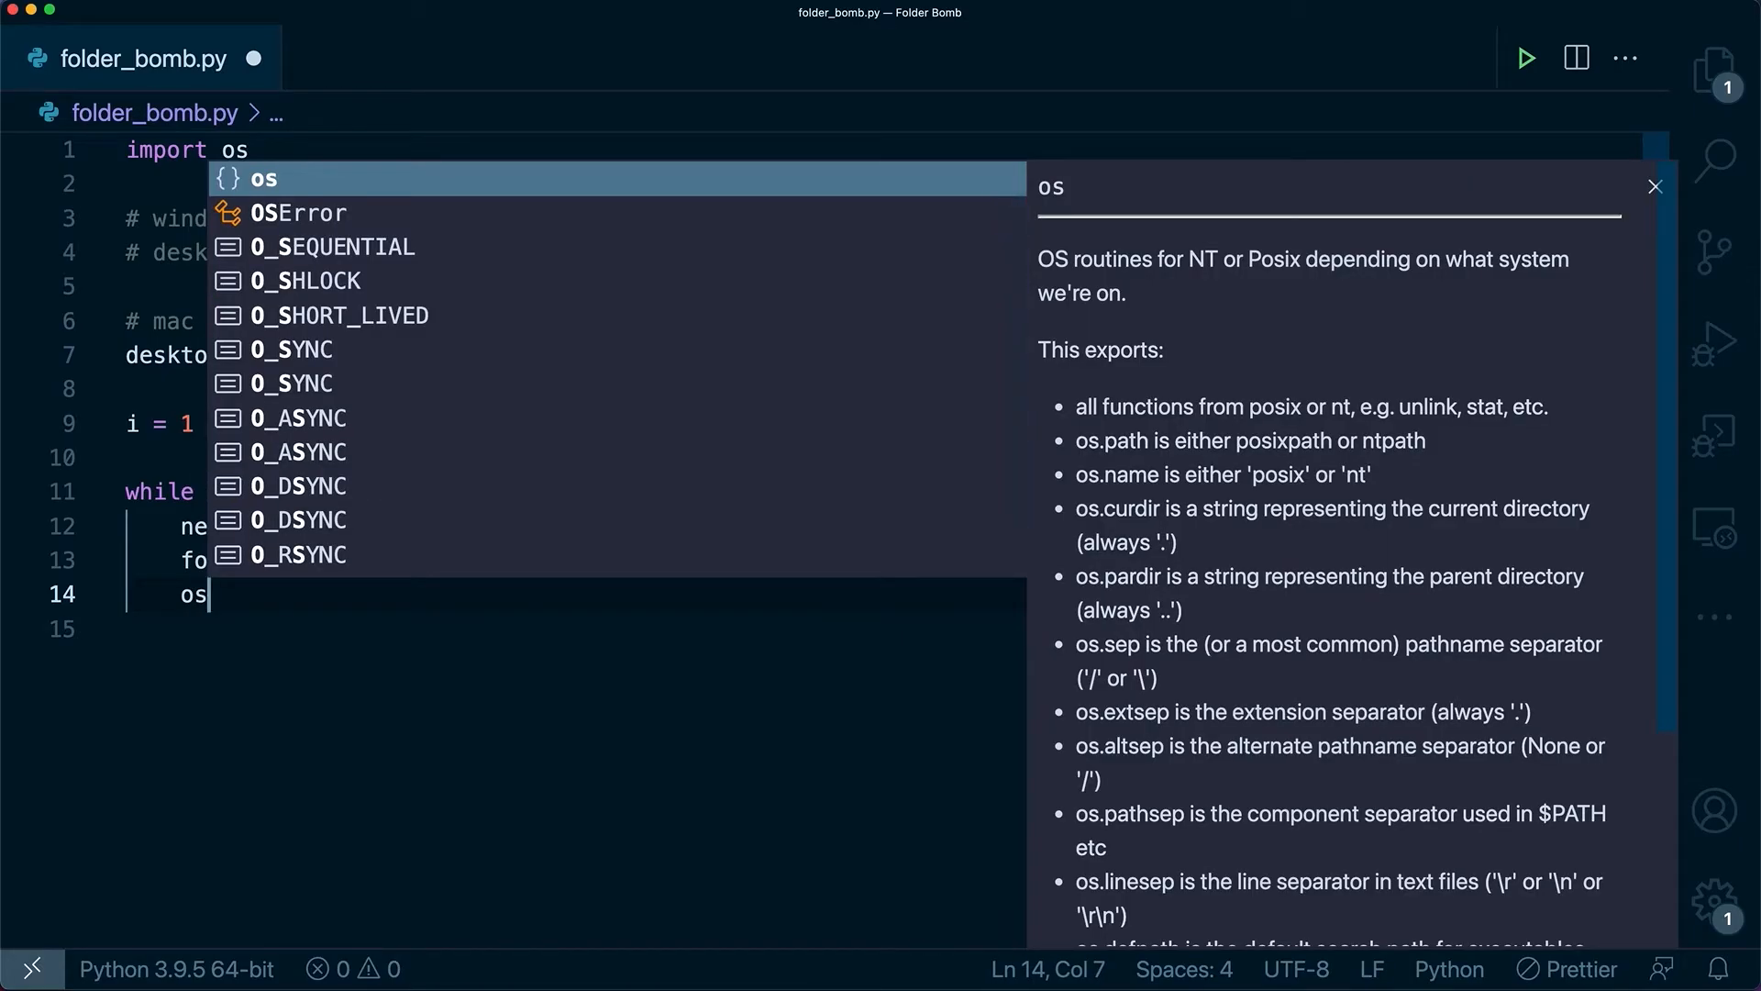
pyautogui.write('.mkdir(')
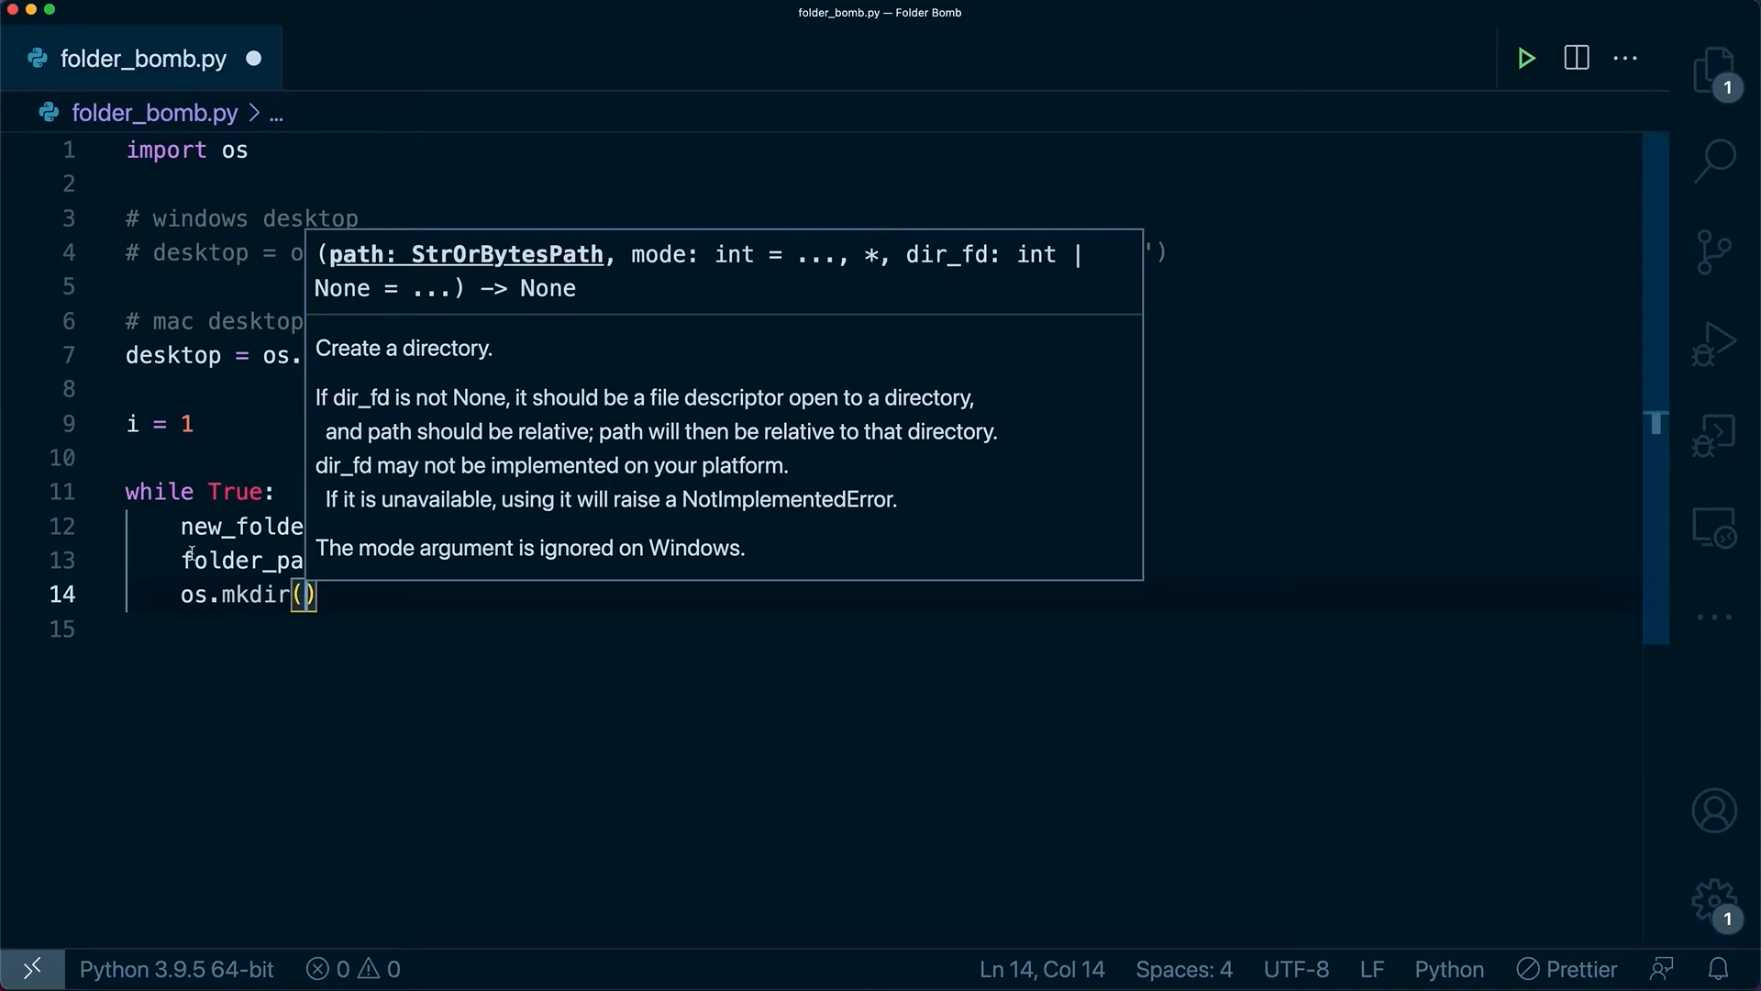
pyautogui.write('folder_path')
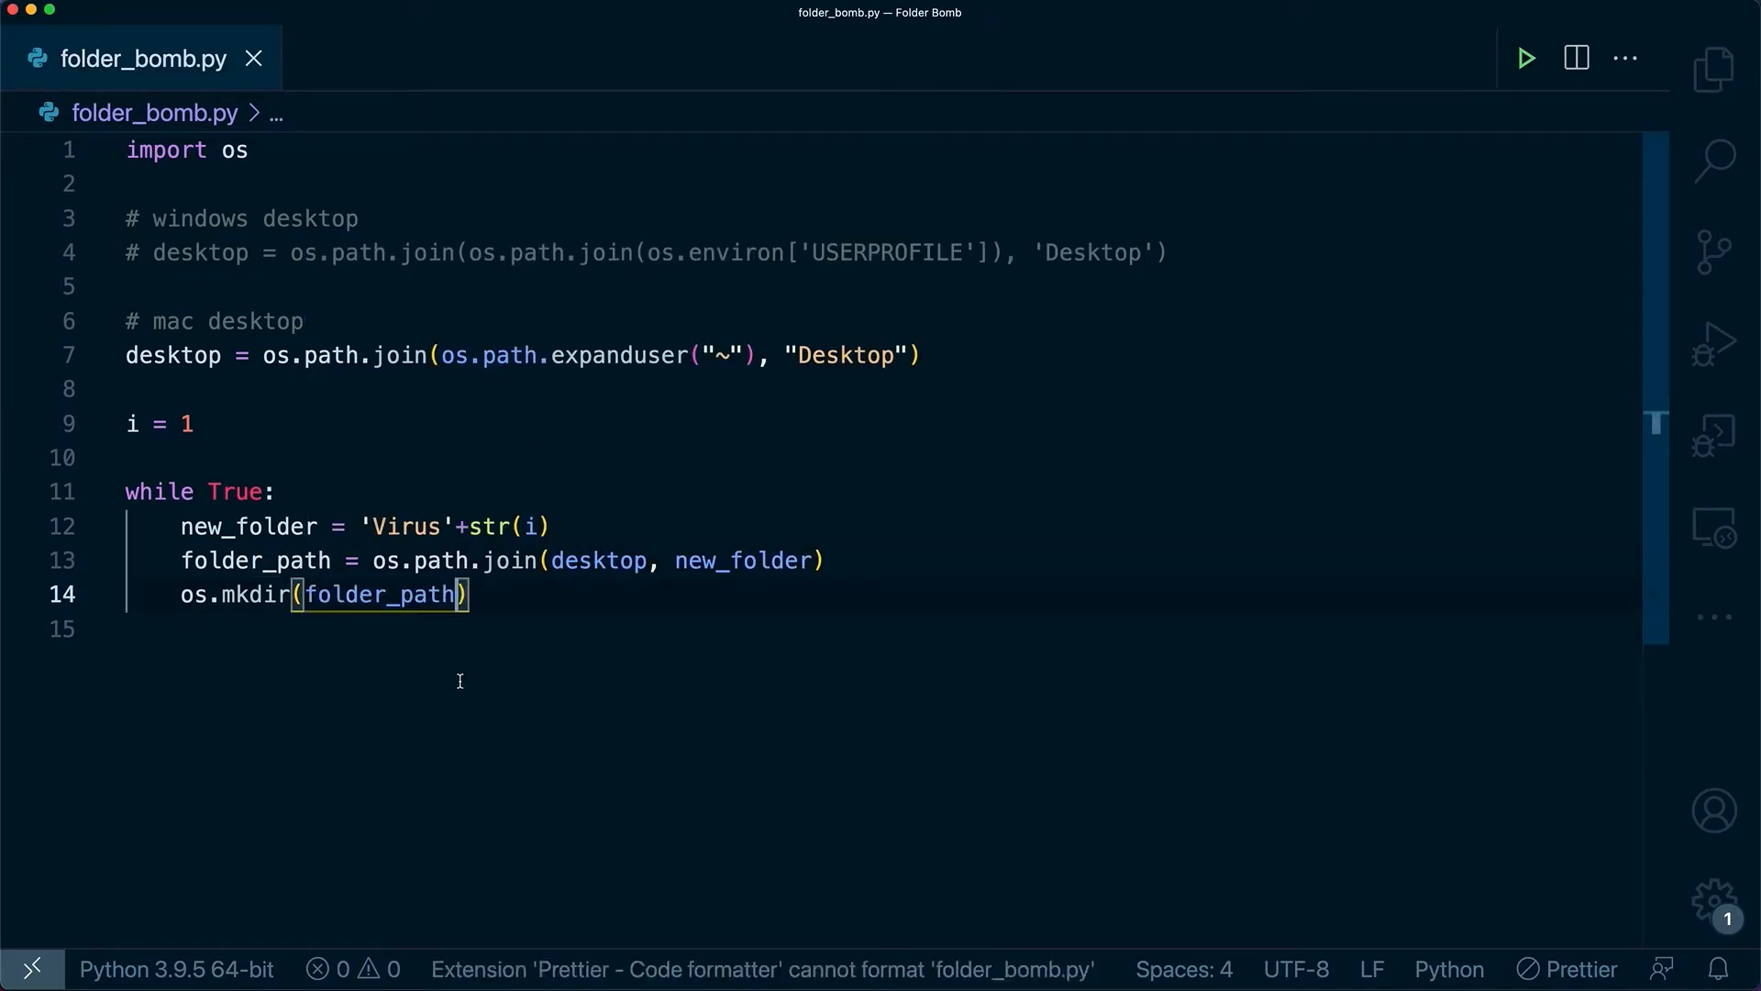
pyautogui.write('i')
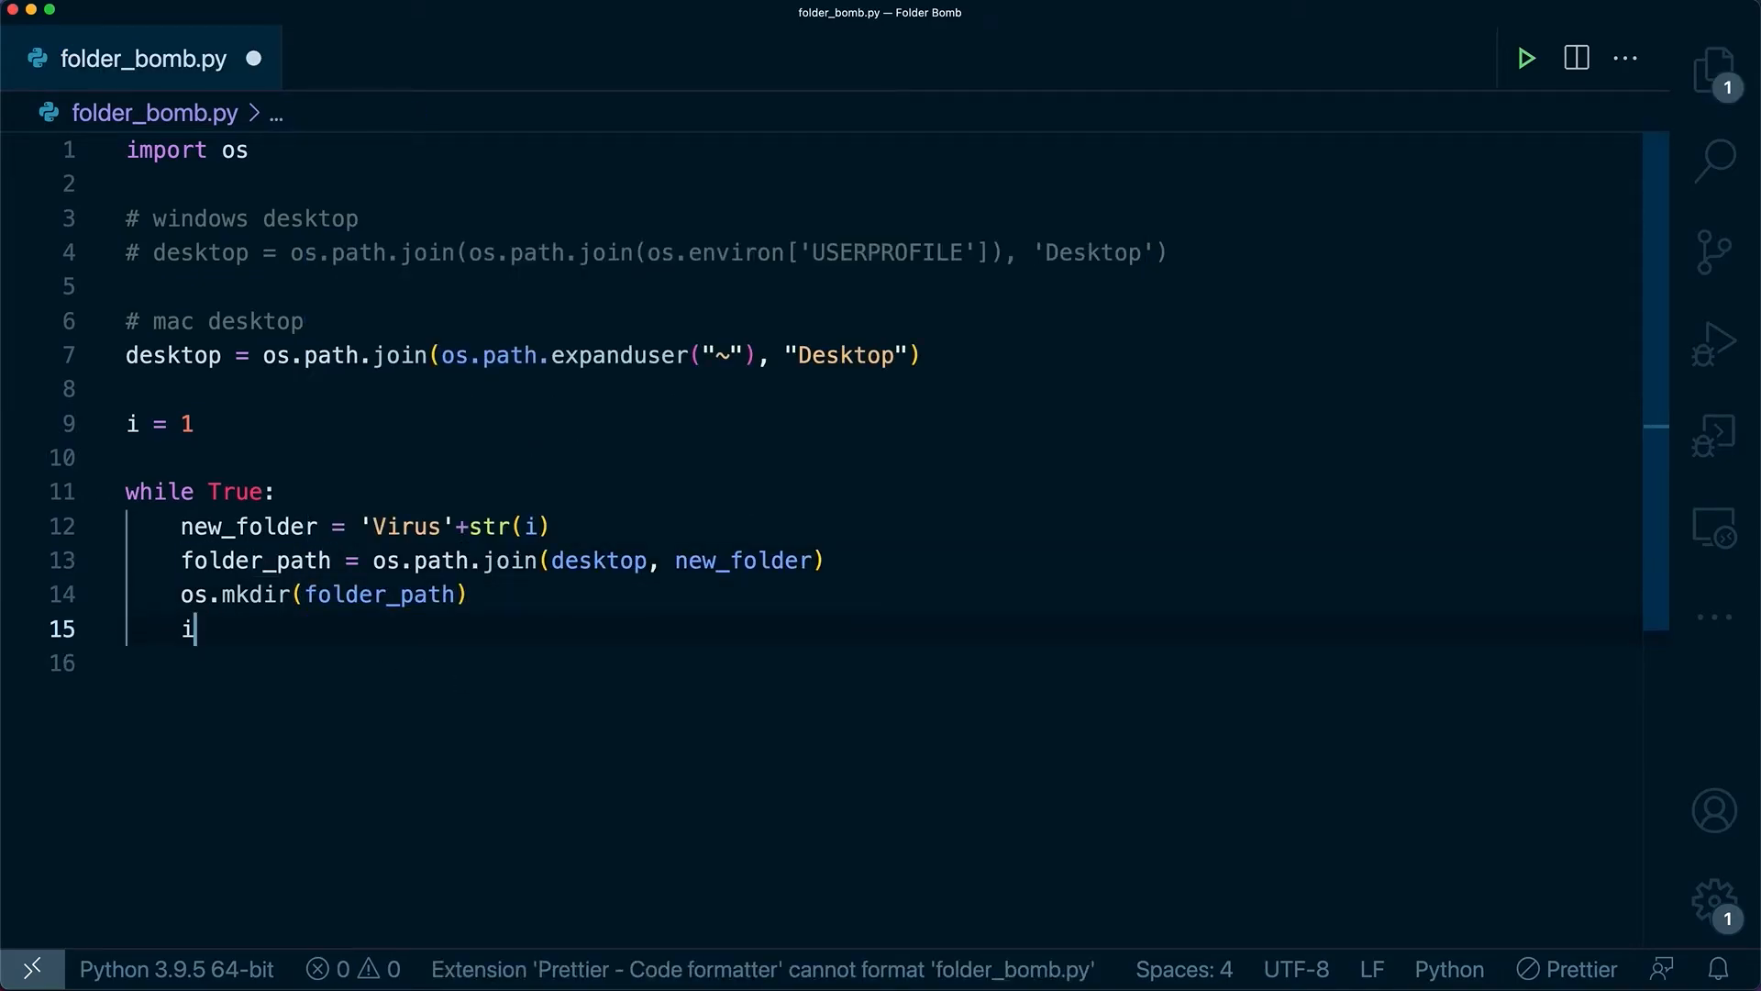
pyautogui.write('+=')
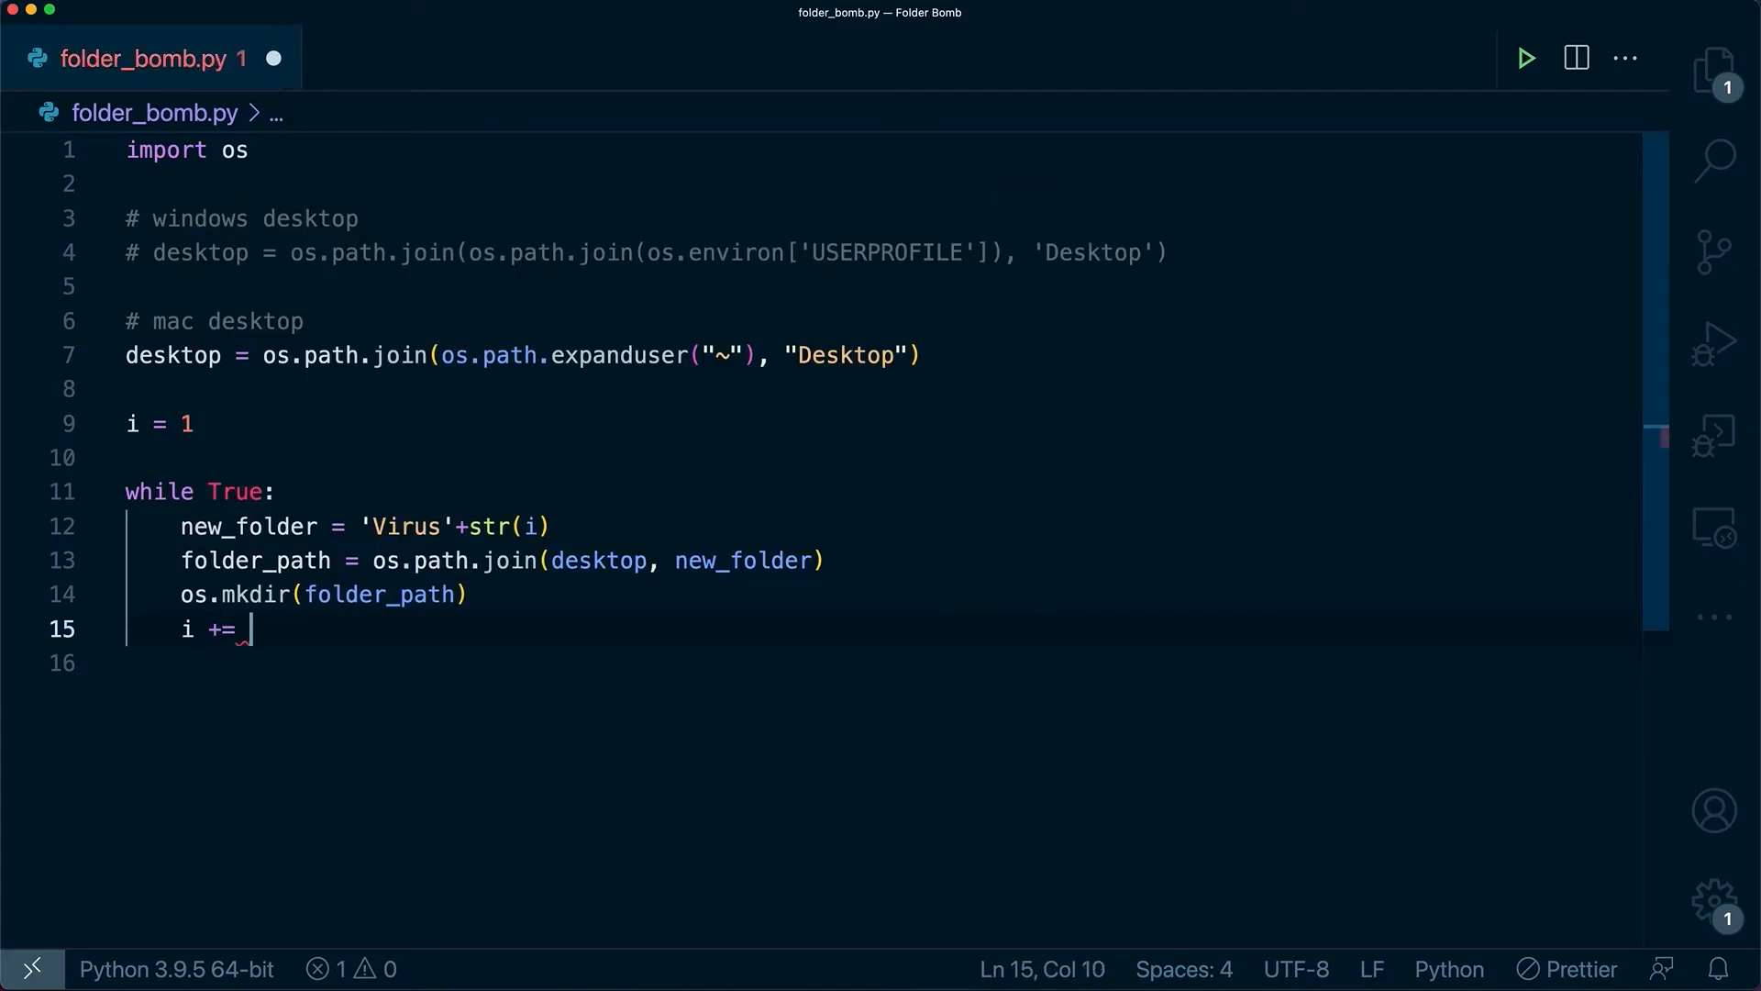
pyautogui.write('1')
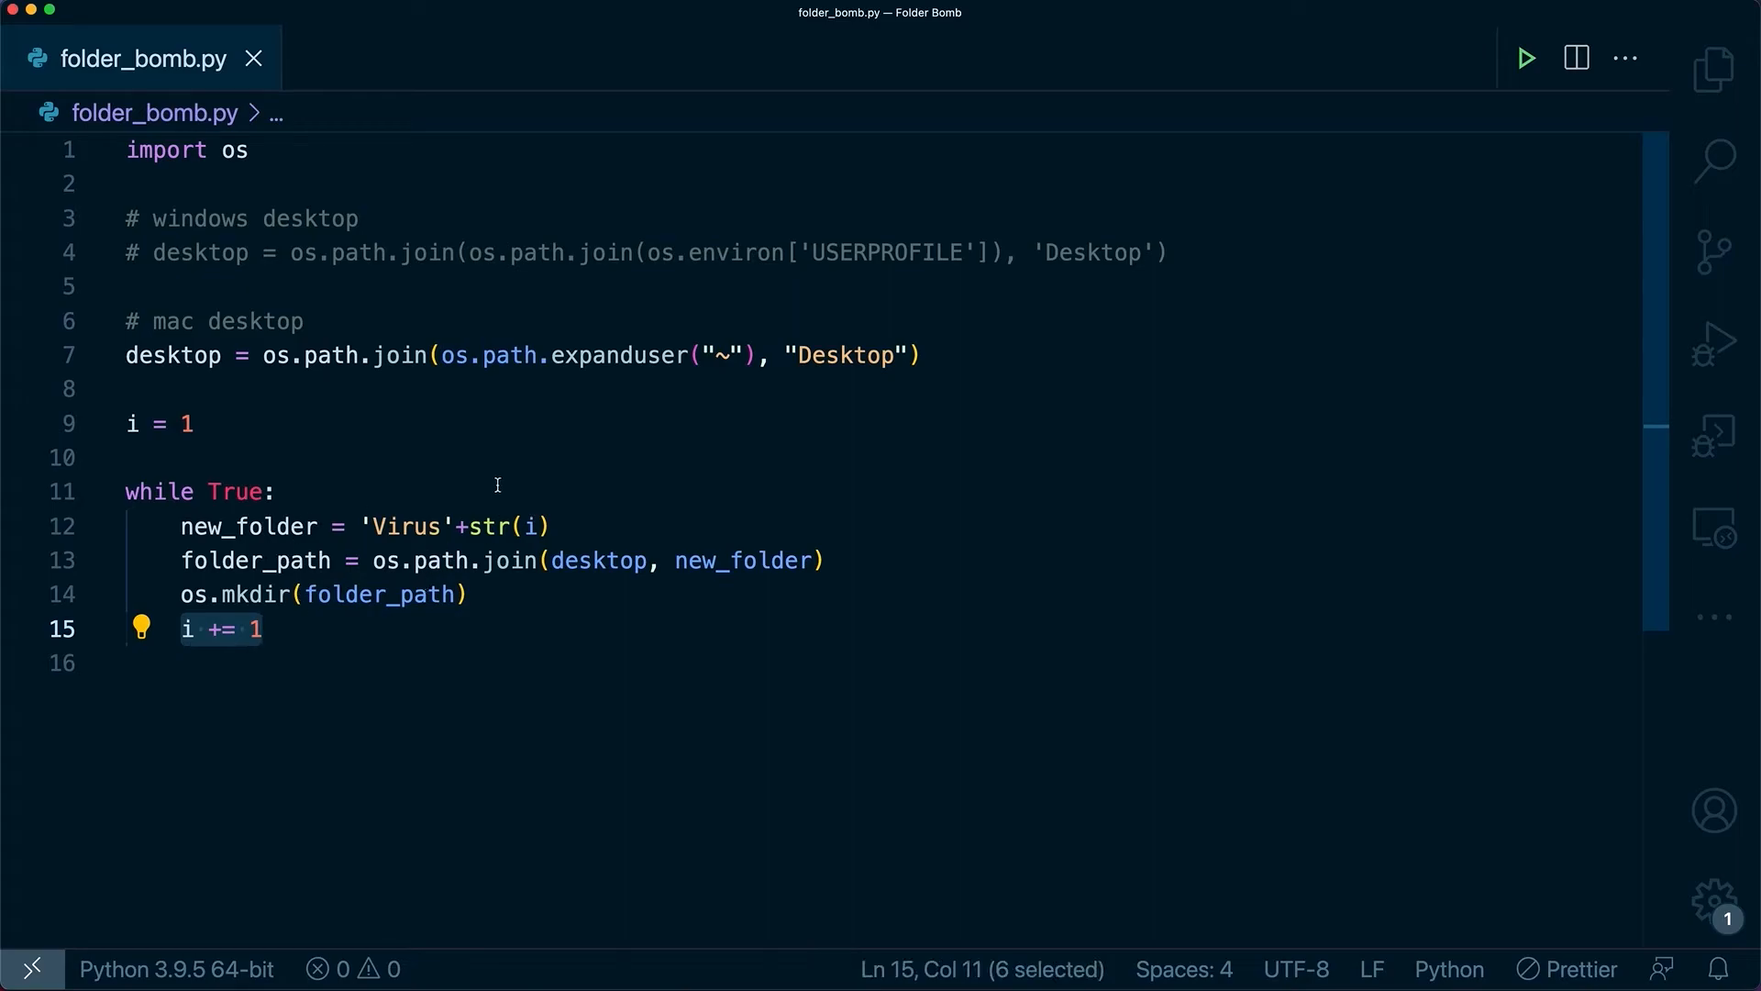
pyautogui.moveTo(605, 474)
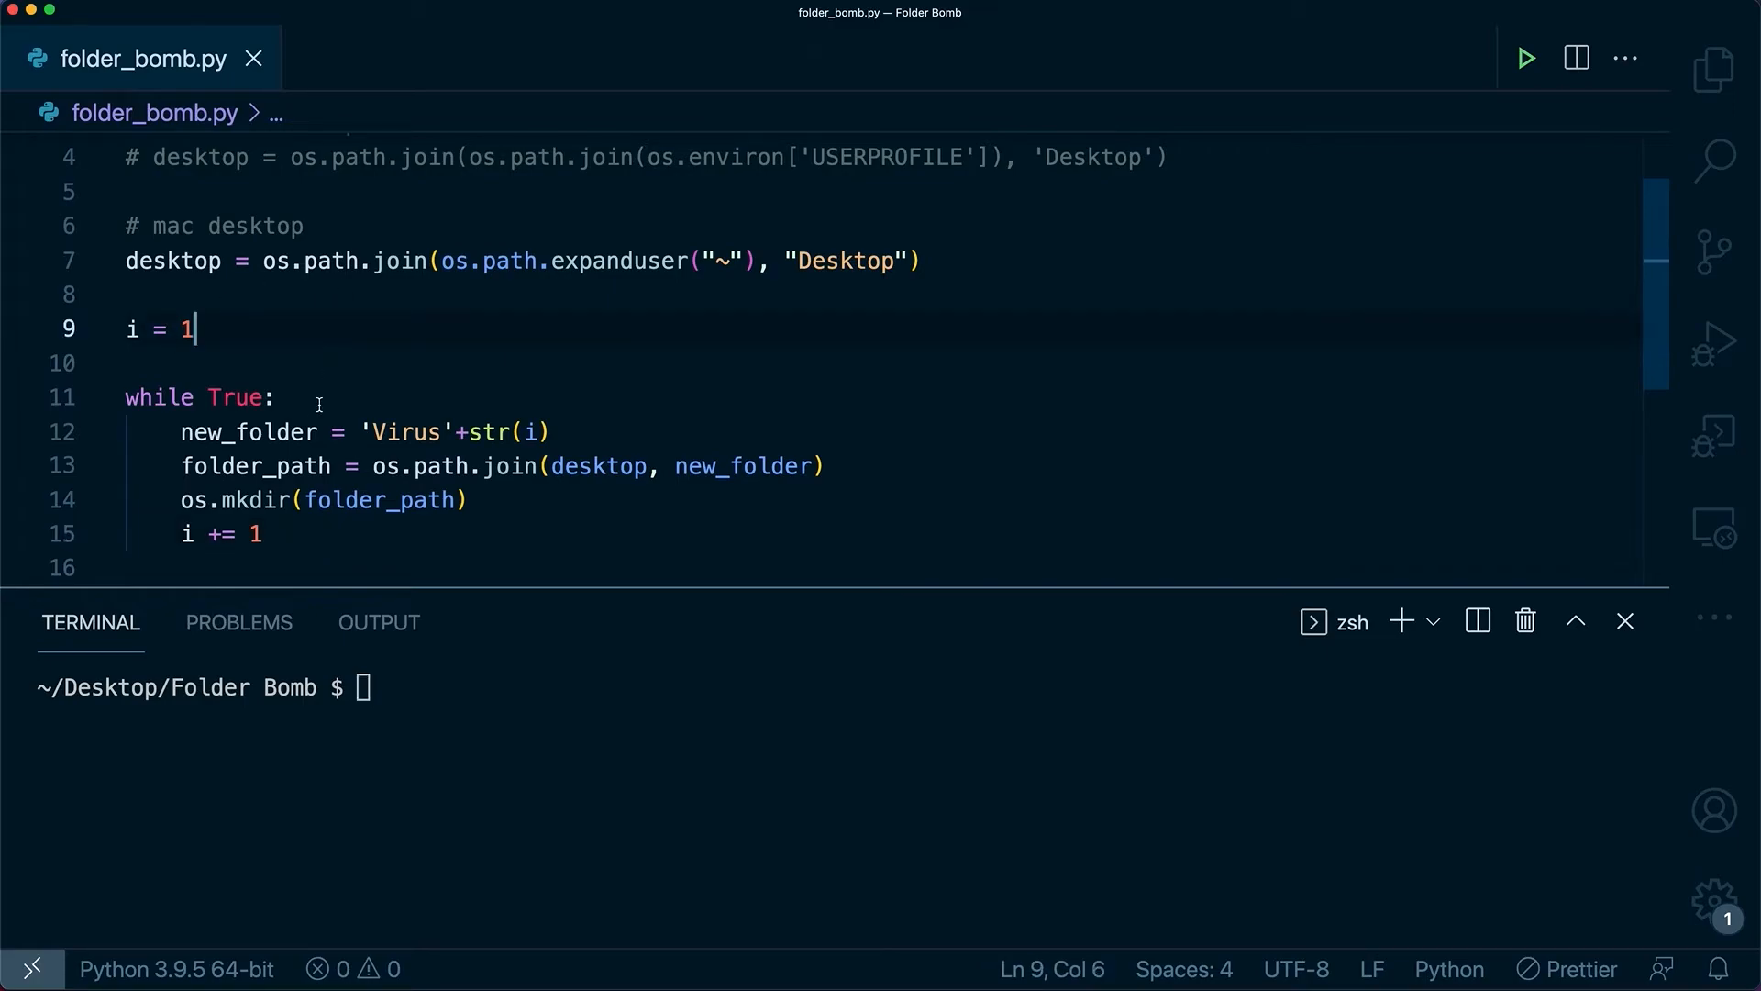
# Step: Insert a for i in range(6): loop and focus the terminal
pyautogui.write('for i in range(6):')
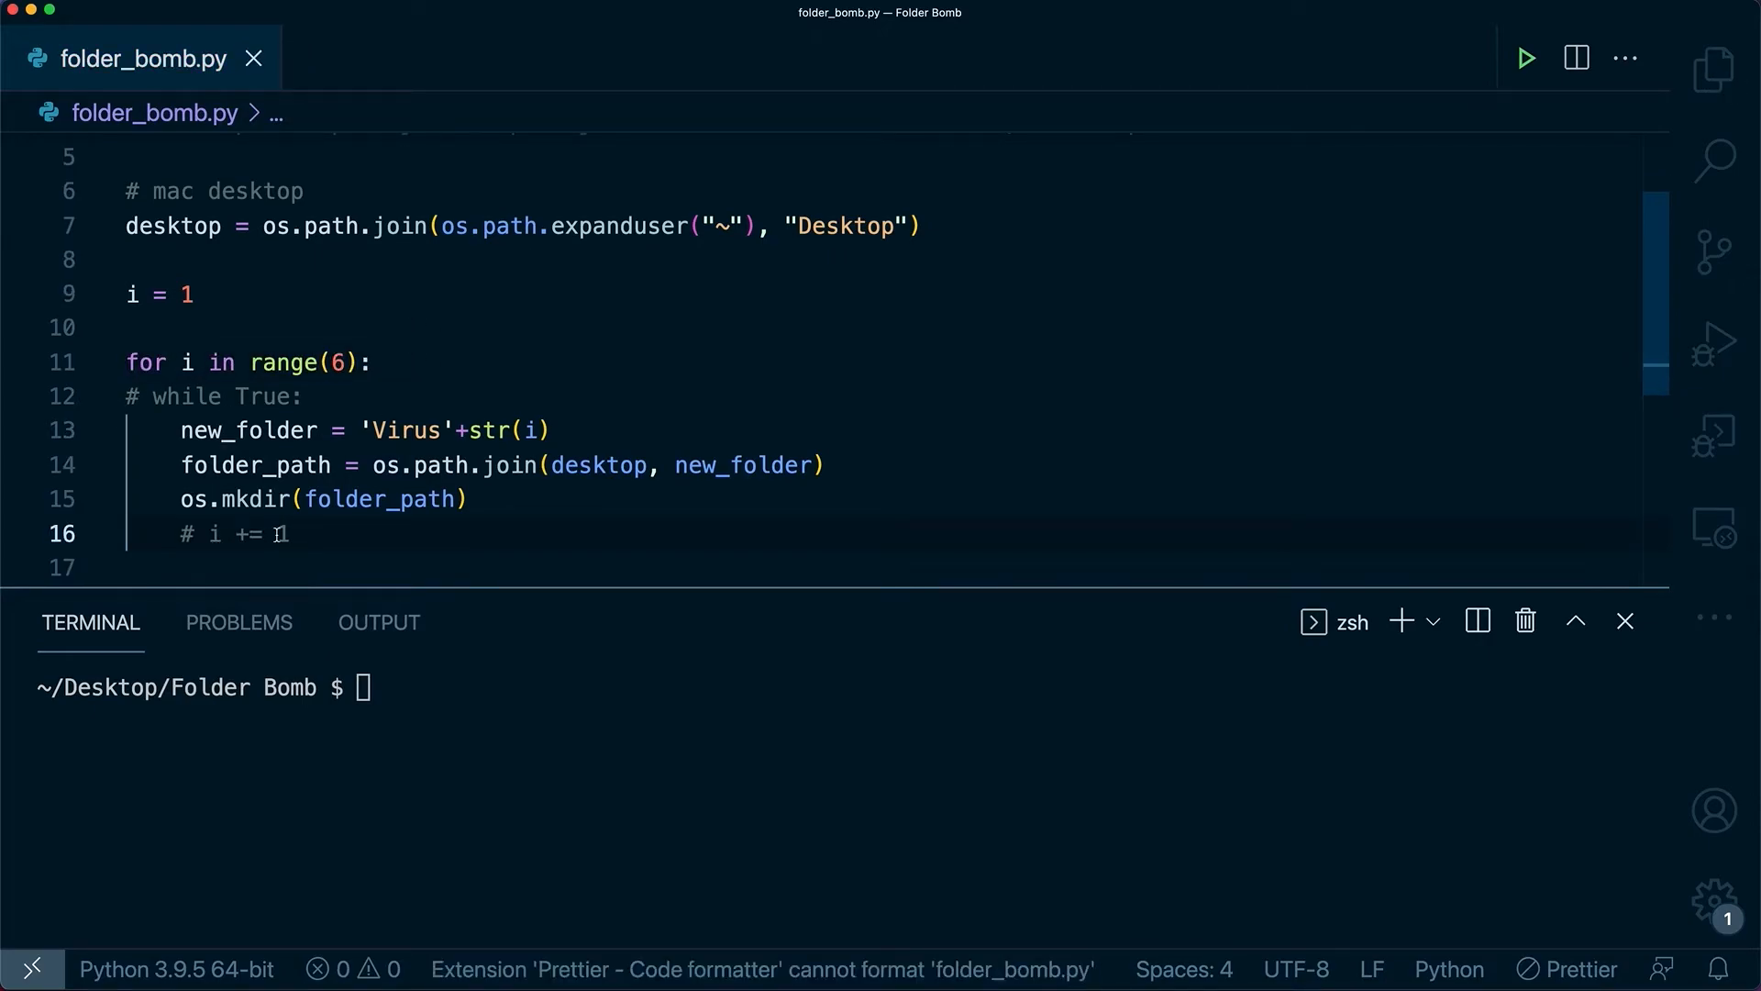
pyautogui.click(129, 326)
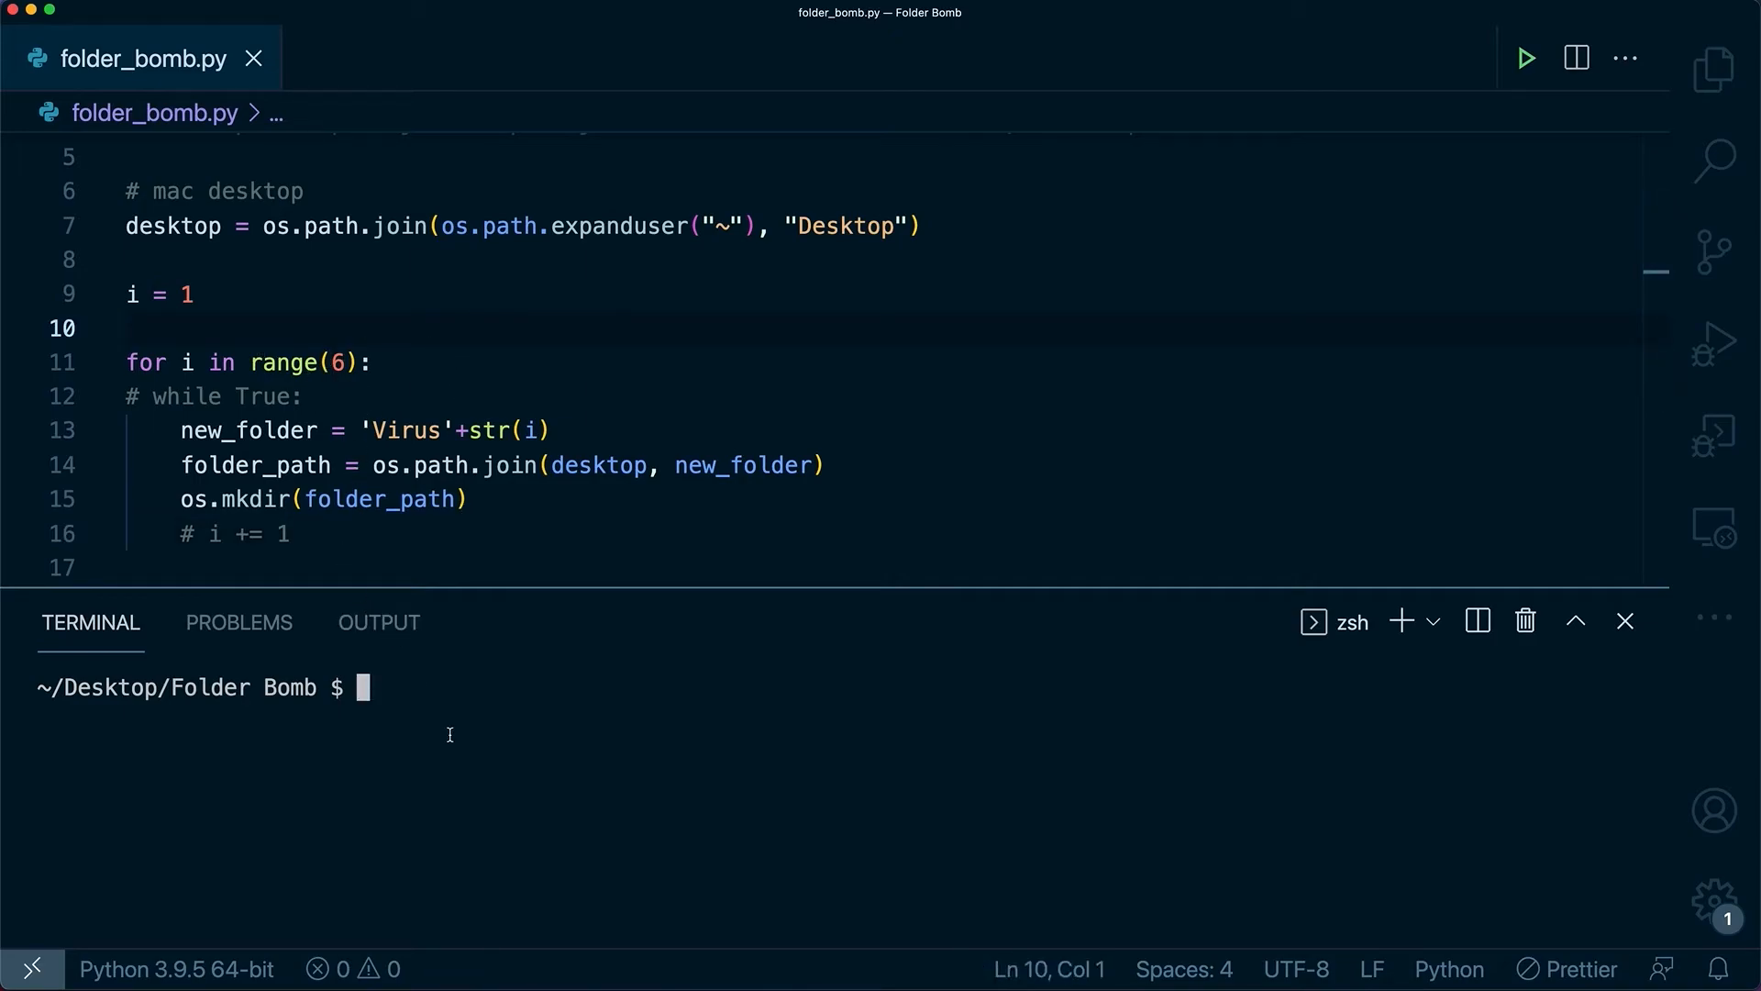
# Step: List the Desktop, run python3 Folder\ Bomb/folder_bomb.py, and highlight the new Virus0–Virus5 folders
pyautogui.write('ls')
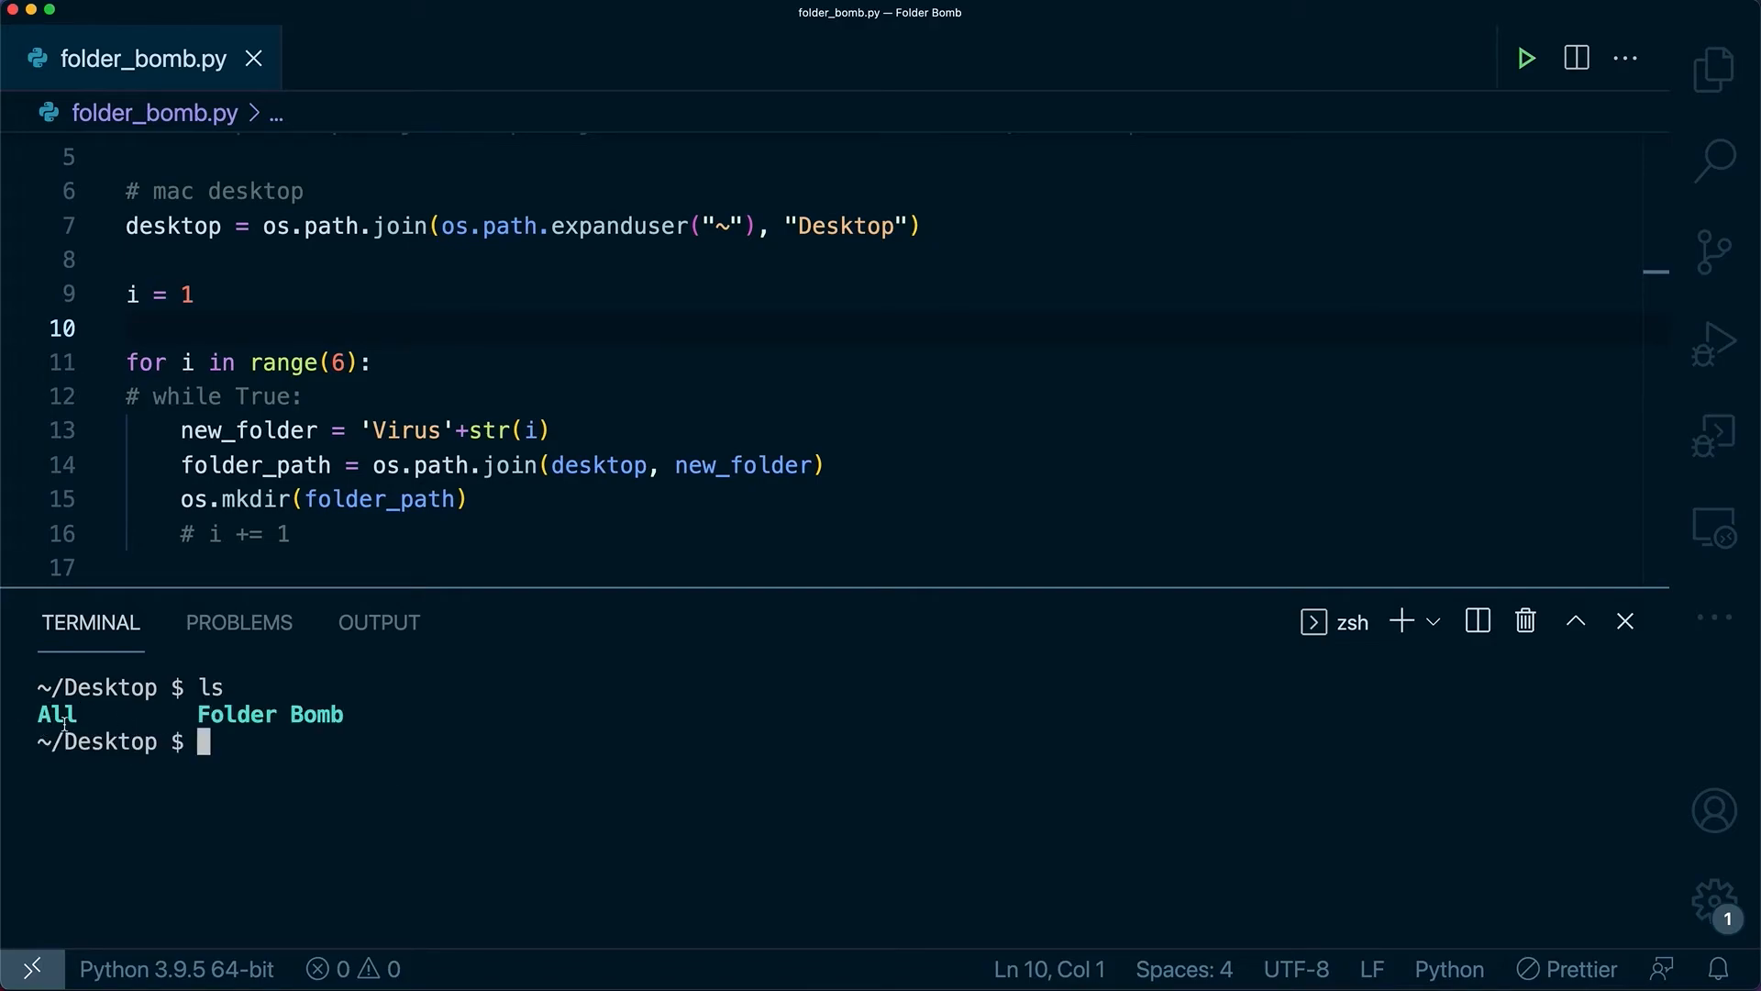
pyautogui.moveTo(381, 766)
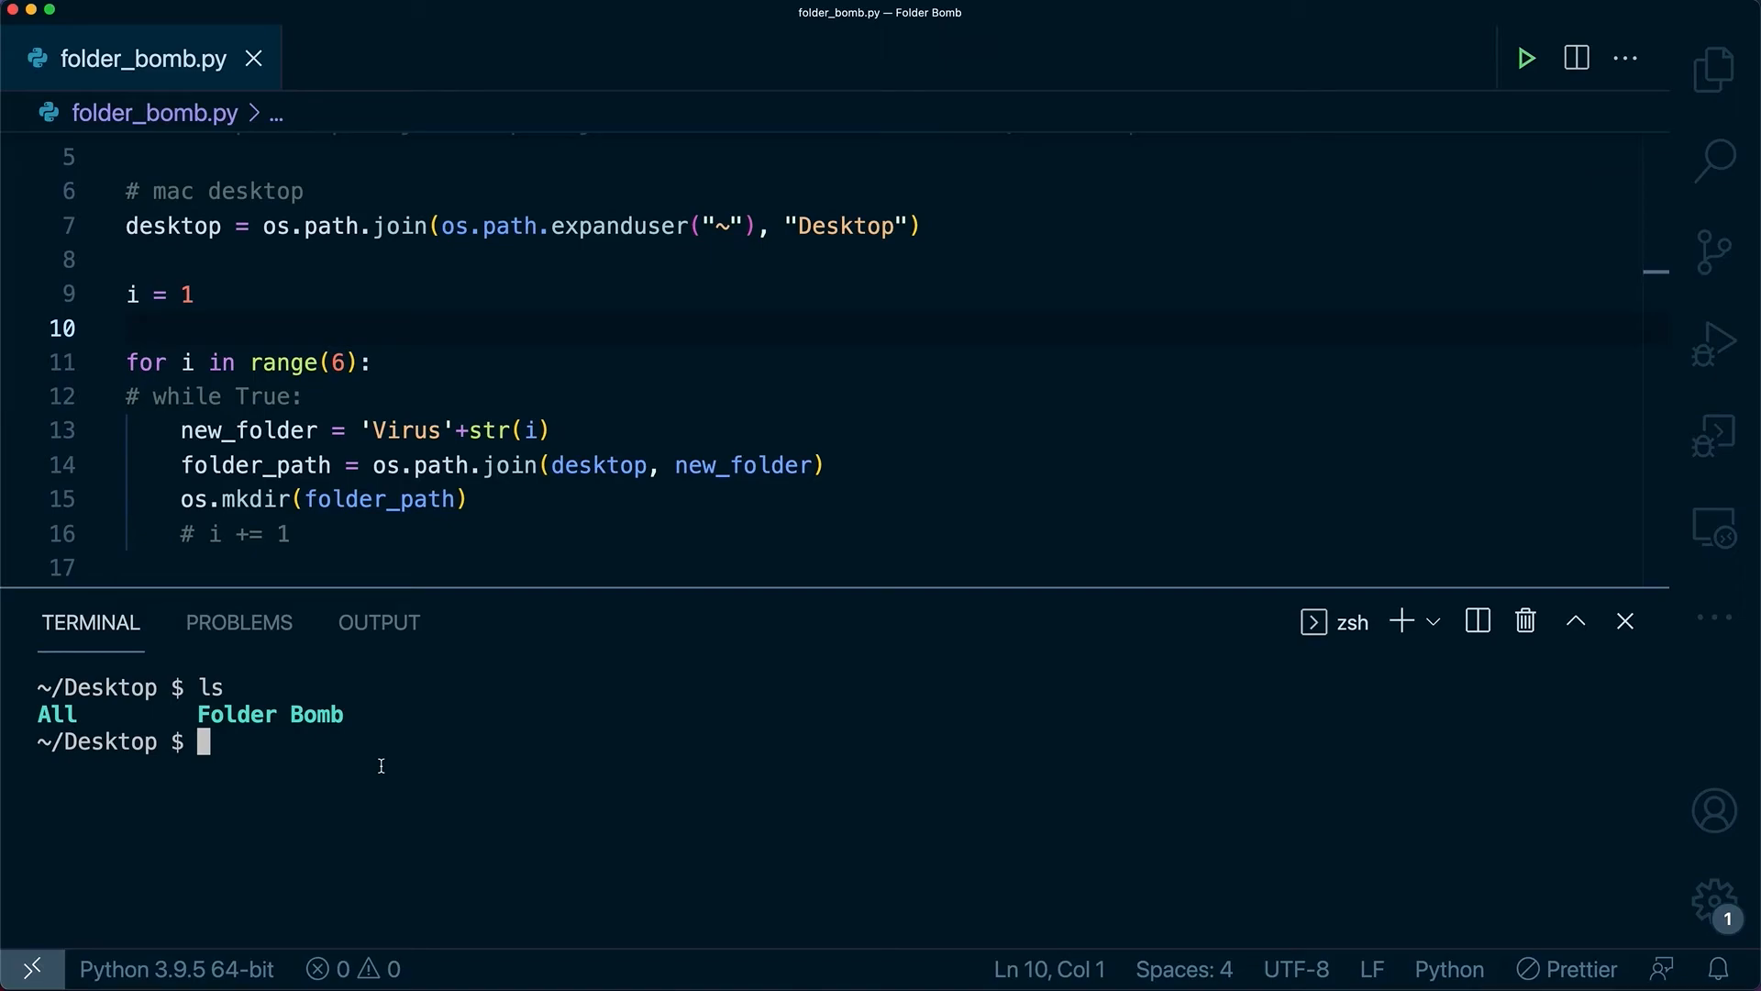
pyautogui.write('python3 Folder\\ Bomb/folder_bomb.py')
pyautogui.write('ls')
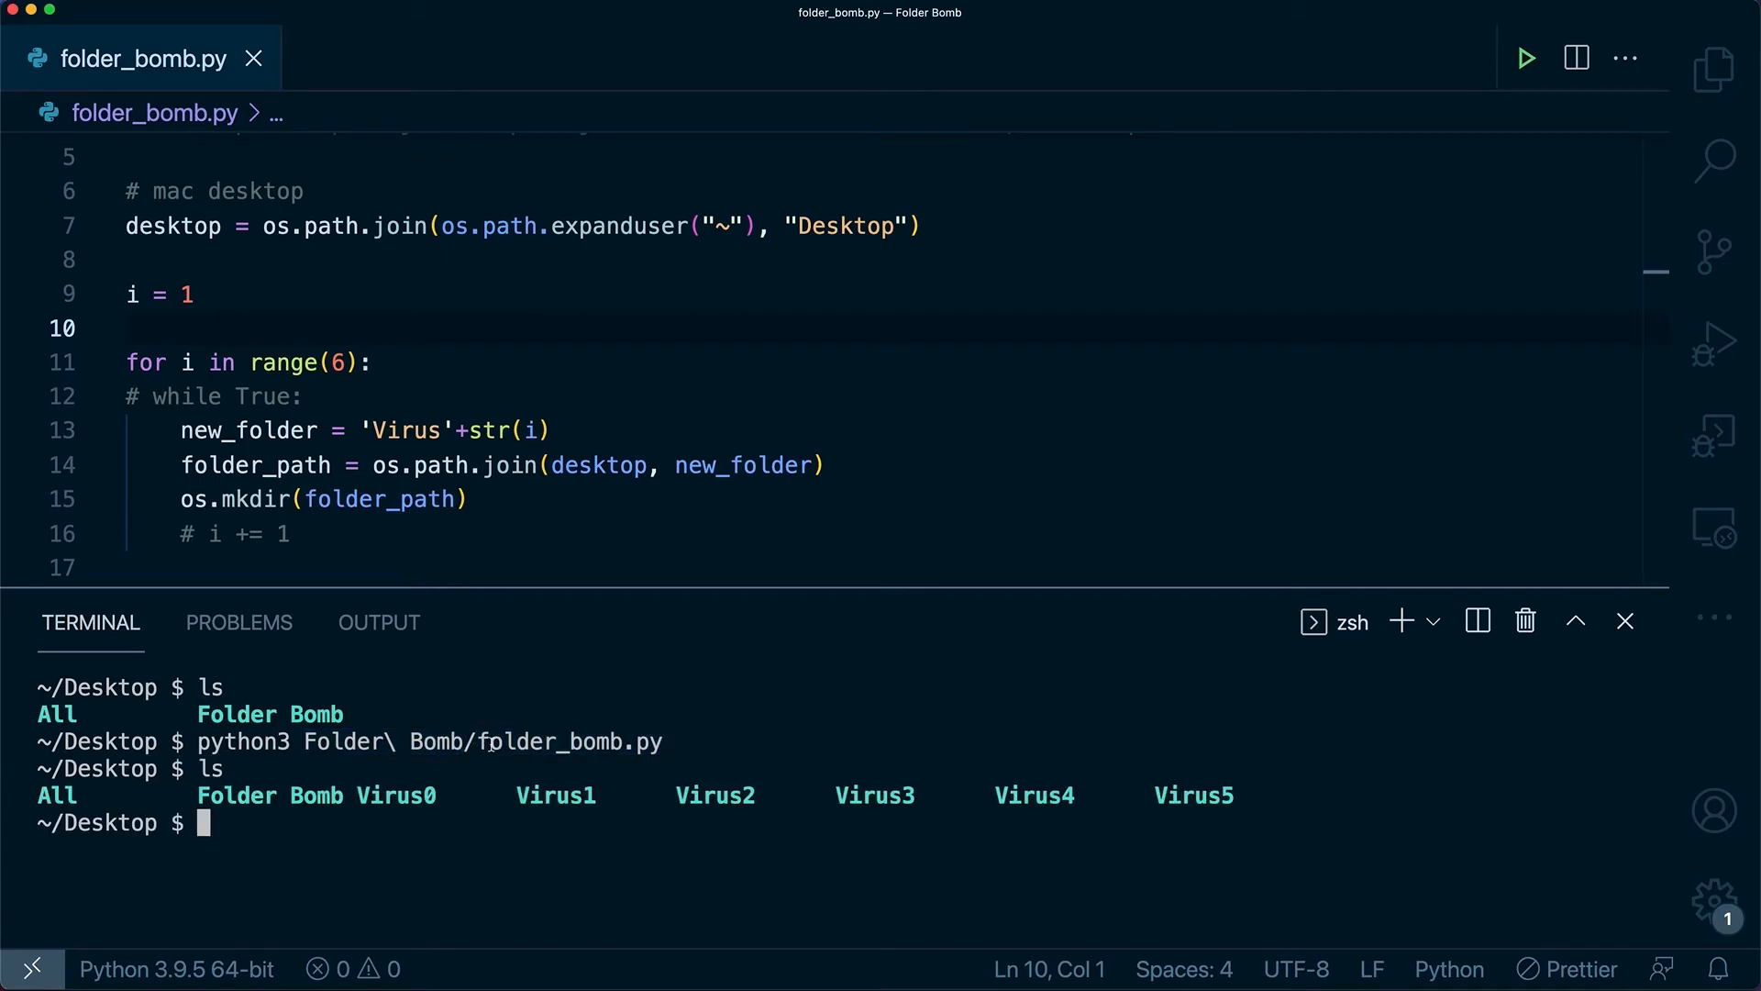
pyautogui.moveTo(354, 794); pyautogui.dragTo(1230, 795)
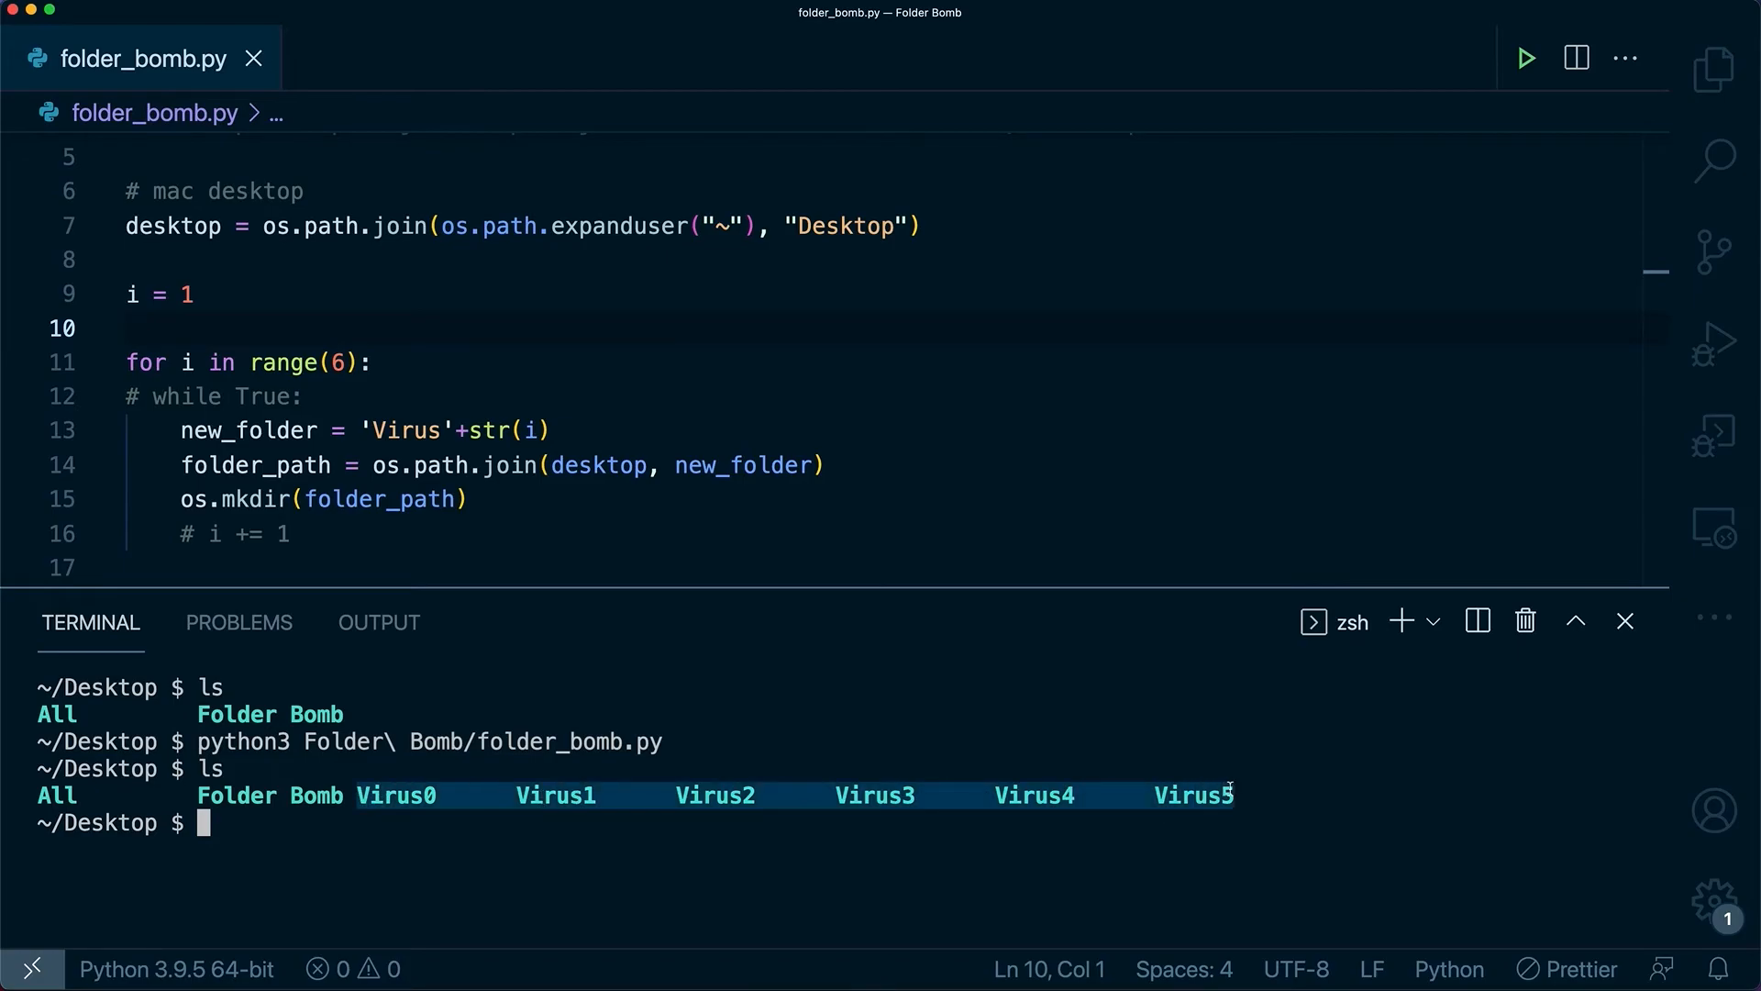